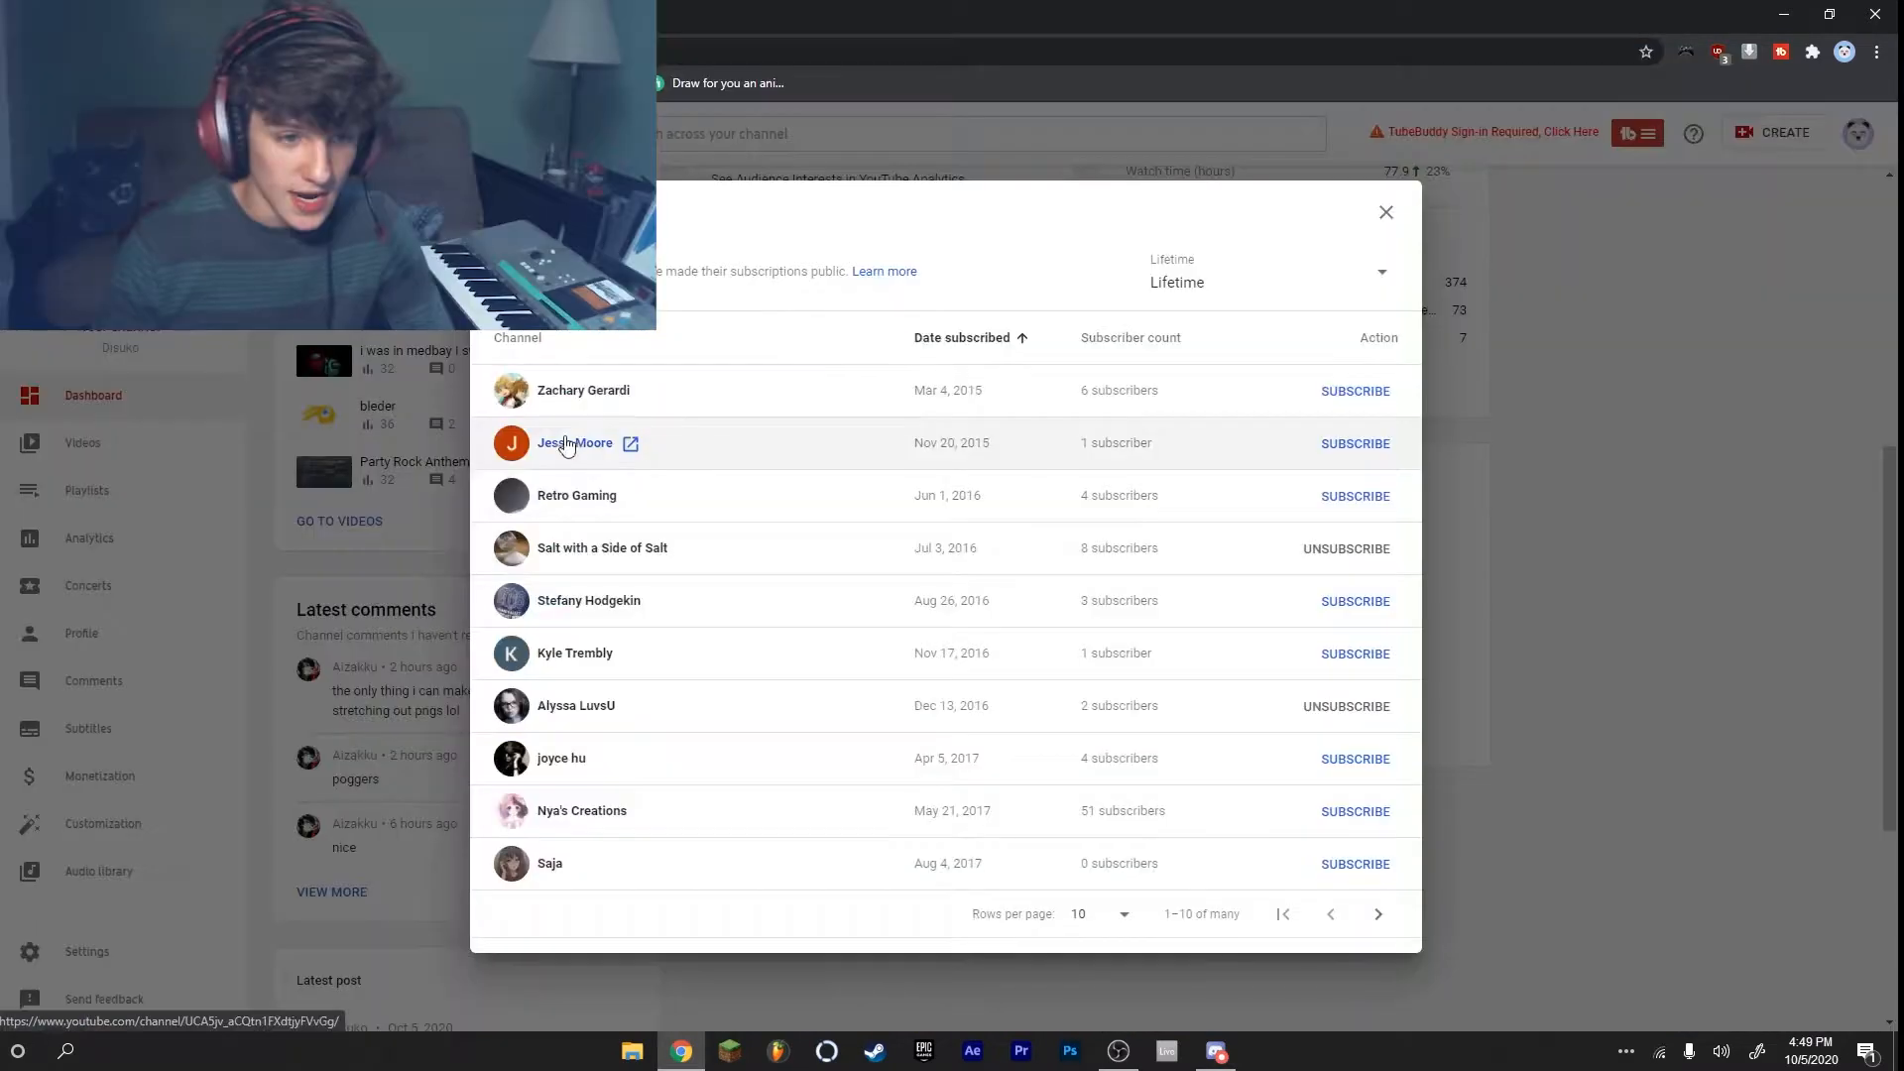
mouse_move(718, 511)
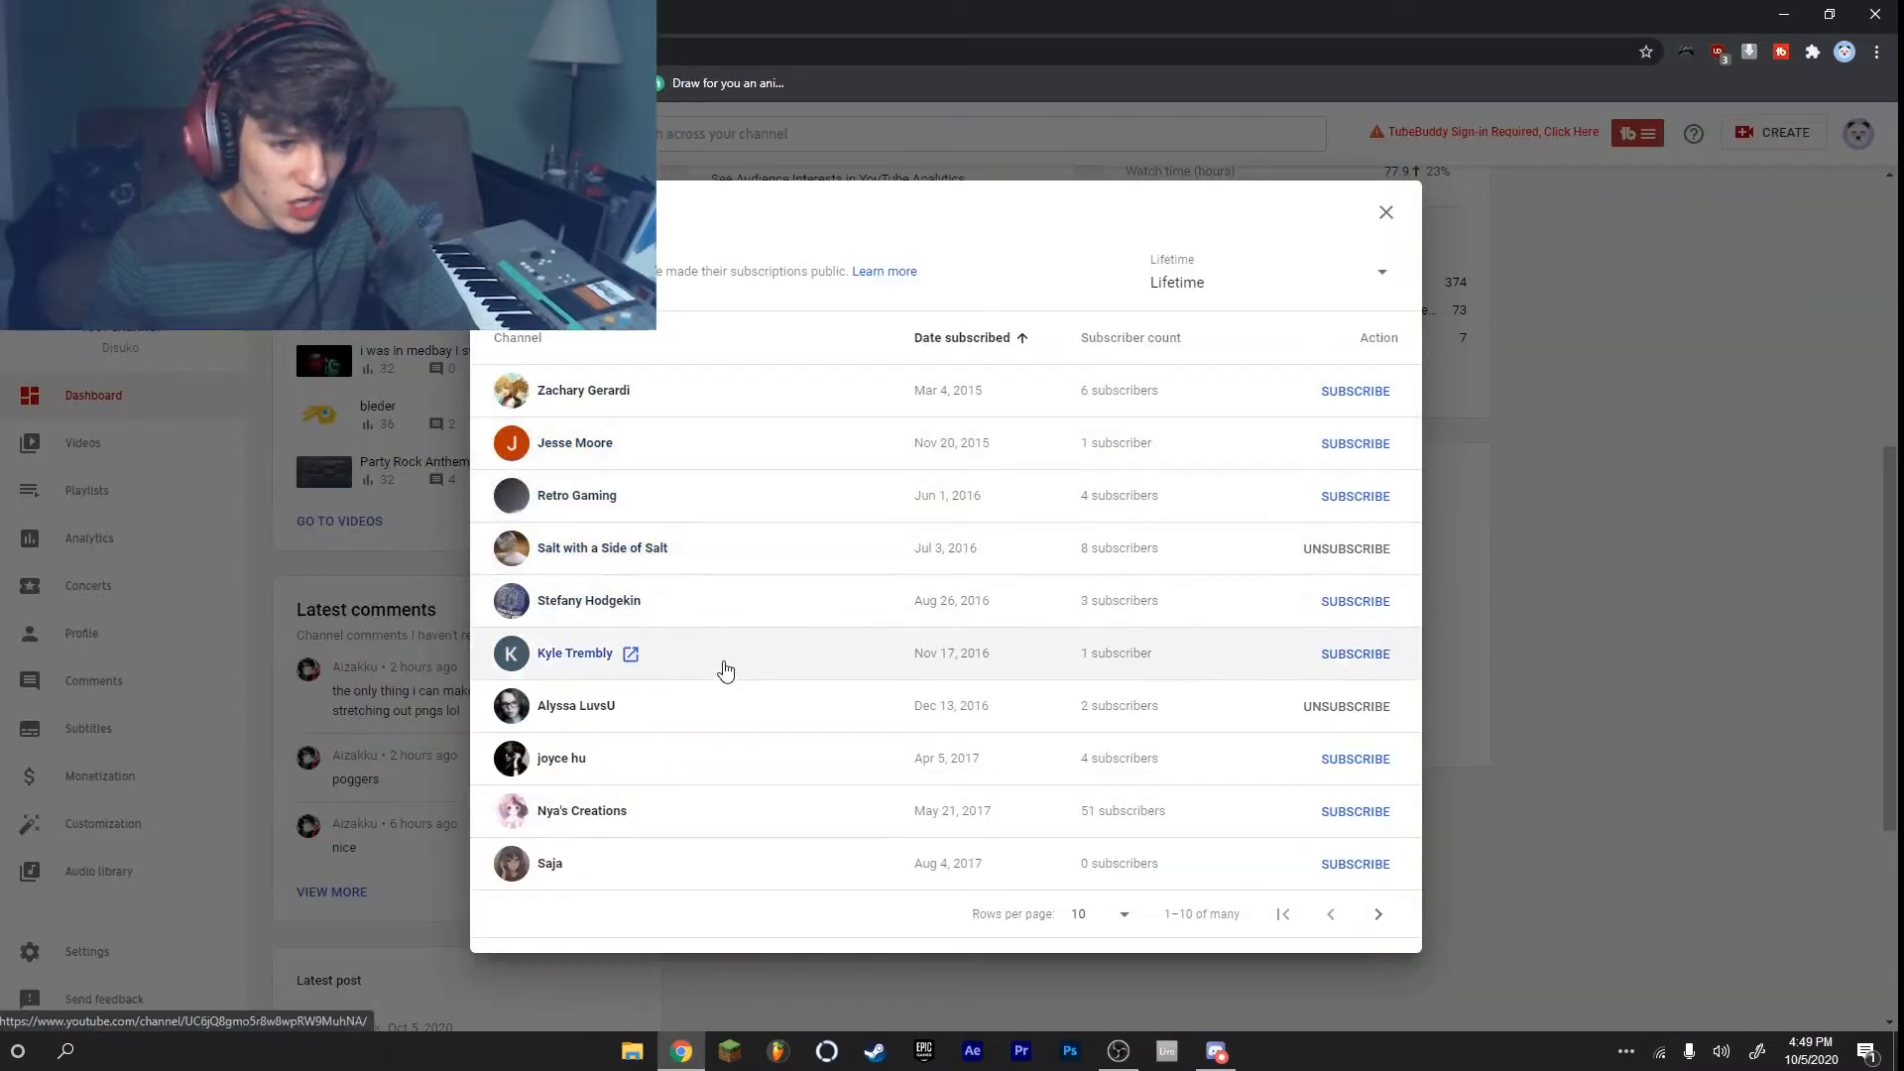
mouse_move(851, 862)
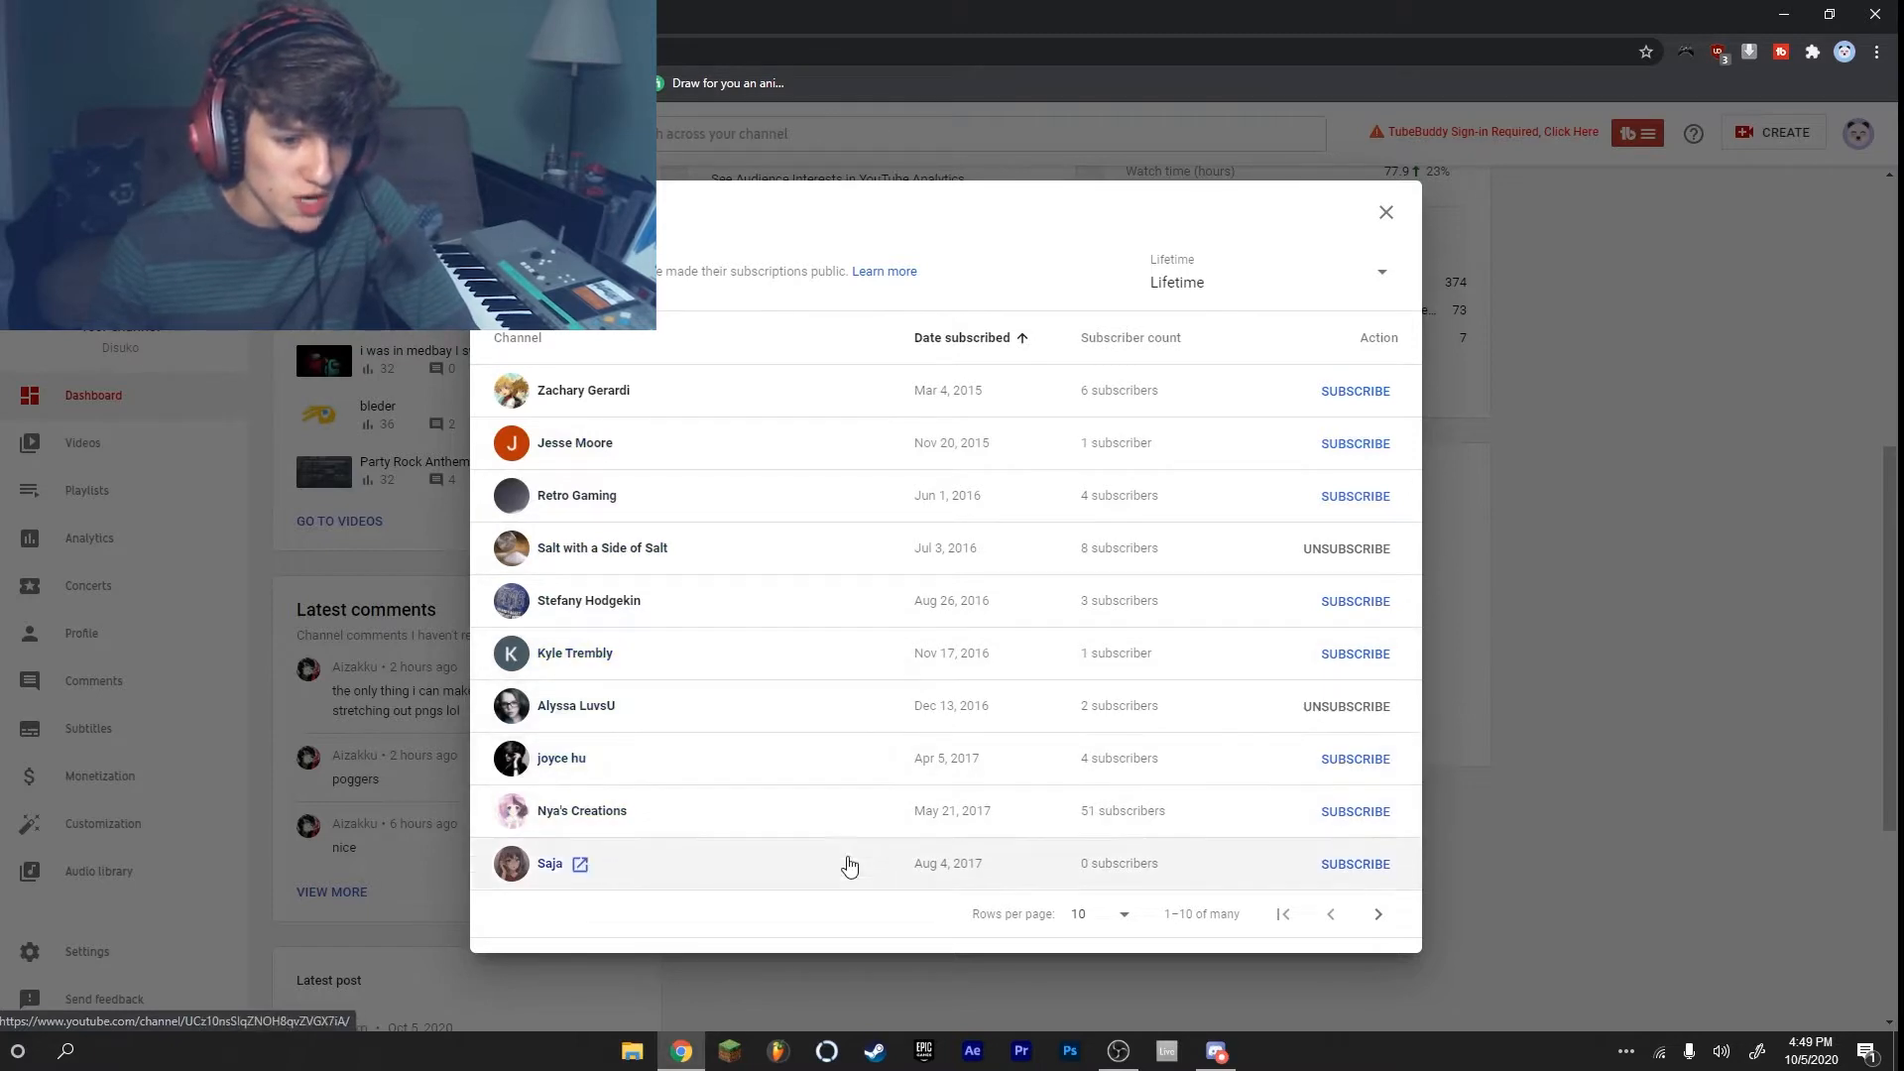
click(1376, 912)
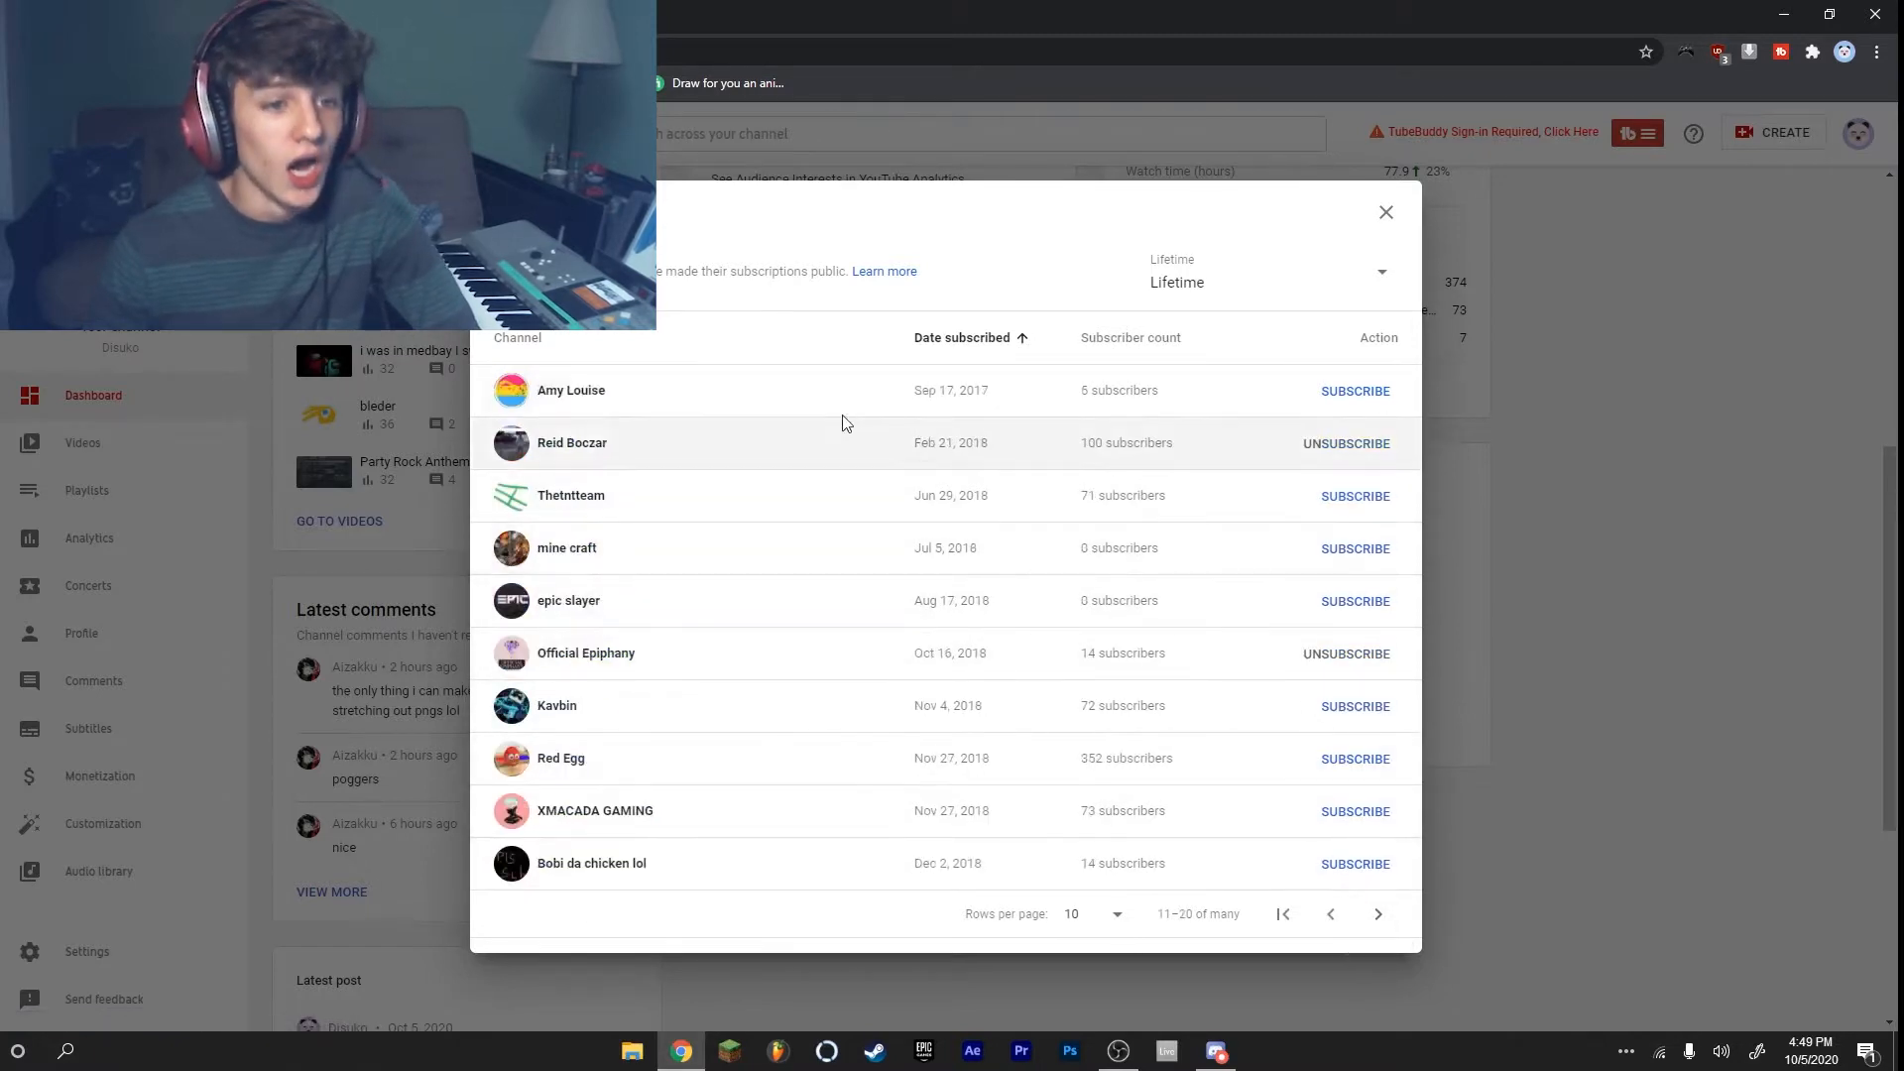
mouse_move(678, 538)
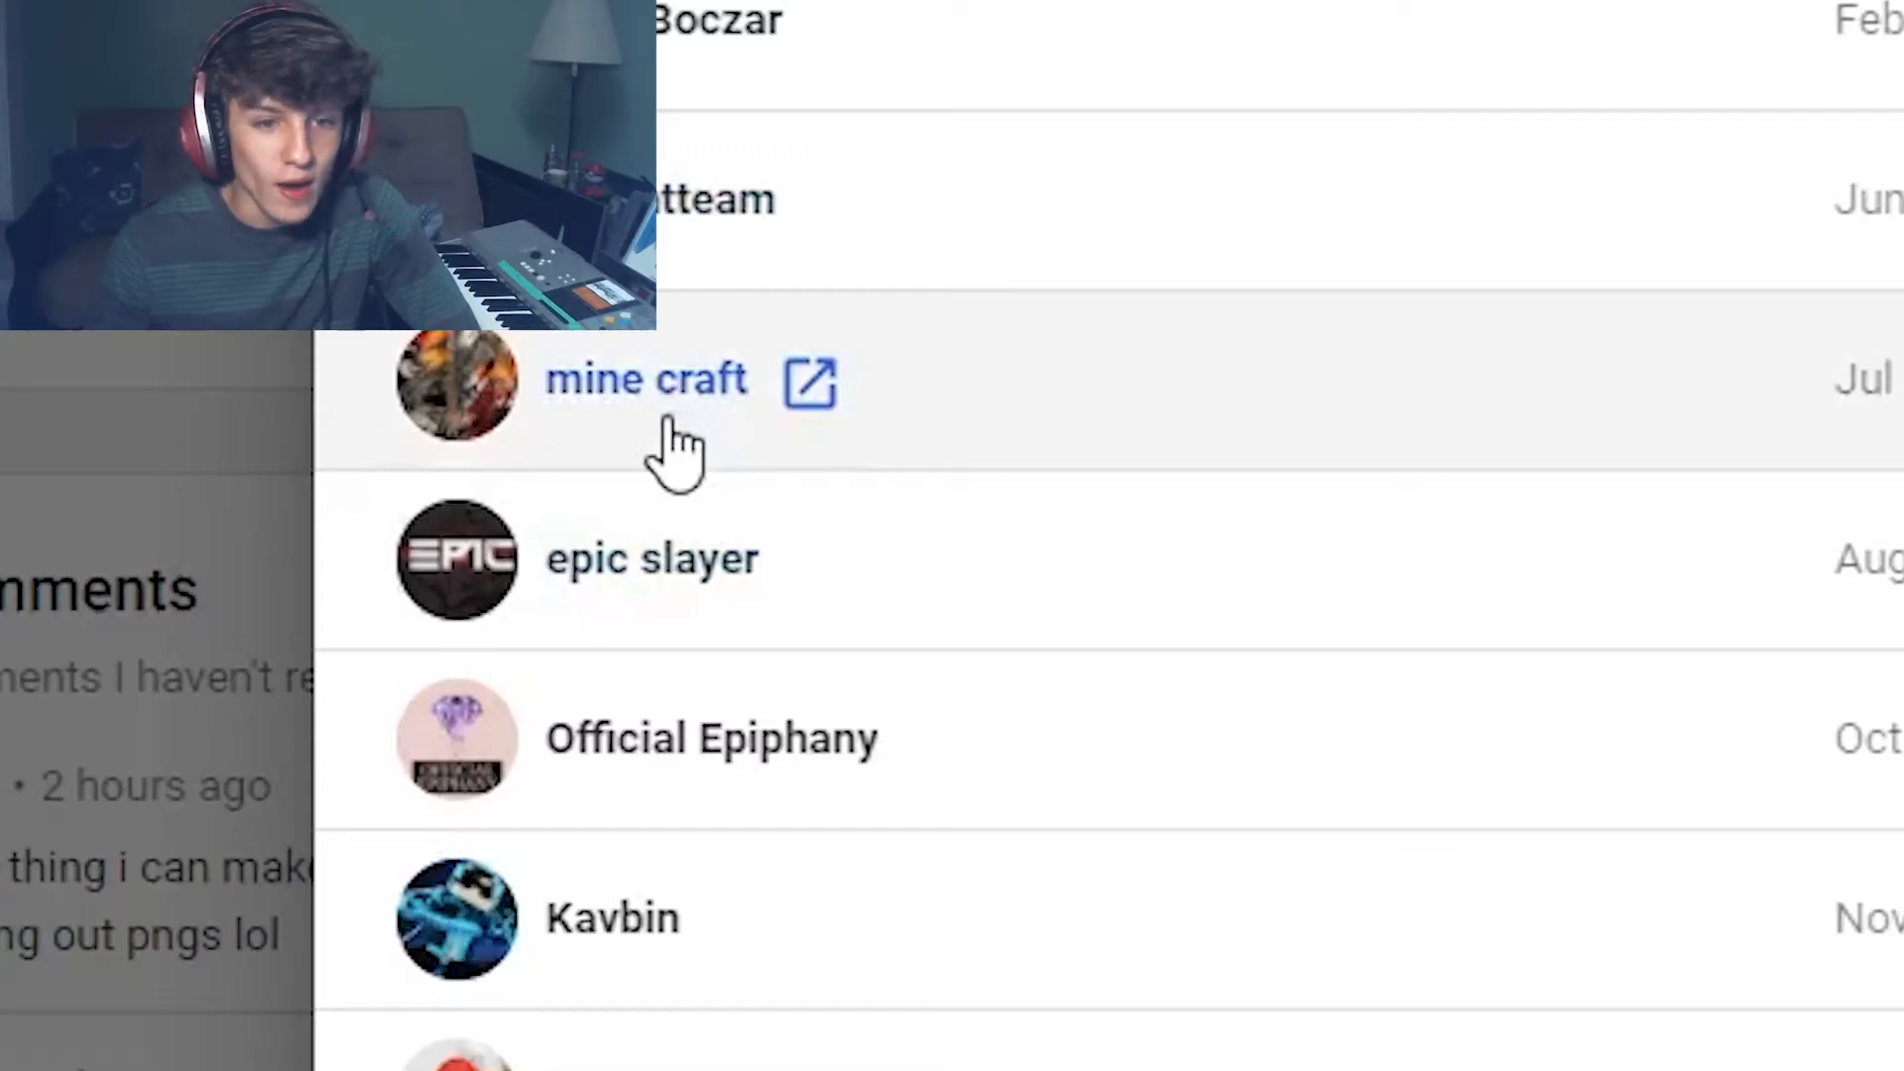
click(645, 379)
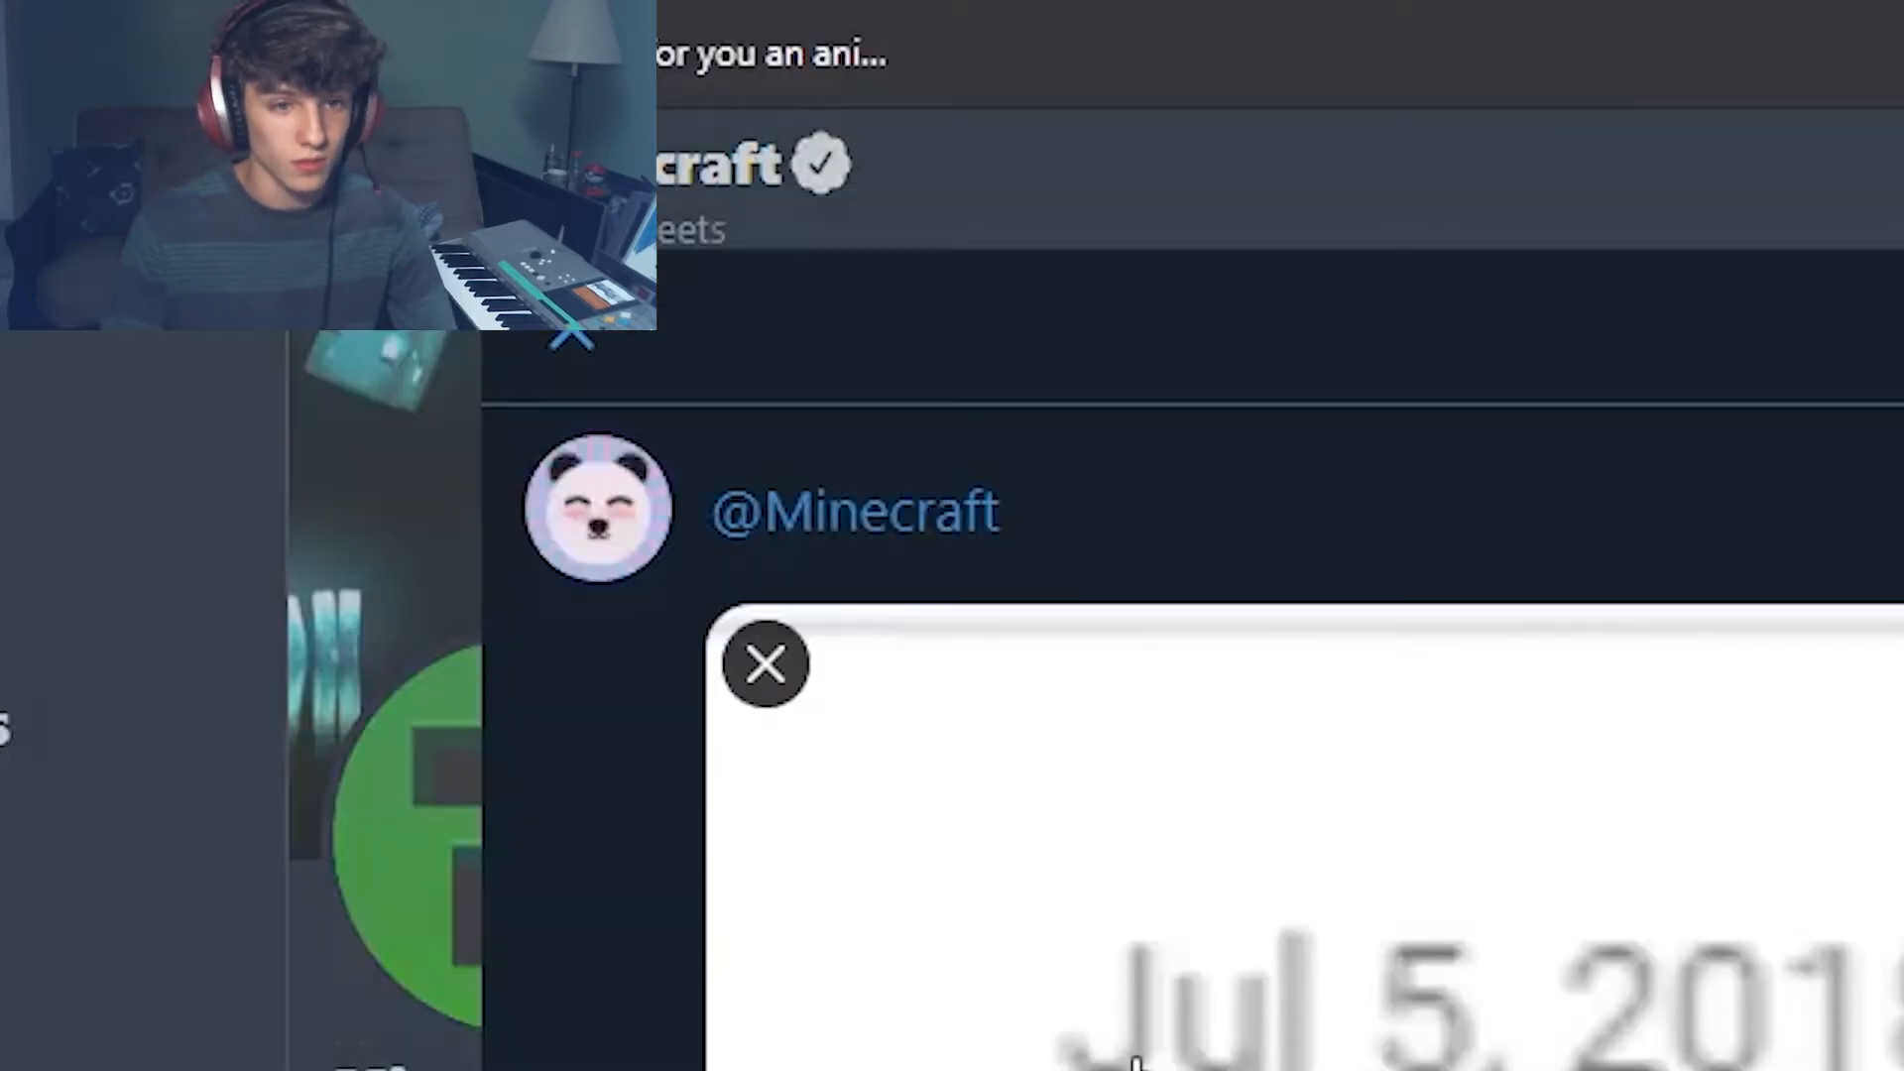
text(thank you for t)
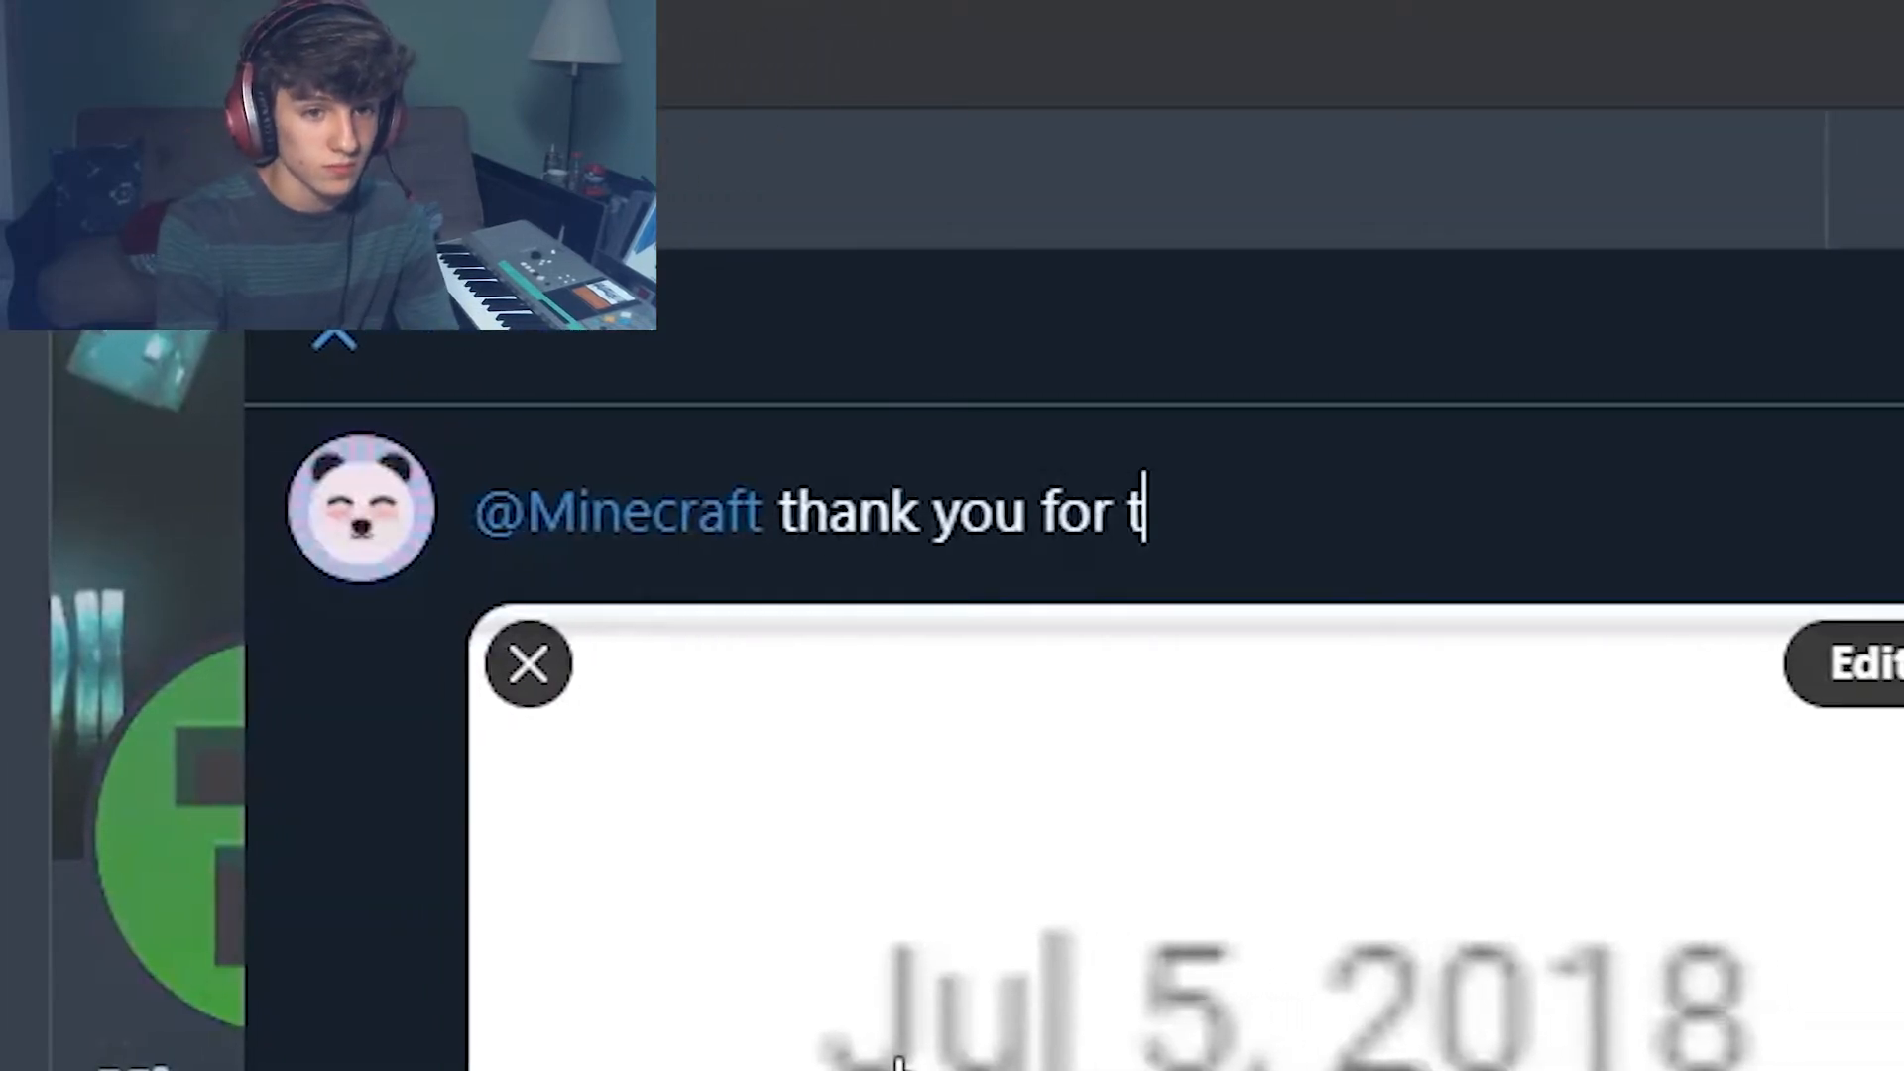
text(he sub love you b)
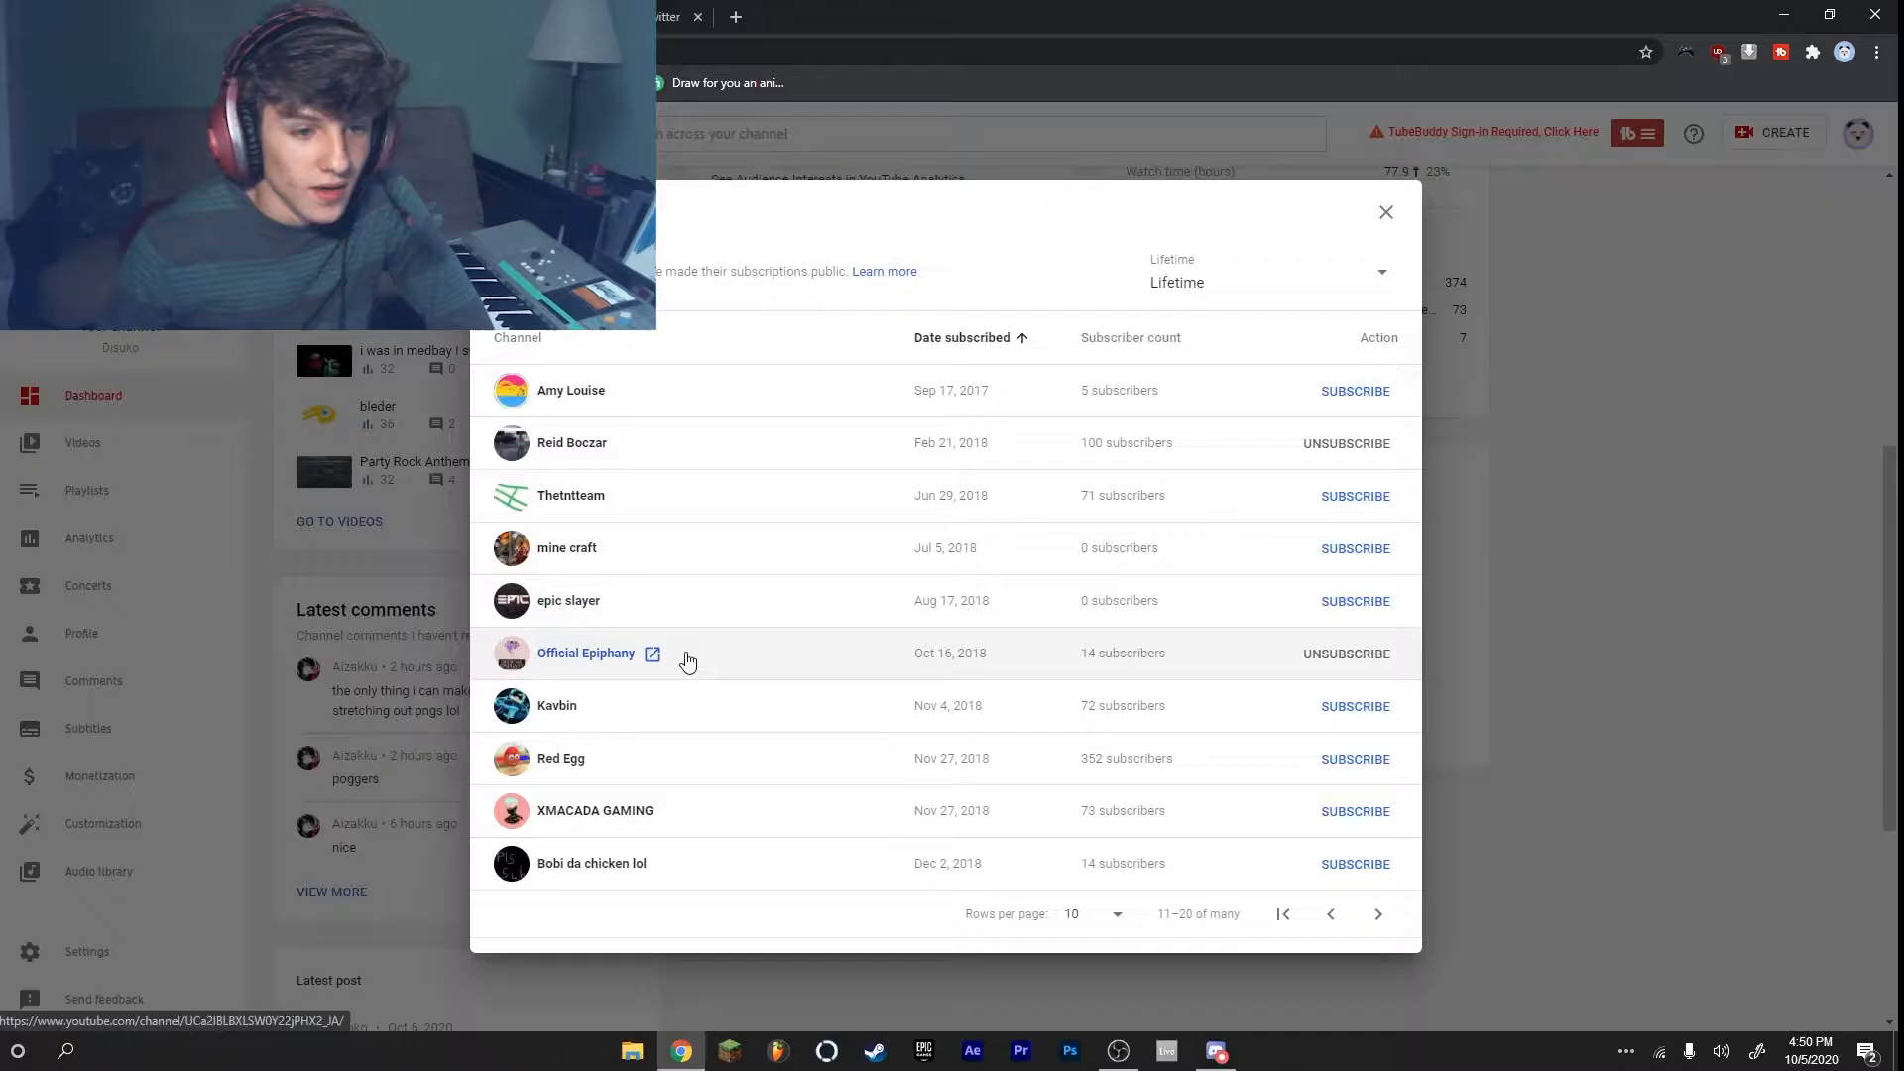
Step: Page the subscribers list through to its final entries, rows 81–87
click(1377, 912)
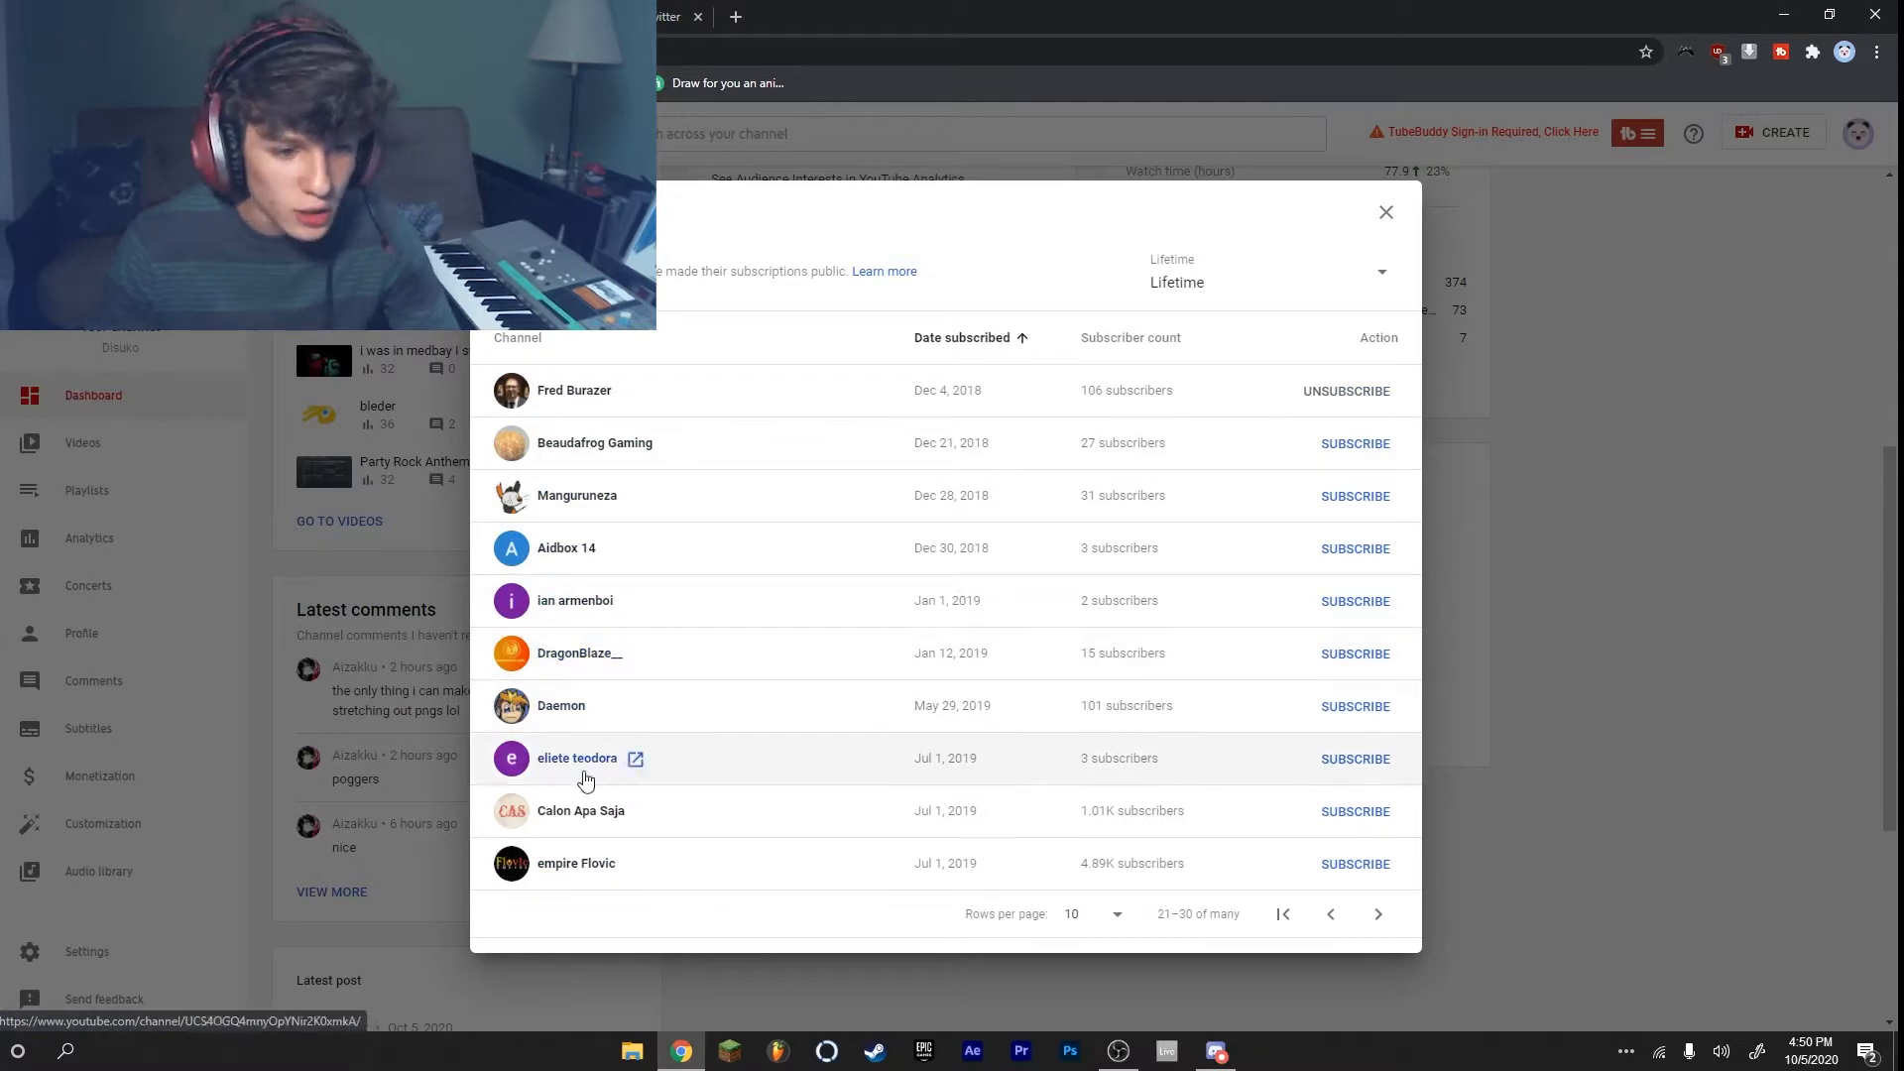
click(1376, 912)
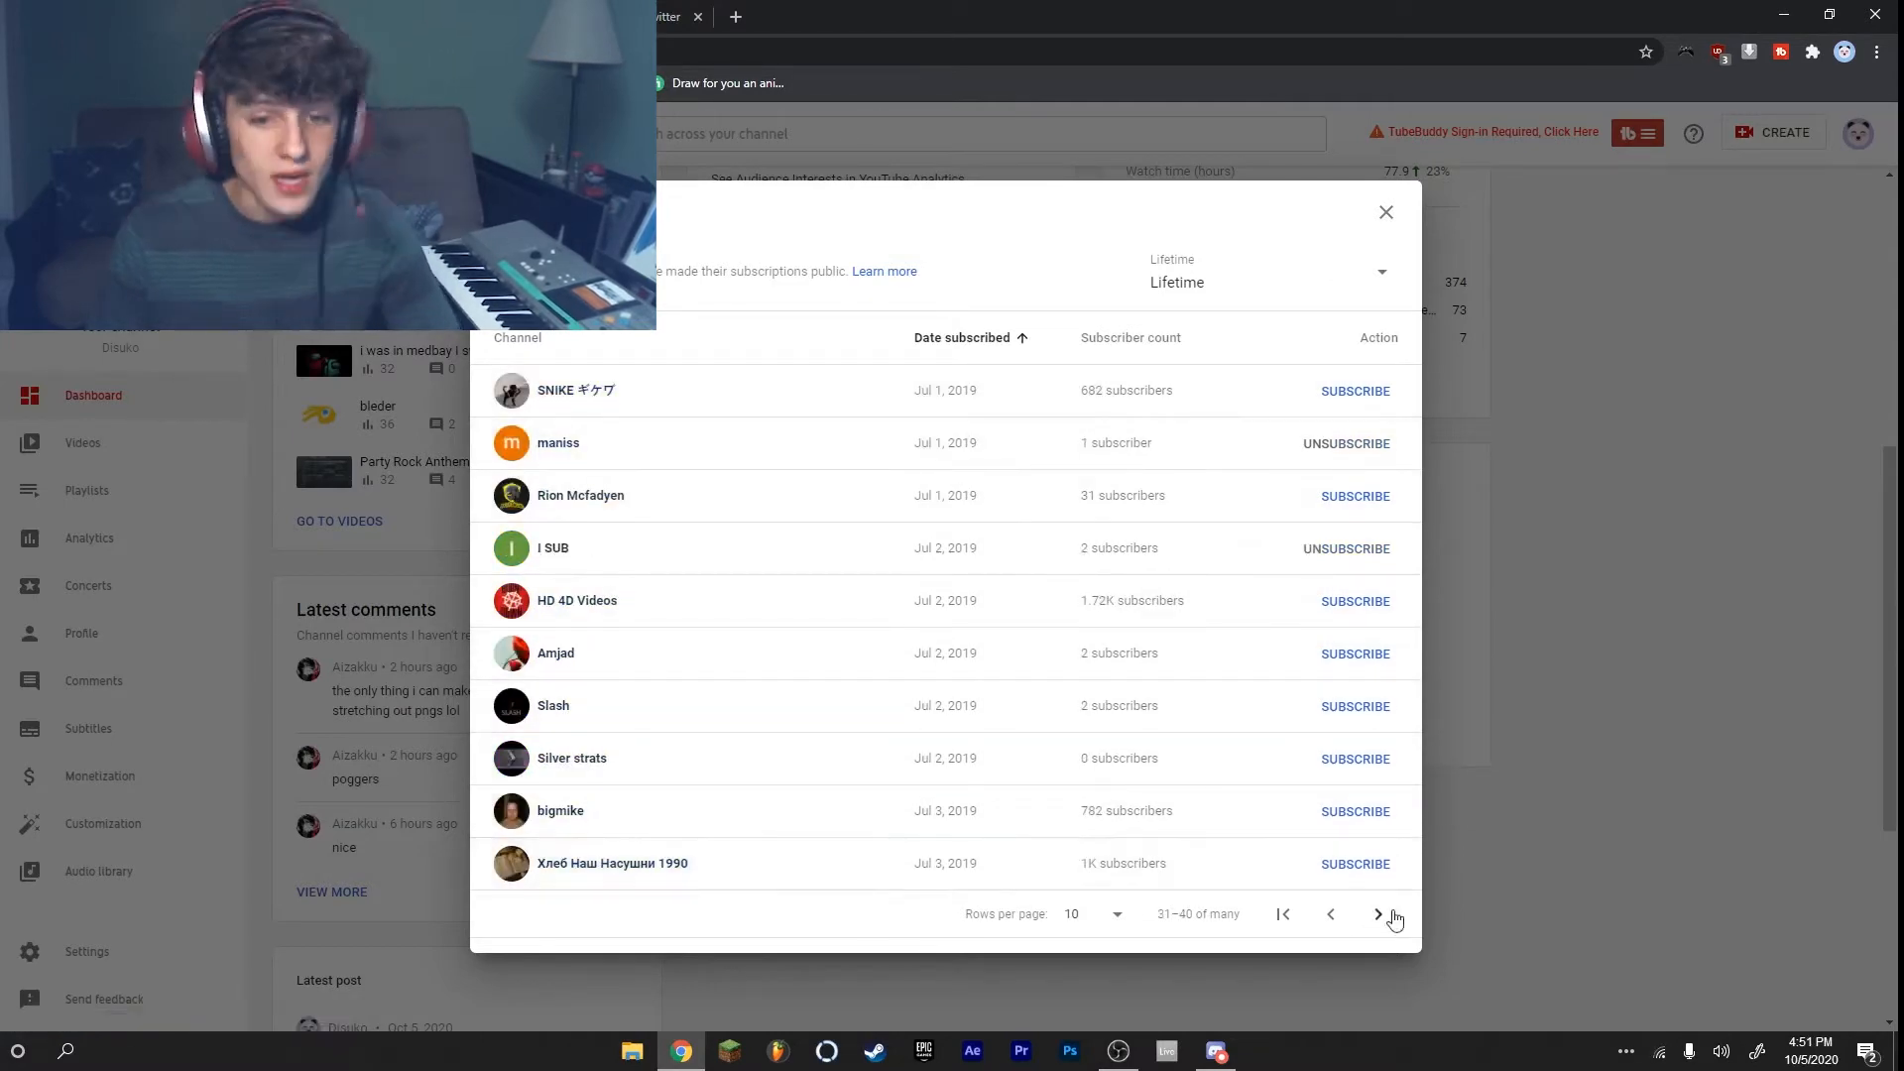
click(1376, 912)
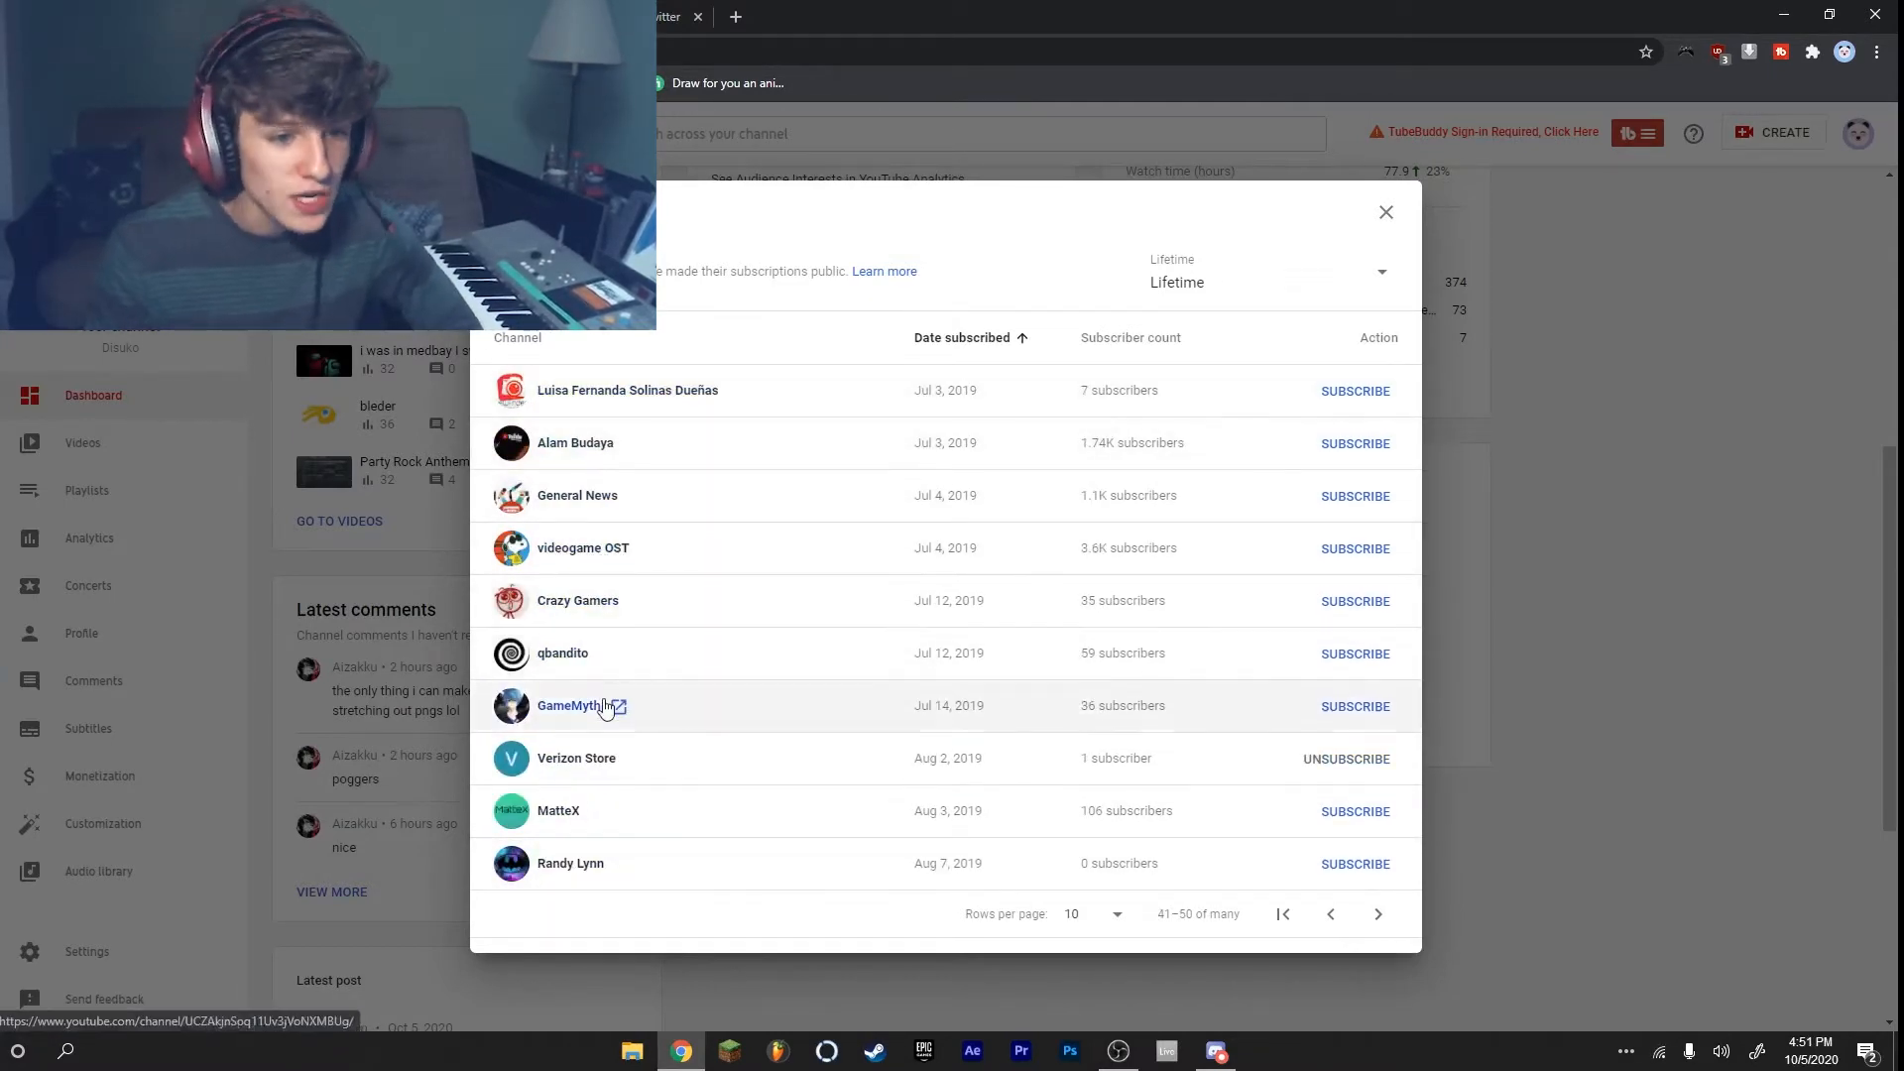
click(1376, 913)
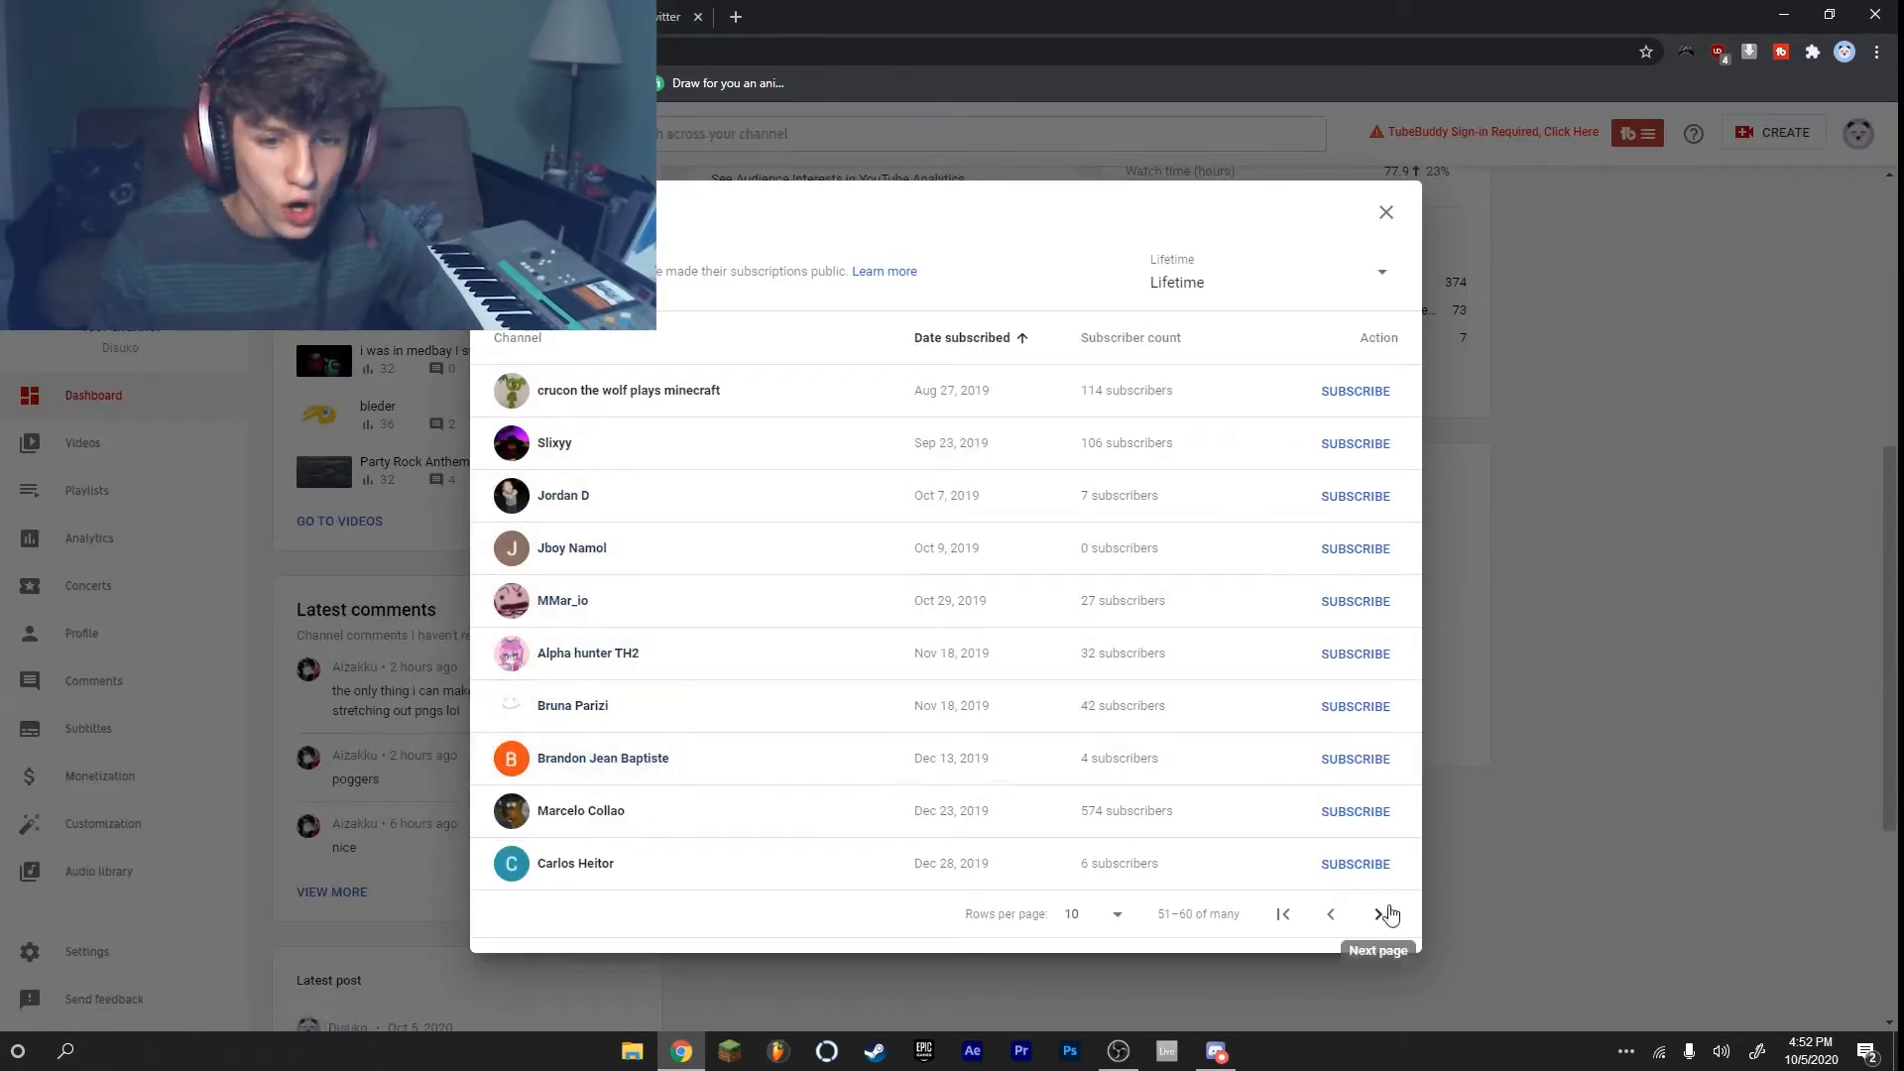
click(1376, 912)
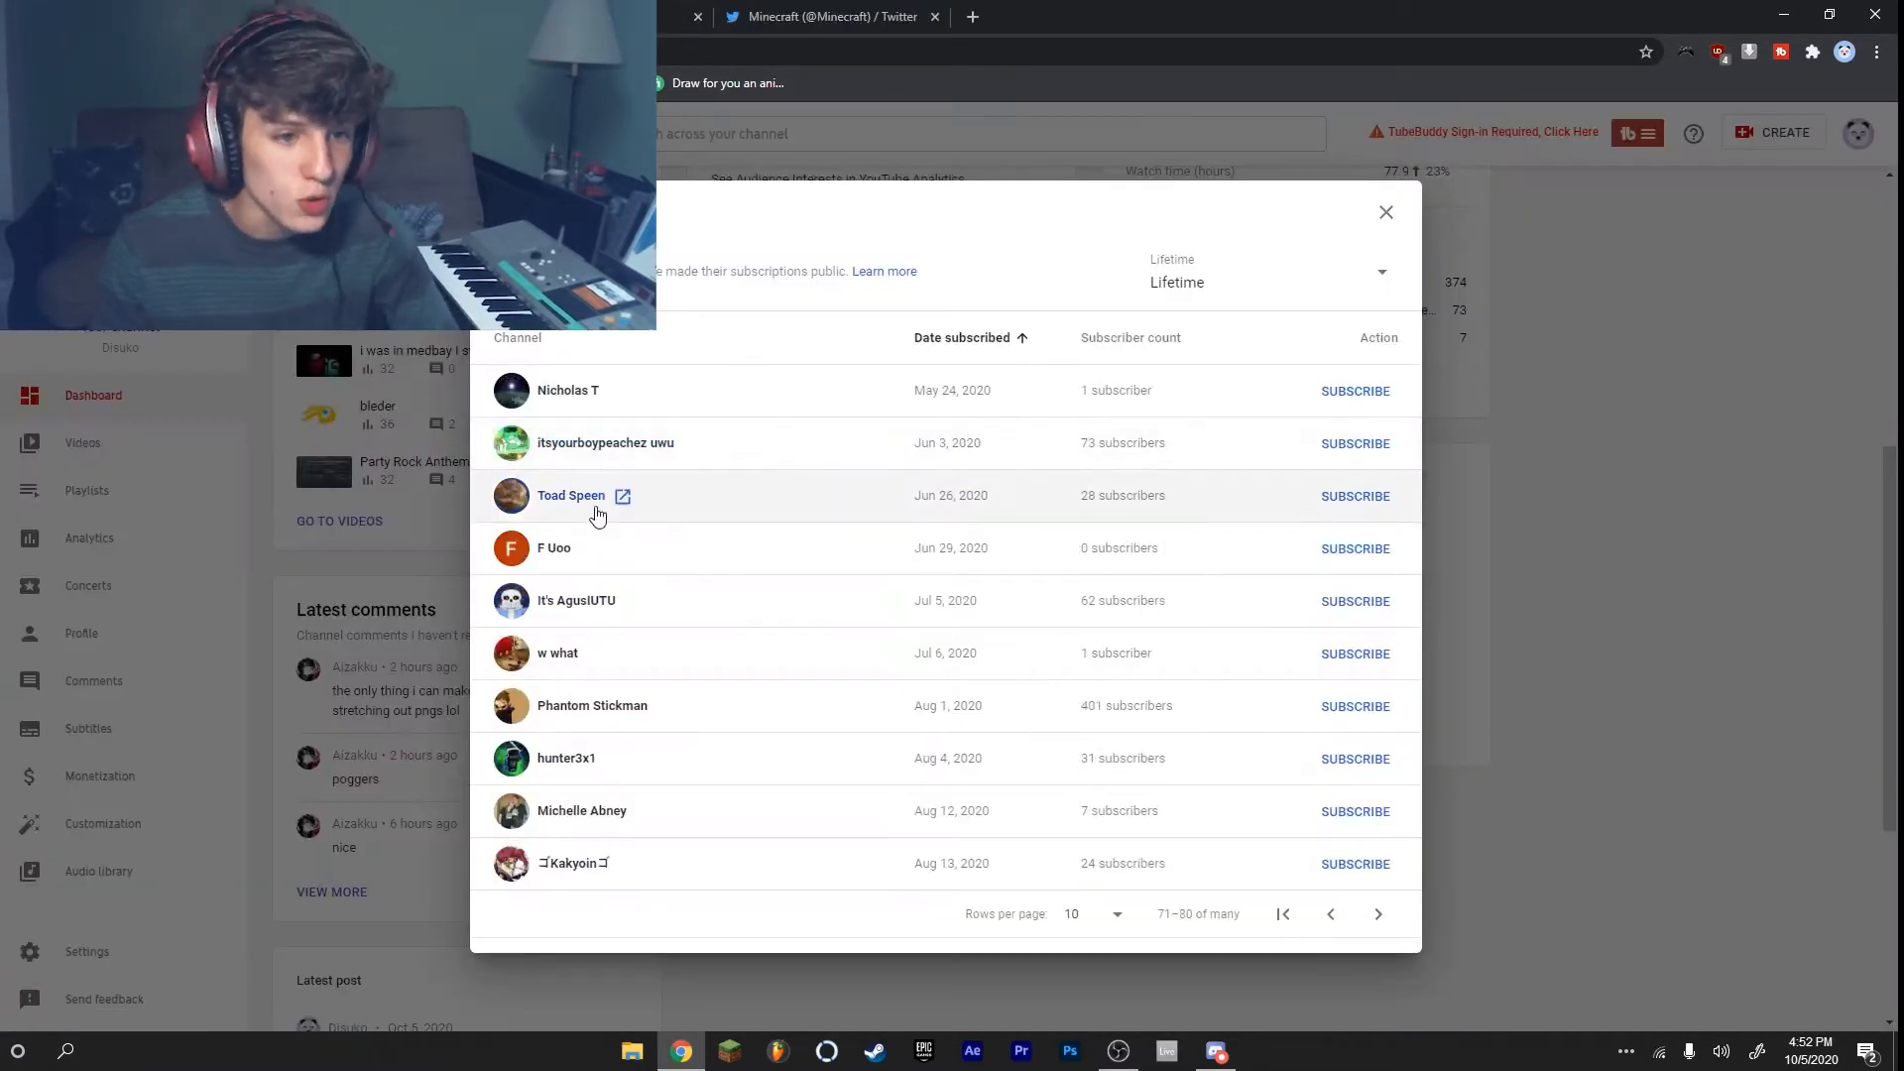
click(1377, 912)
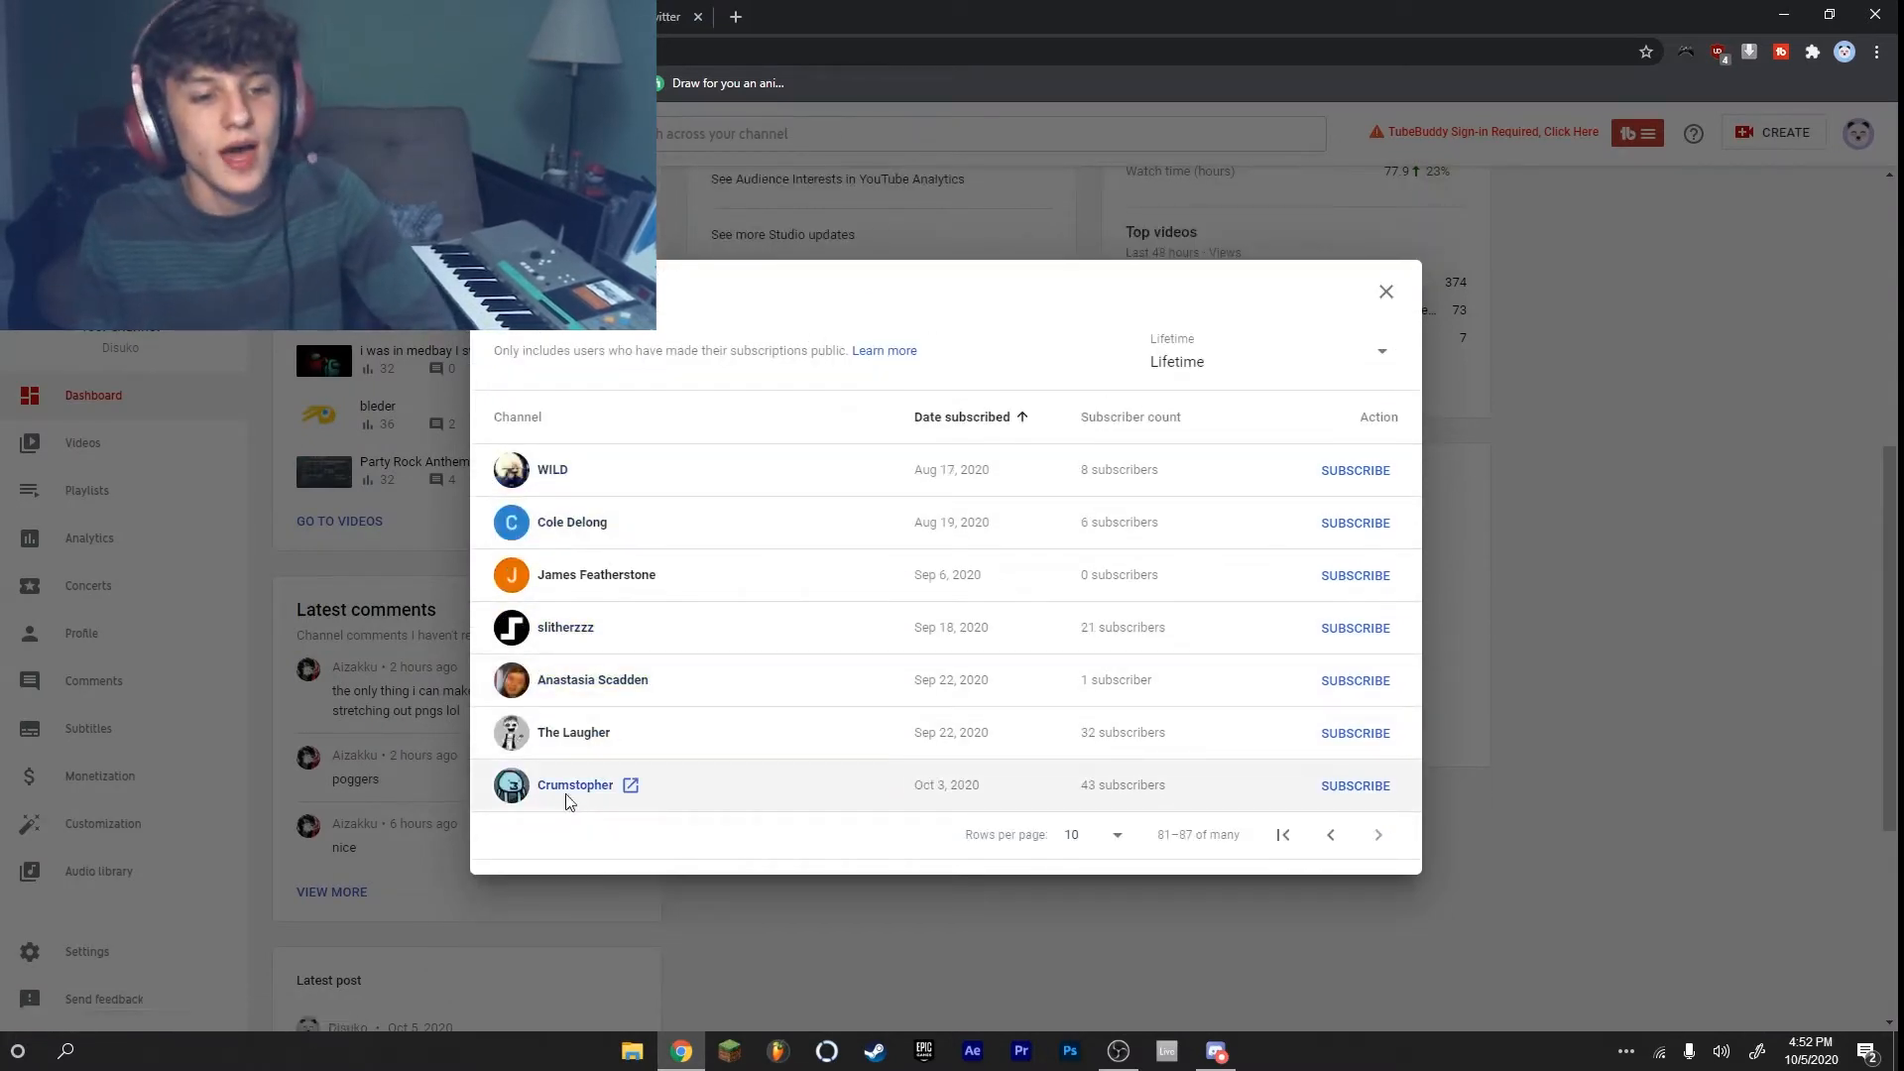
click(575, 786)
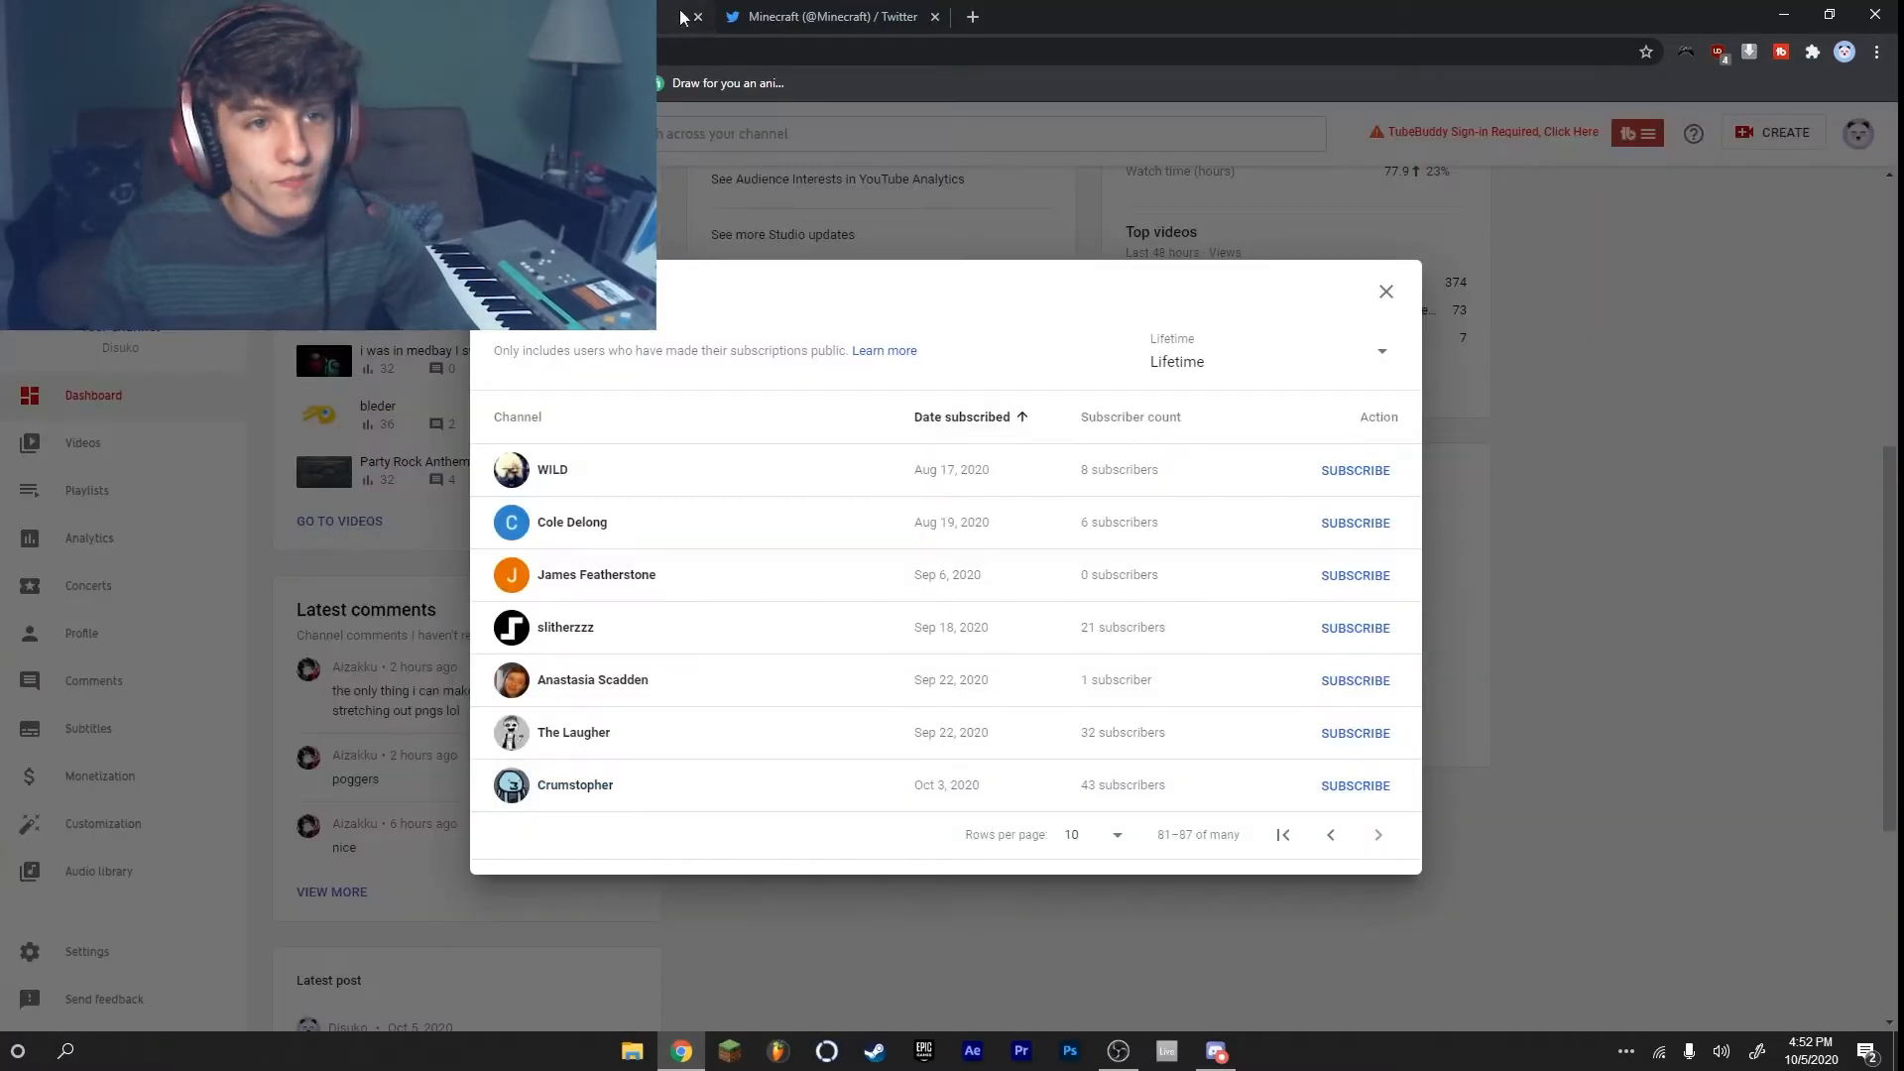
Step: Close the subscribers dialog, leaving the channel dashboard showing
click(1386, 291)
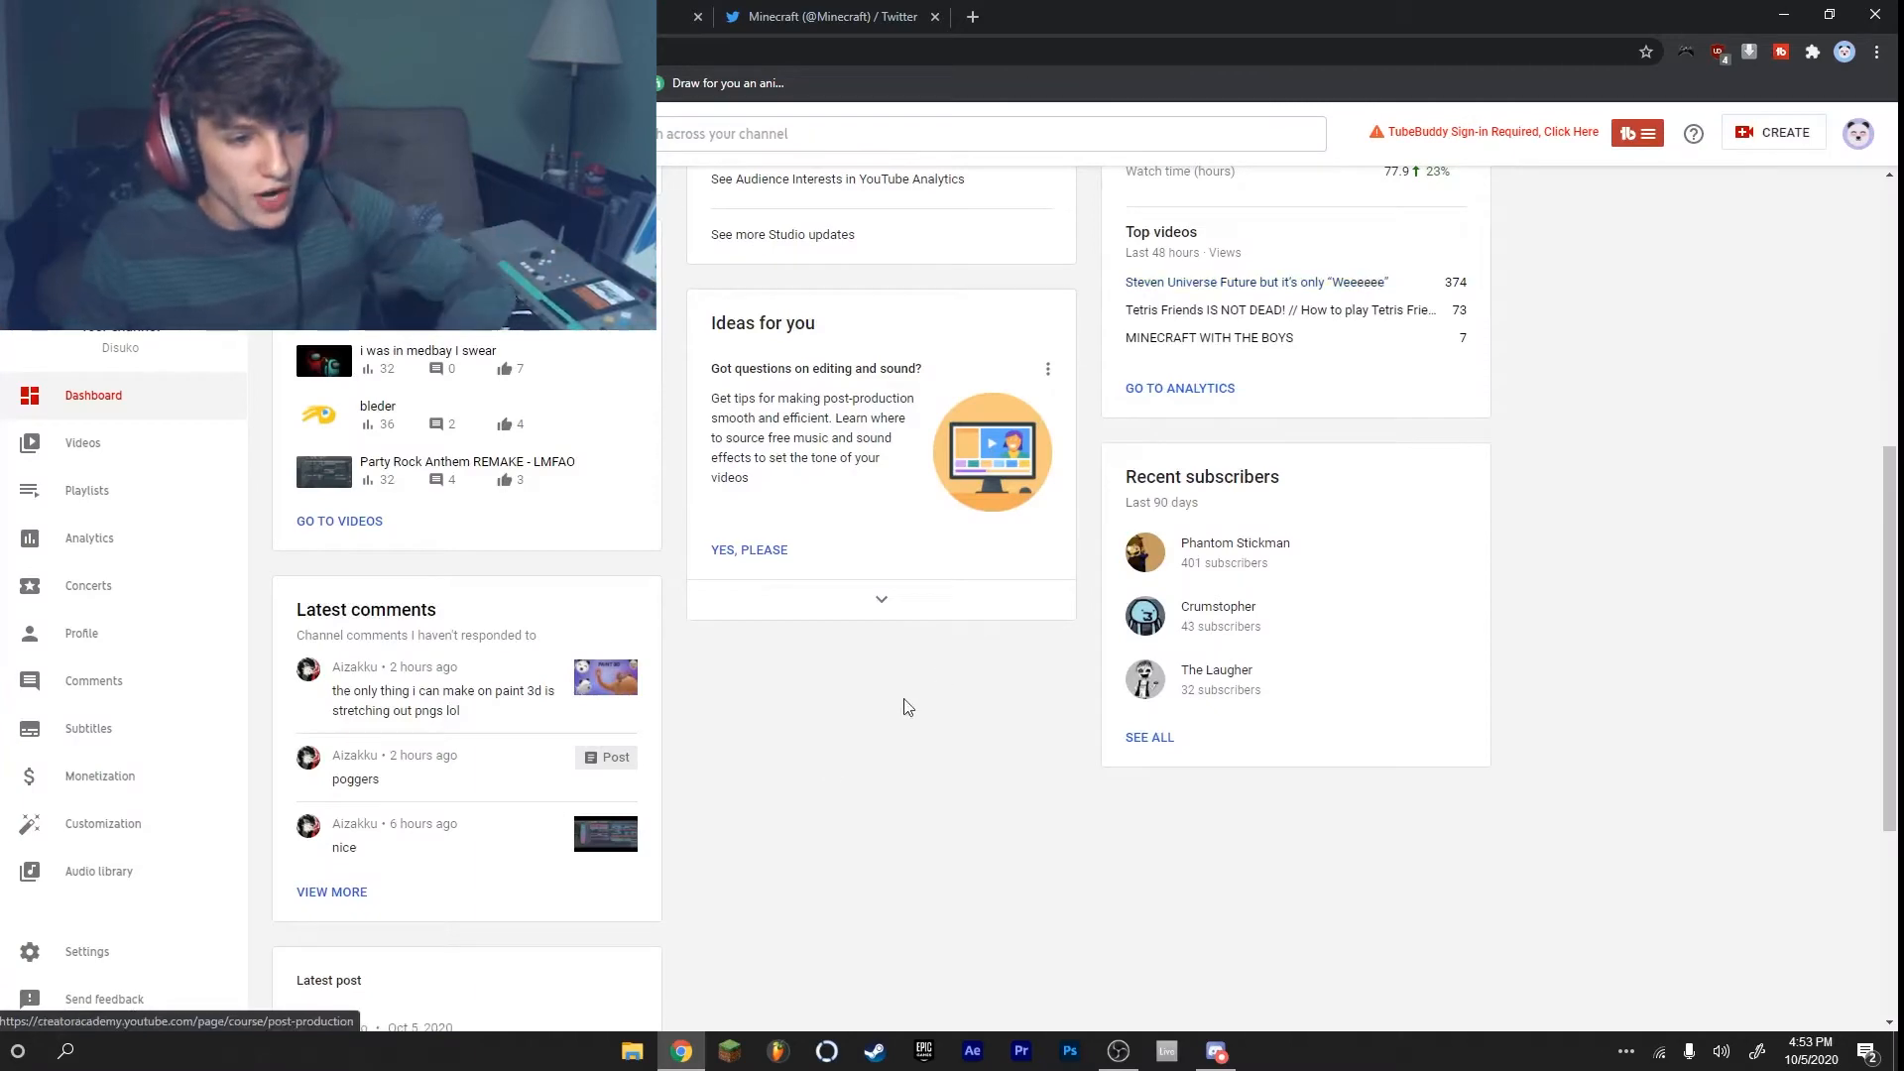
scroll(up, 3)
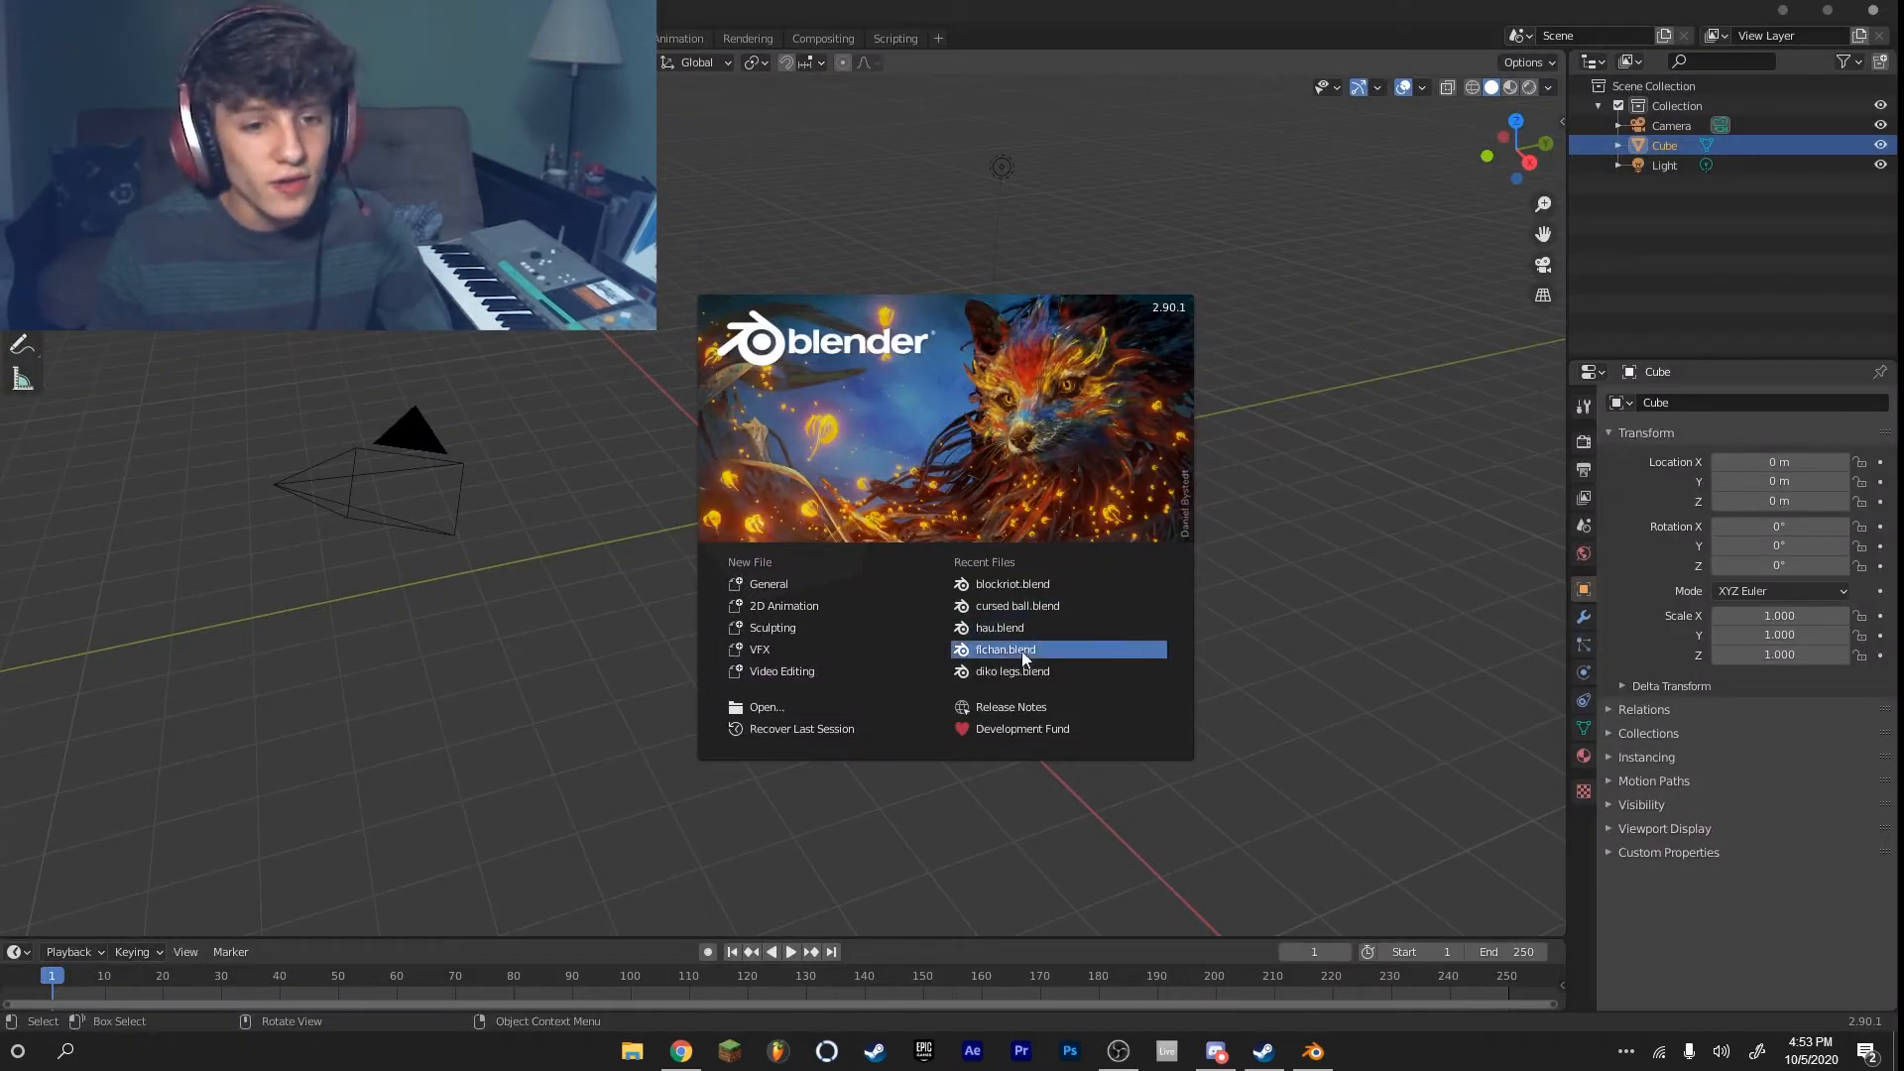
Step: Load the recent .blend project with the cylinder emitting Cylinder.002 ball particles
click(1004, 648)
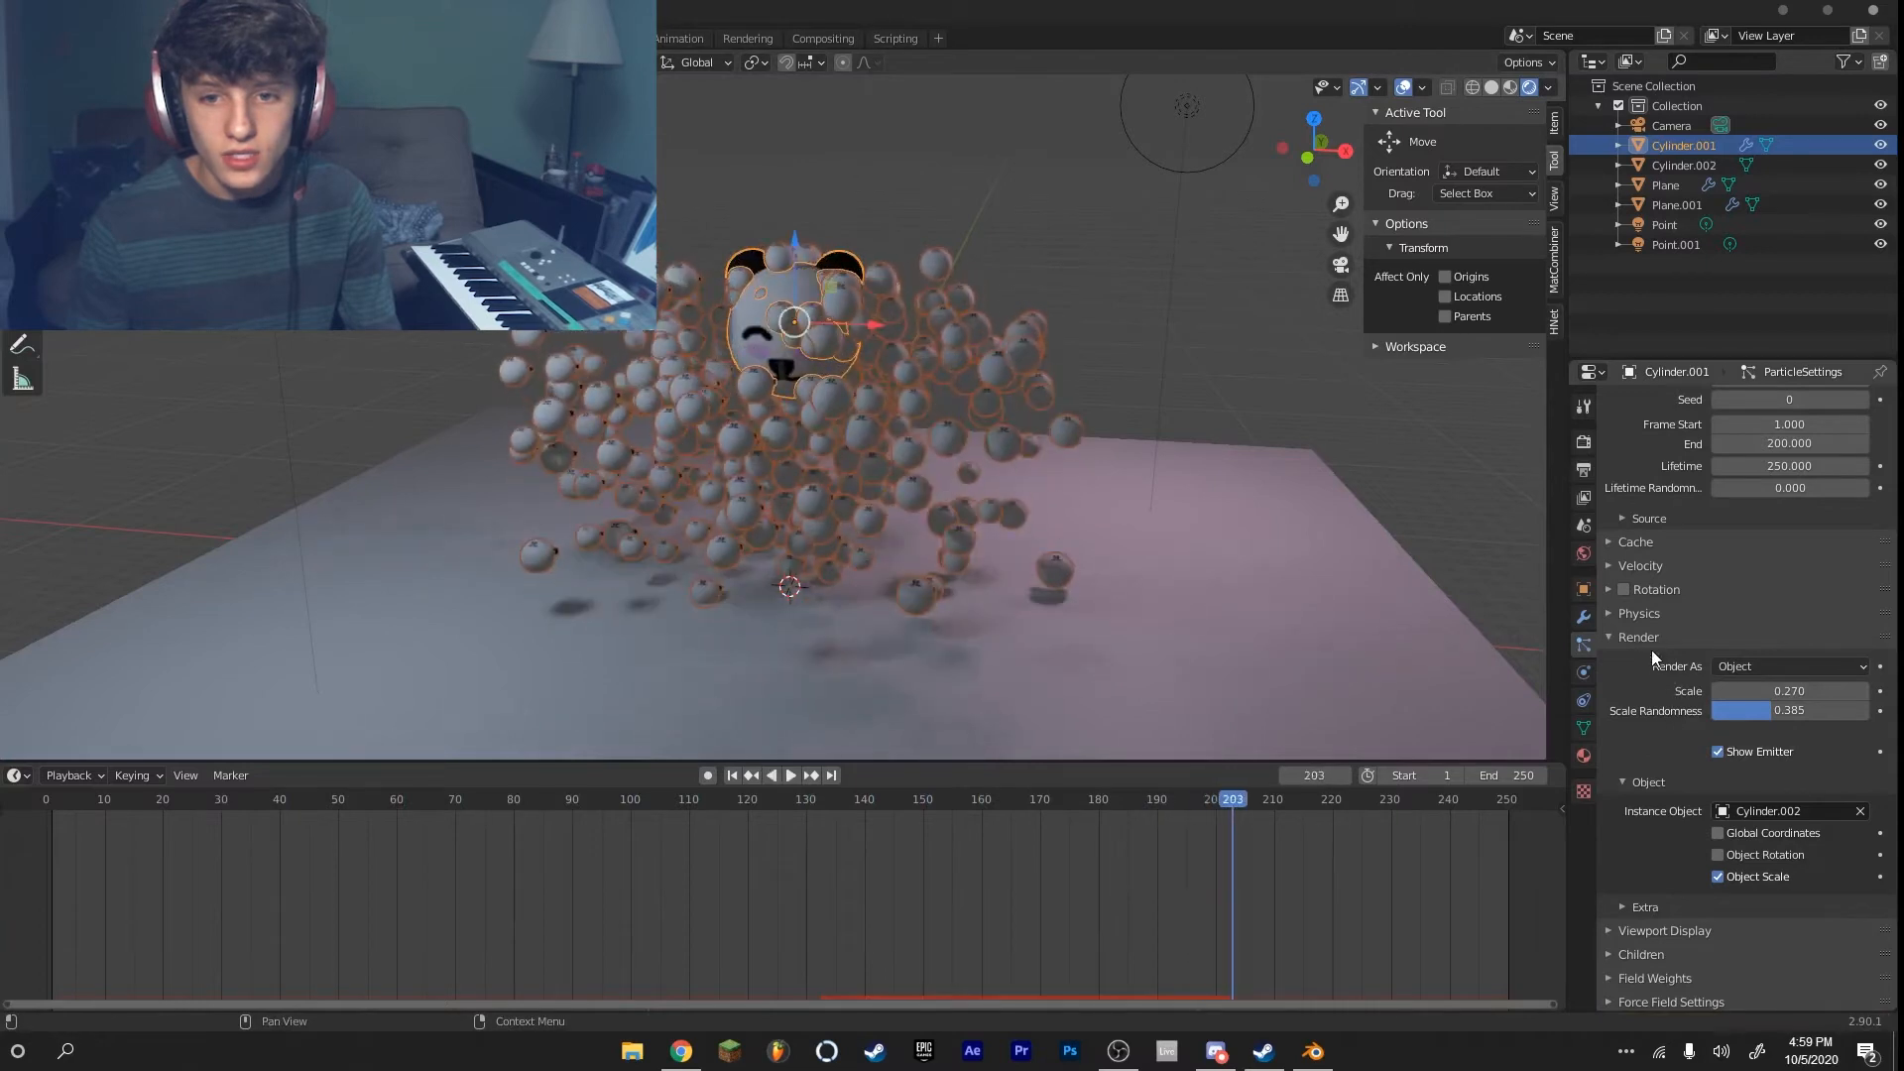
Step: Bring up Blender's Import format list offering Images as Planes
click(1638, 612)
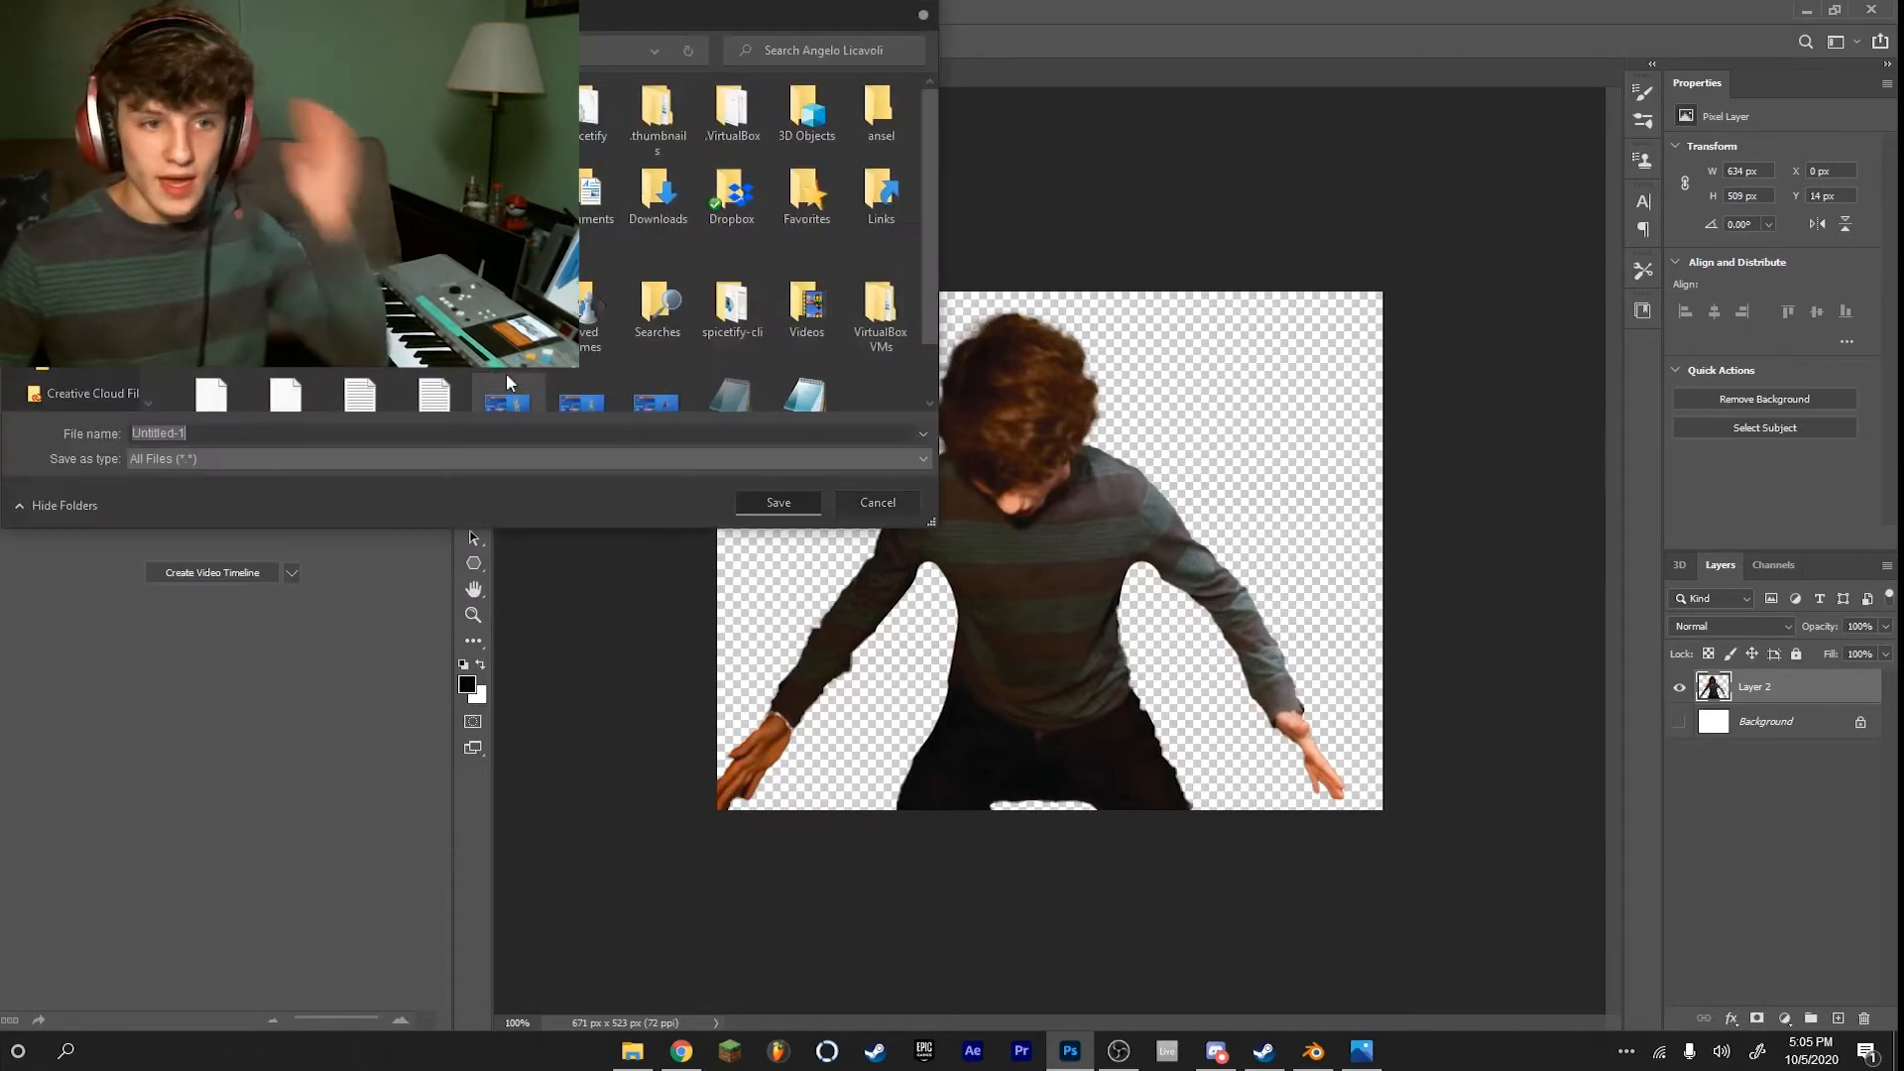
click(1311, 1051)
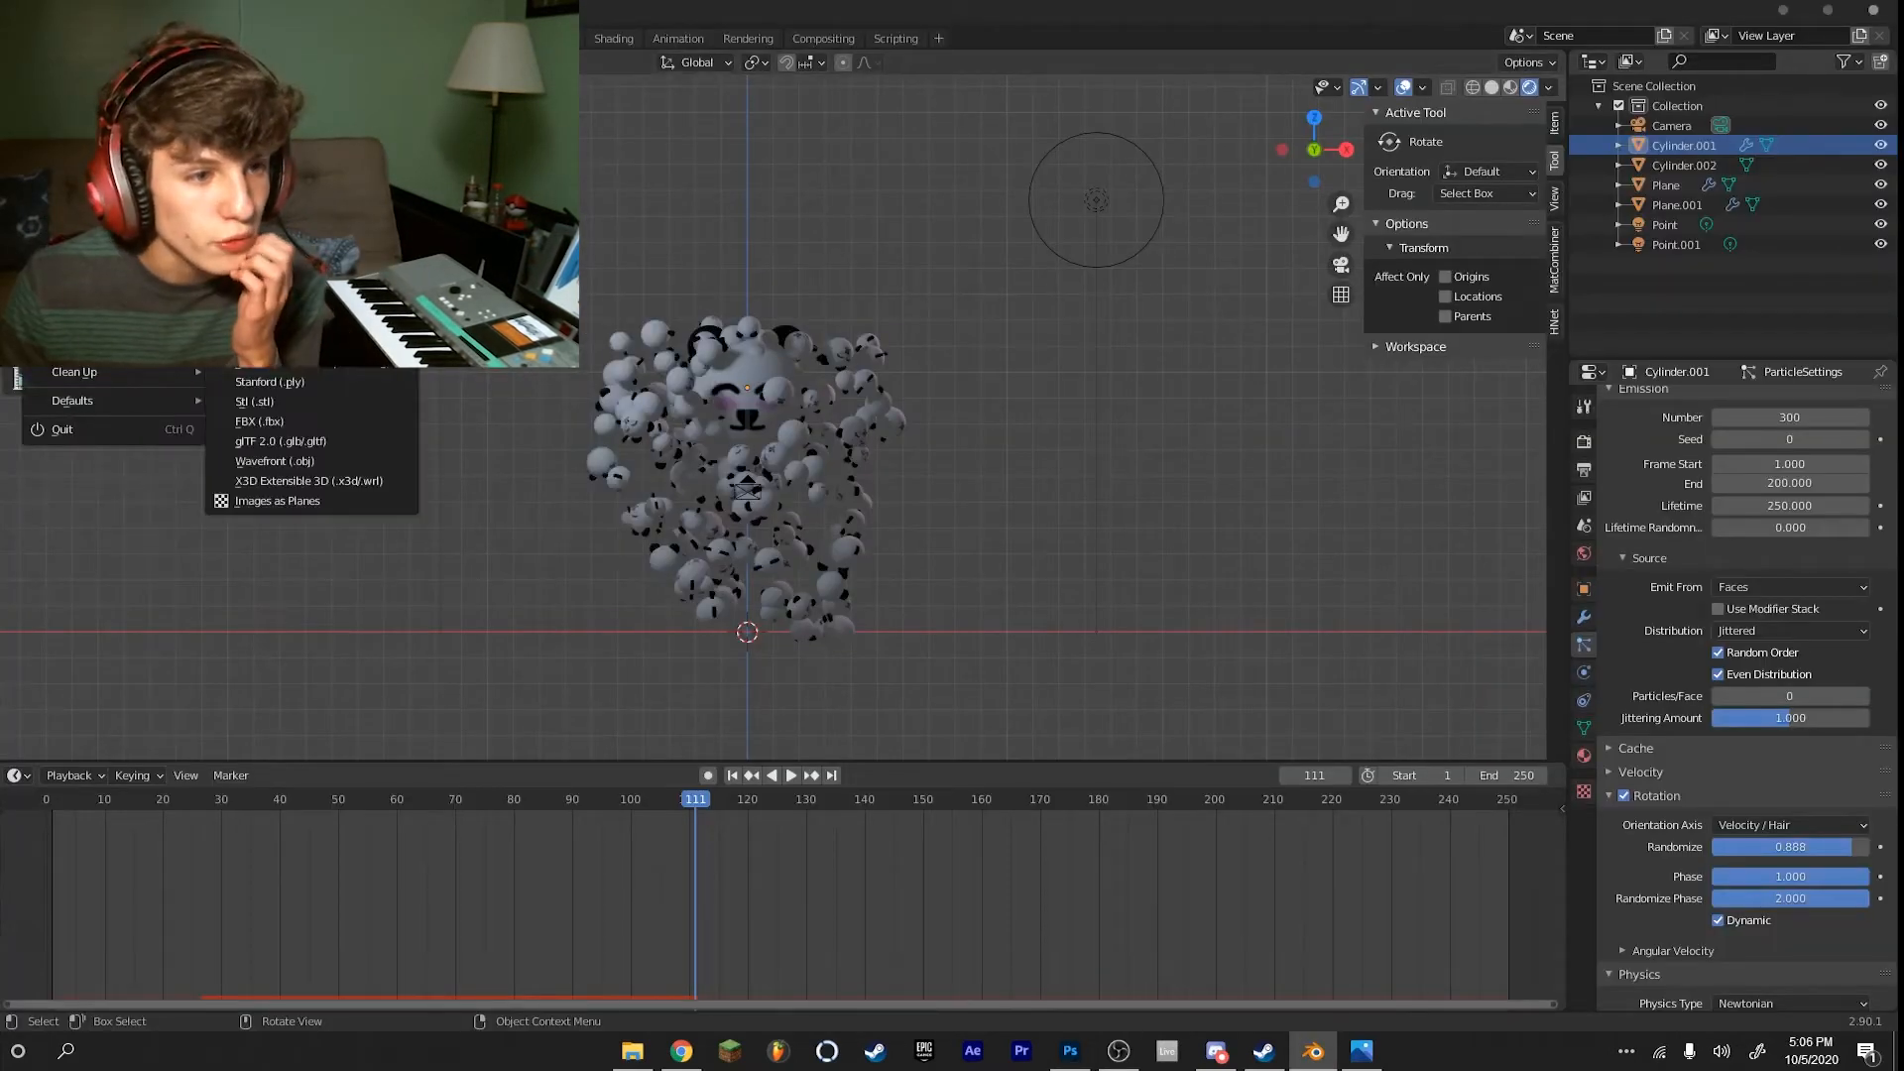
Step: Import the cut-out photo as an image plane, browsing to its folder
click(278, 500)
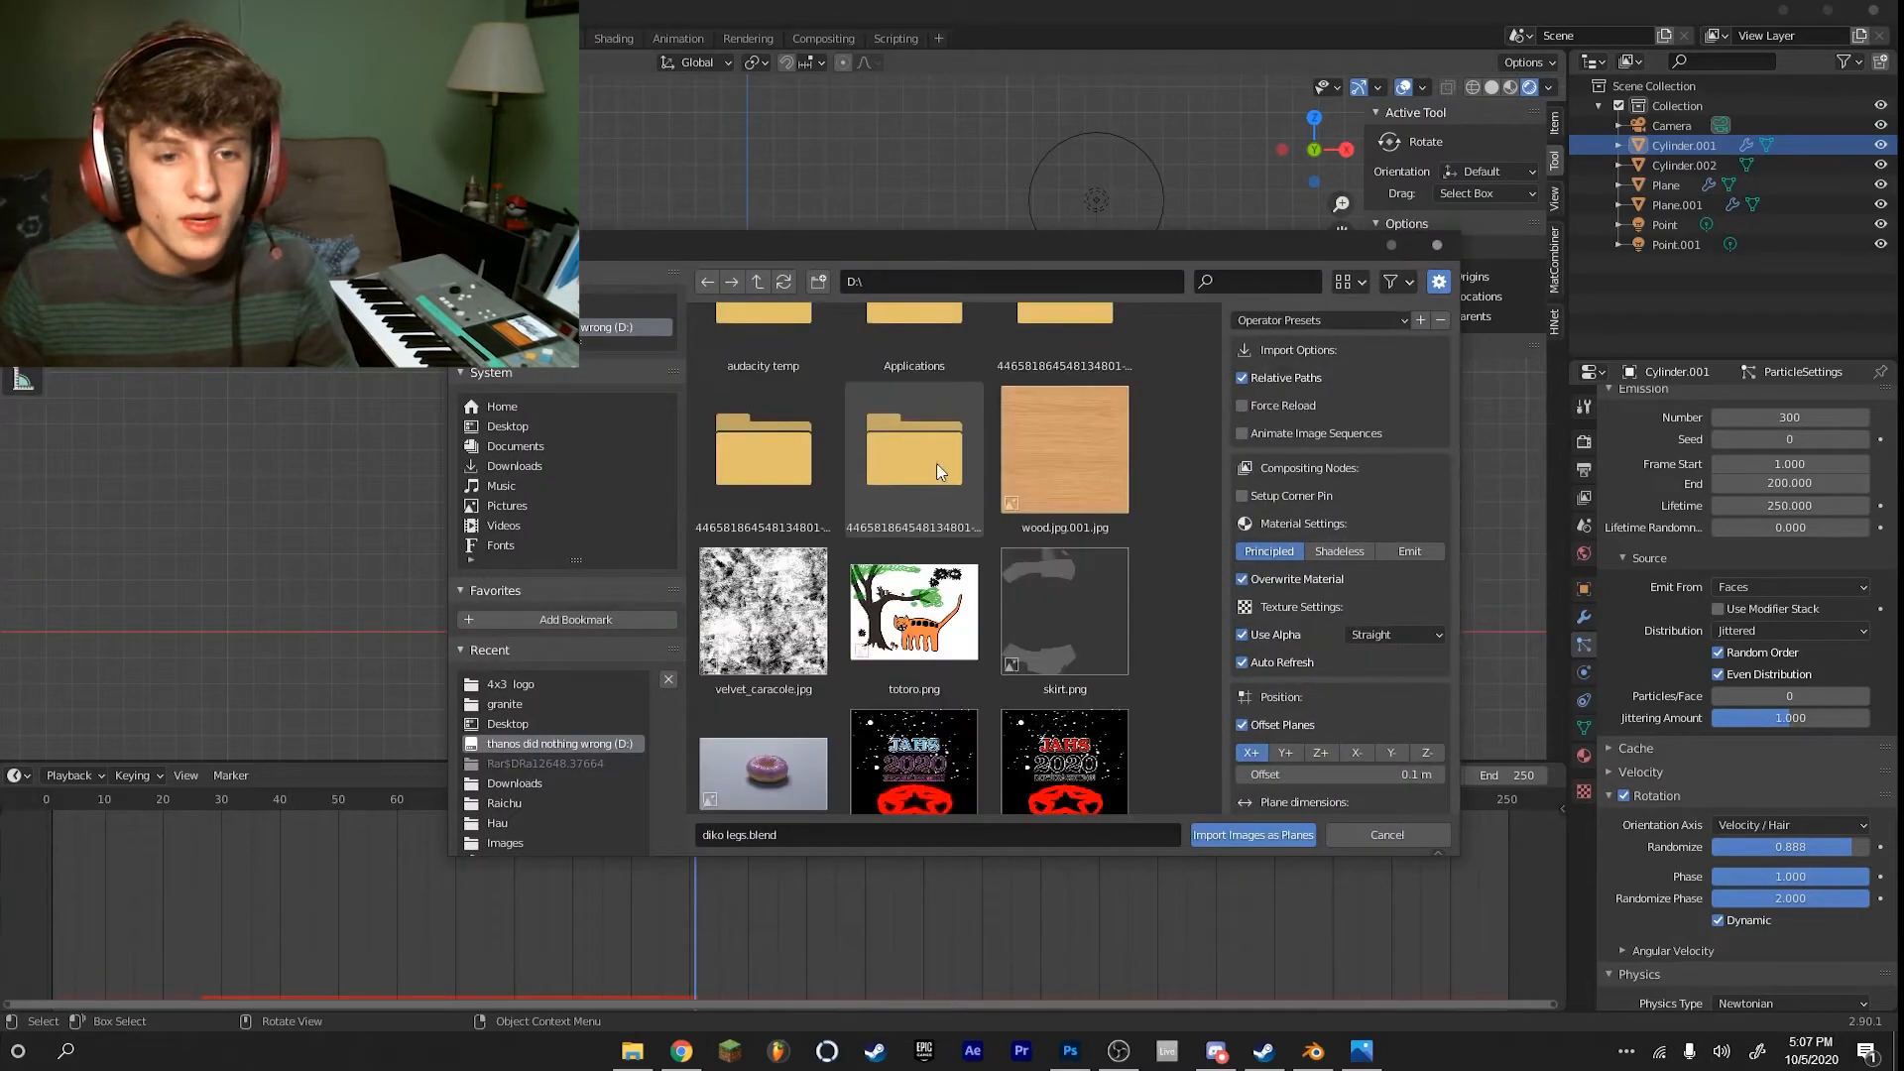
click(1252, 835)
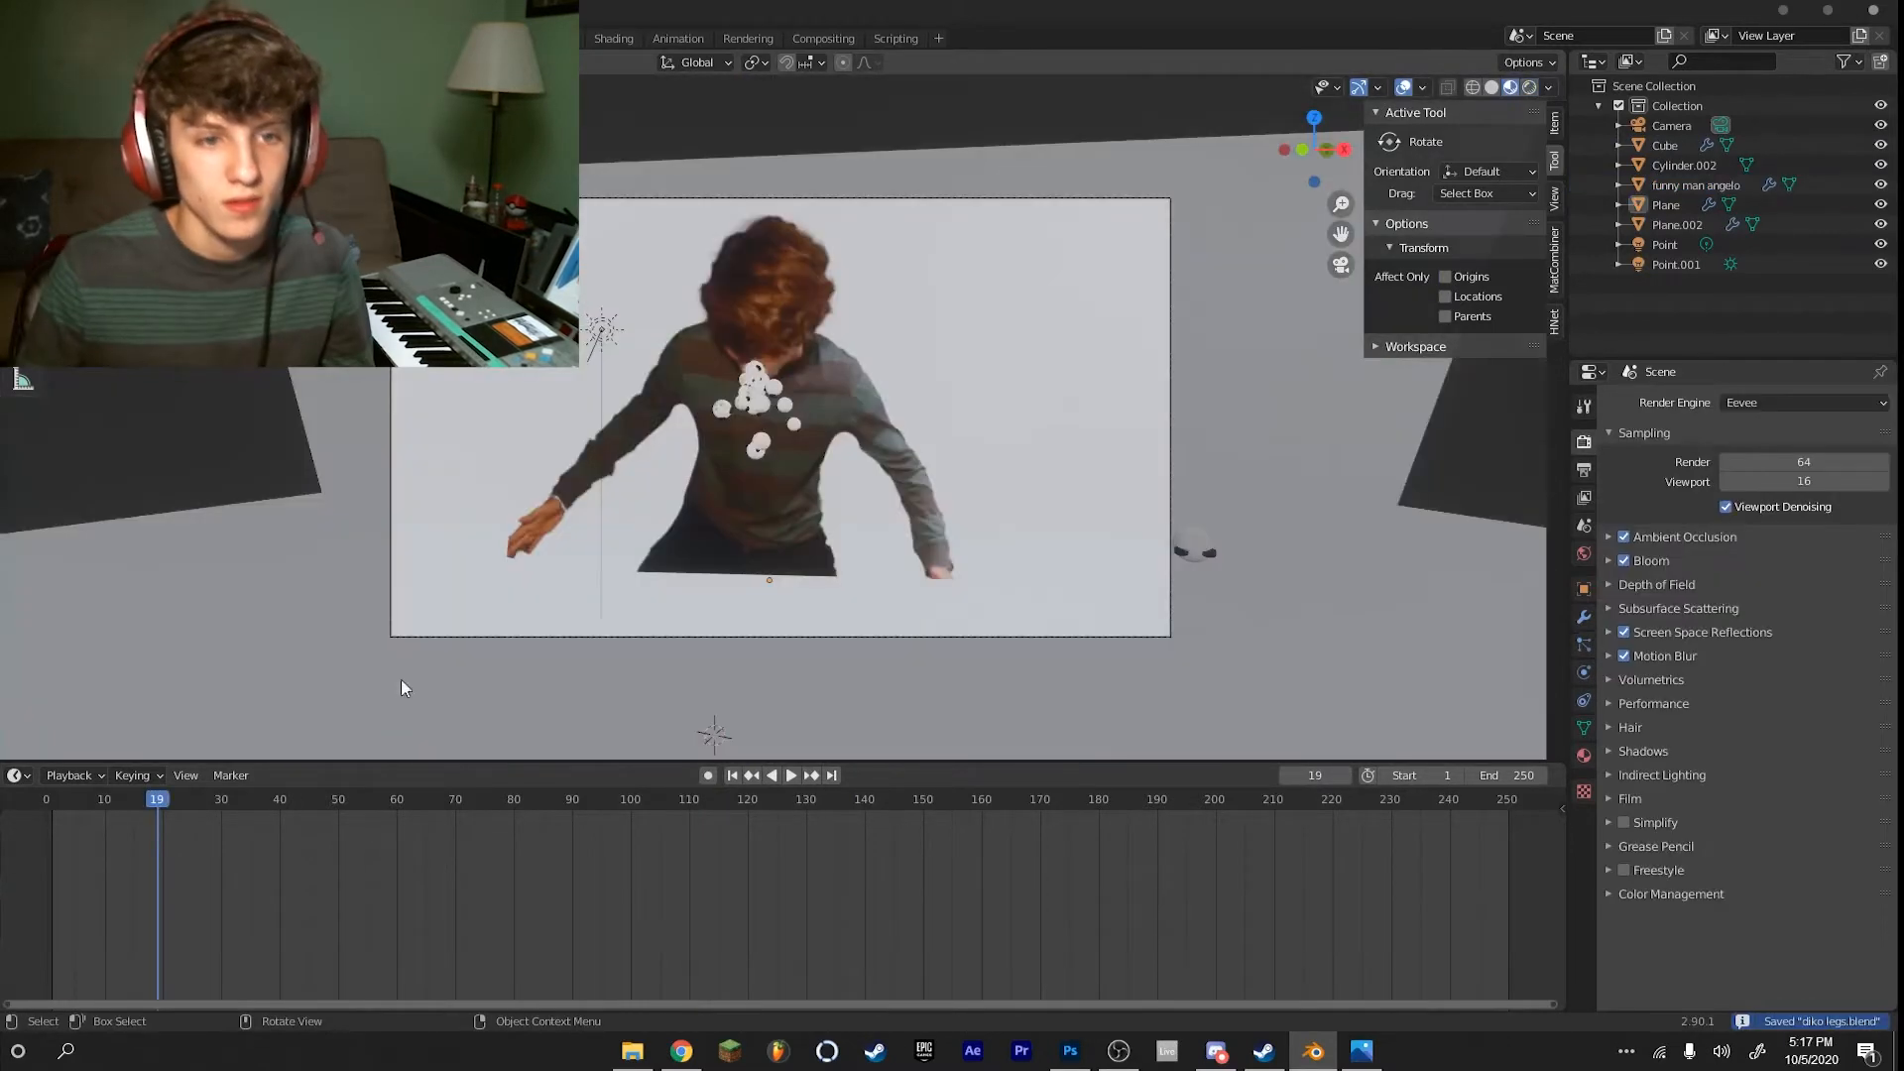
click(789, 775)
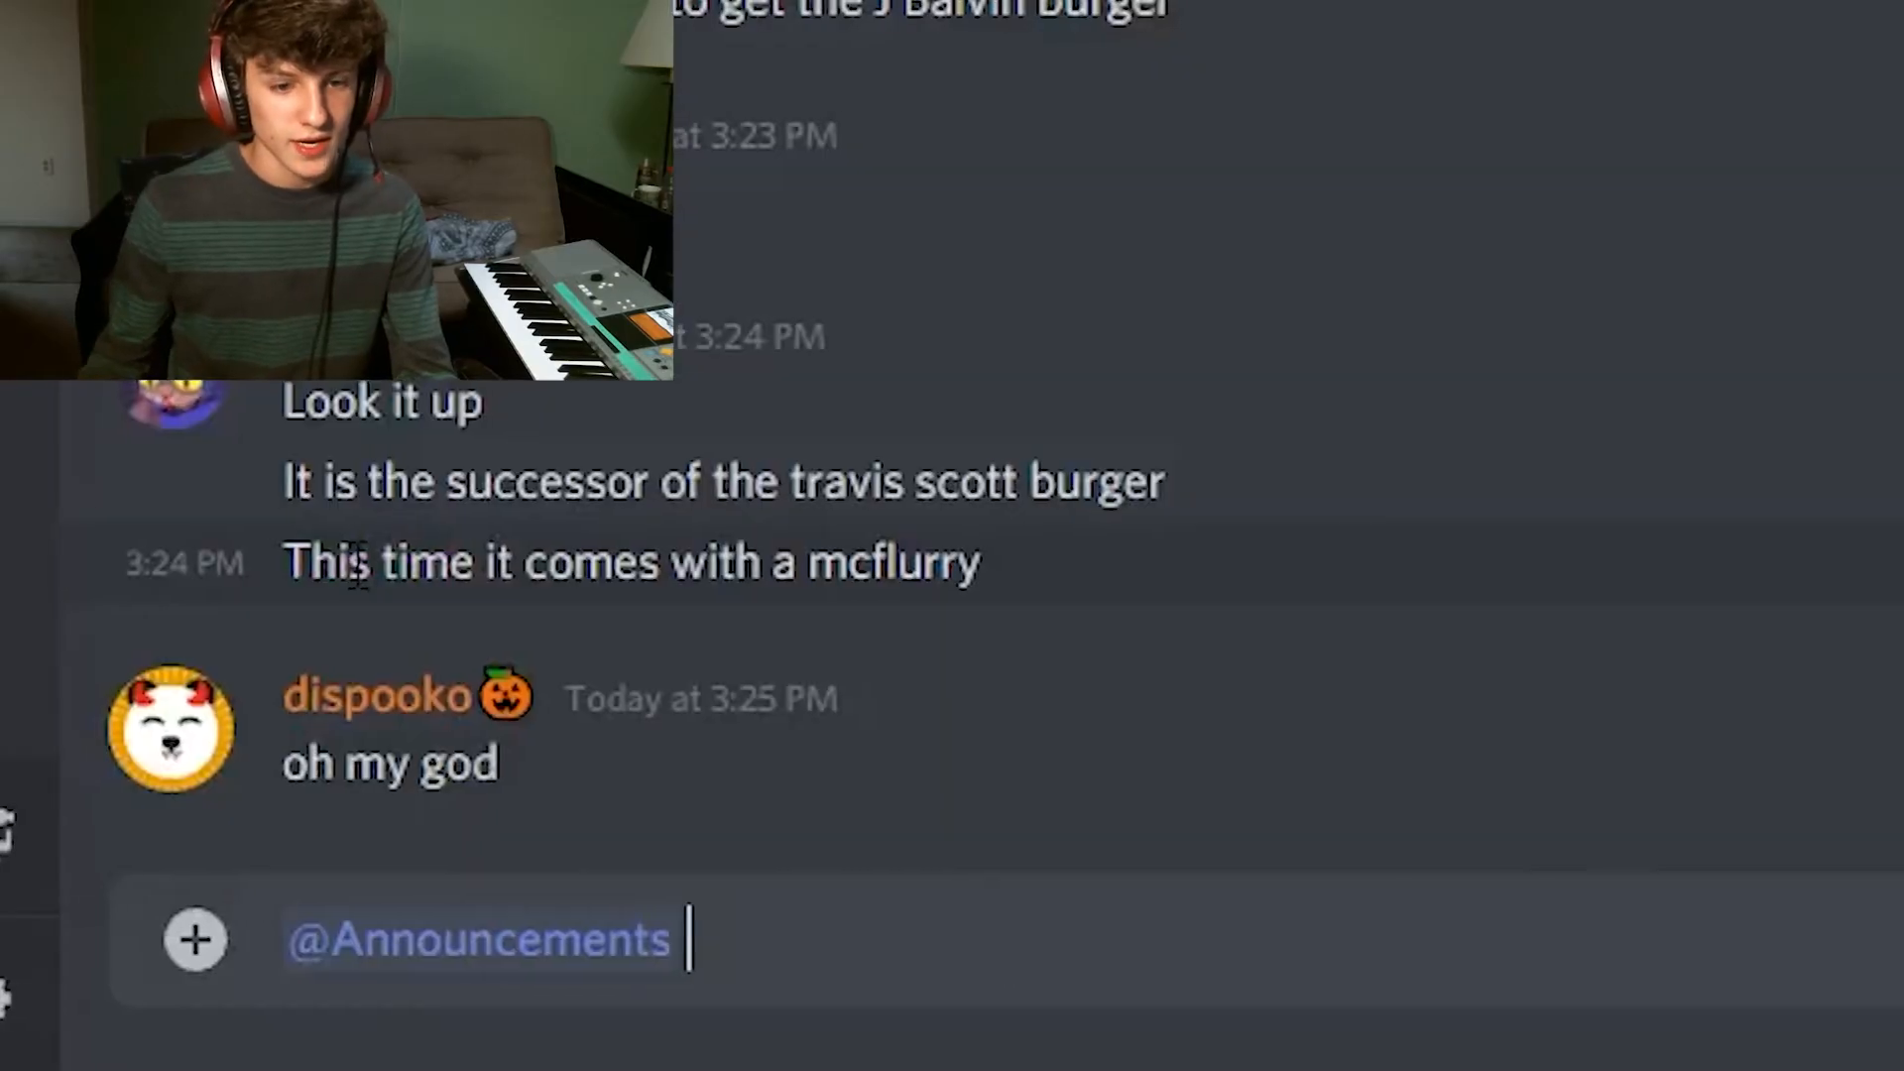
Step: Send 'first one to join VC gets to be in a video' in Discord and join General voice
text(first one to join)
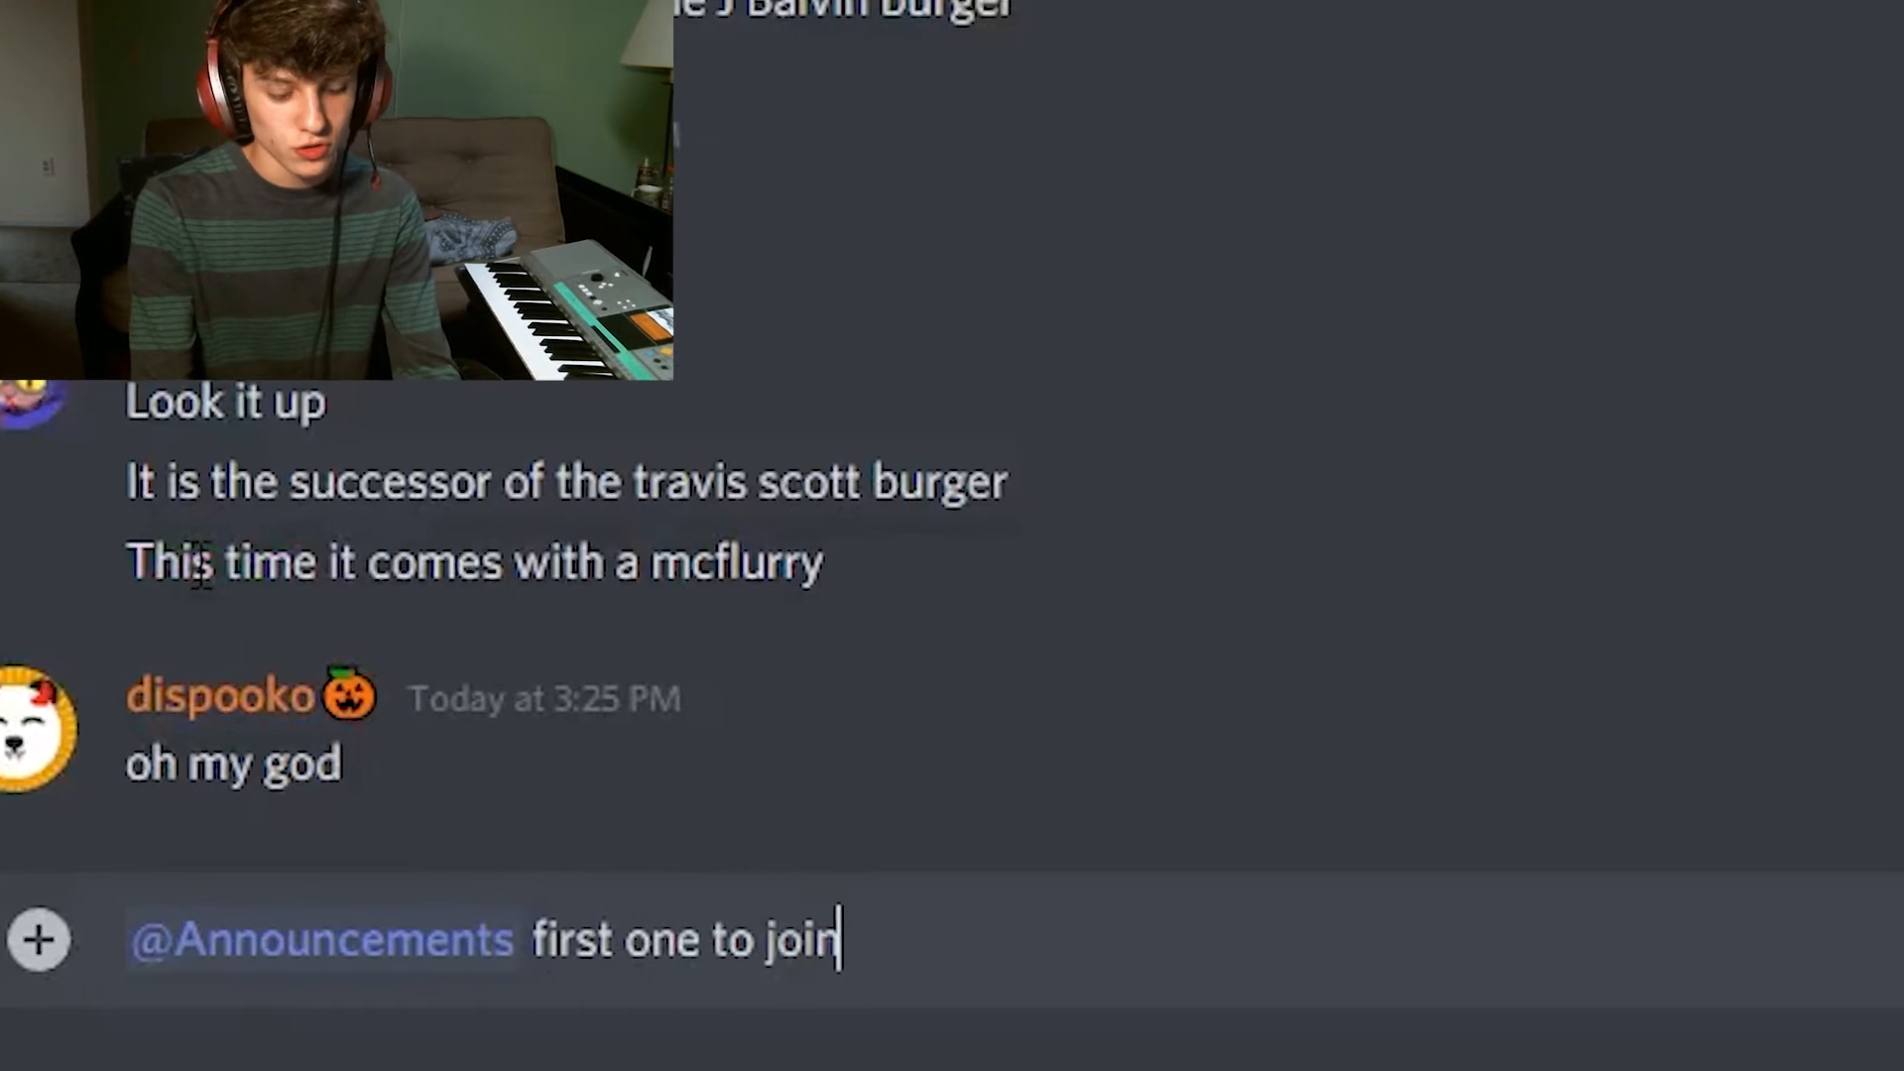
text(VC gets to b)
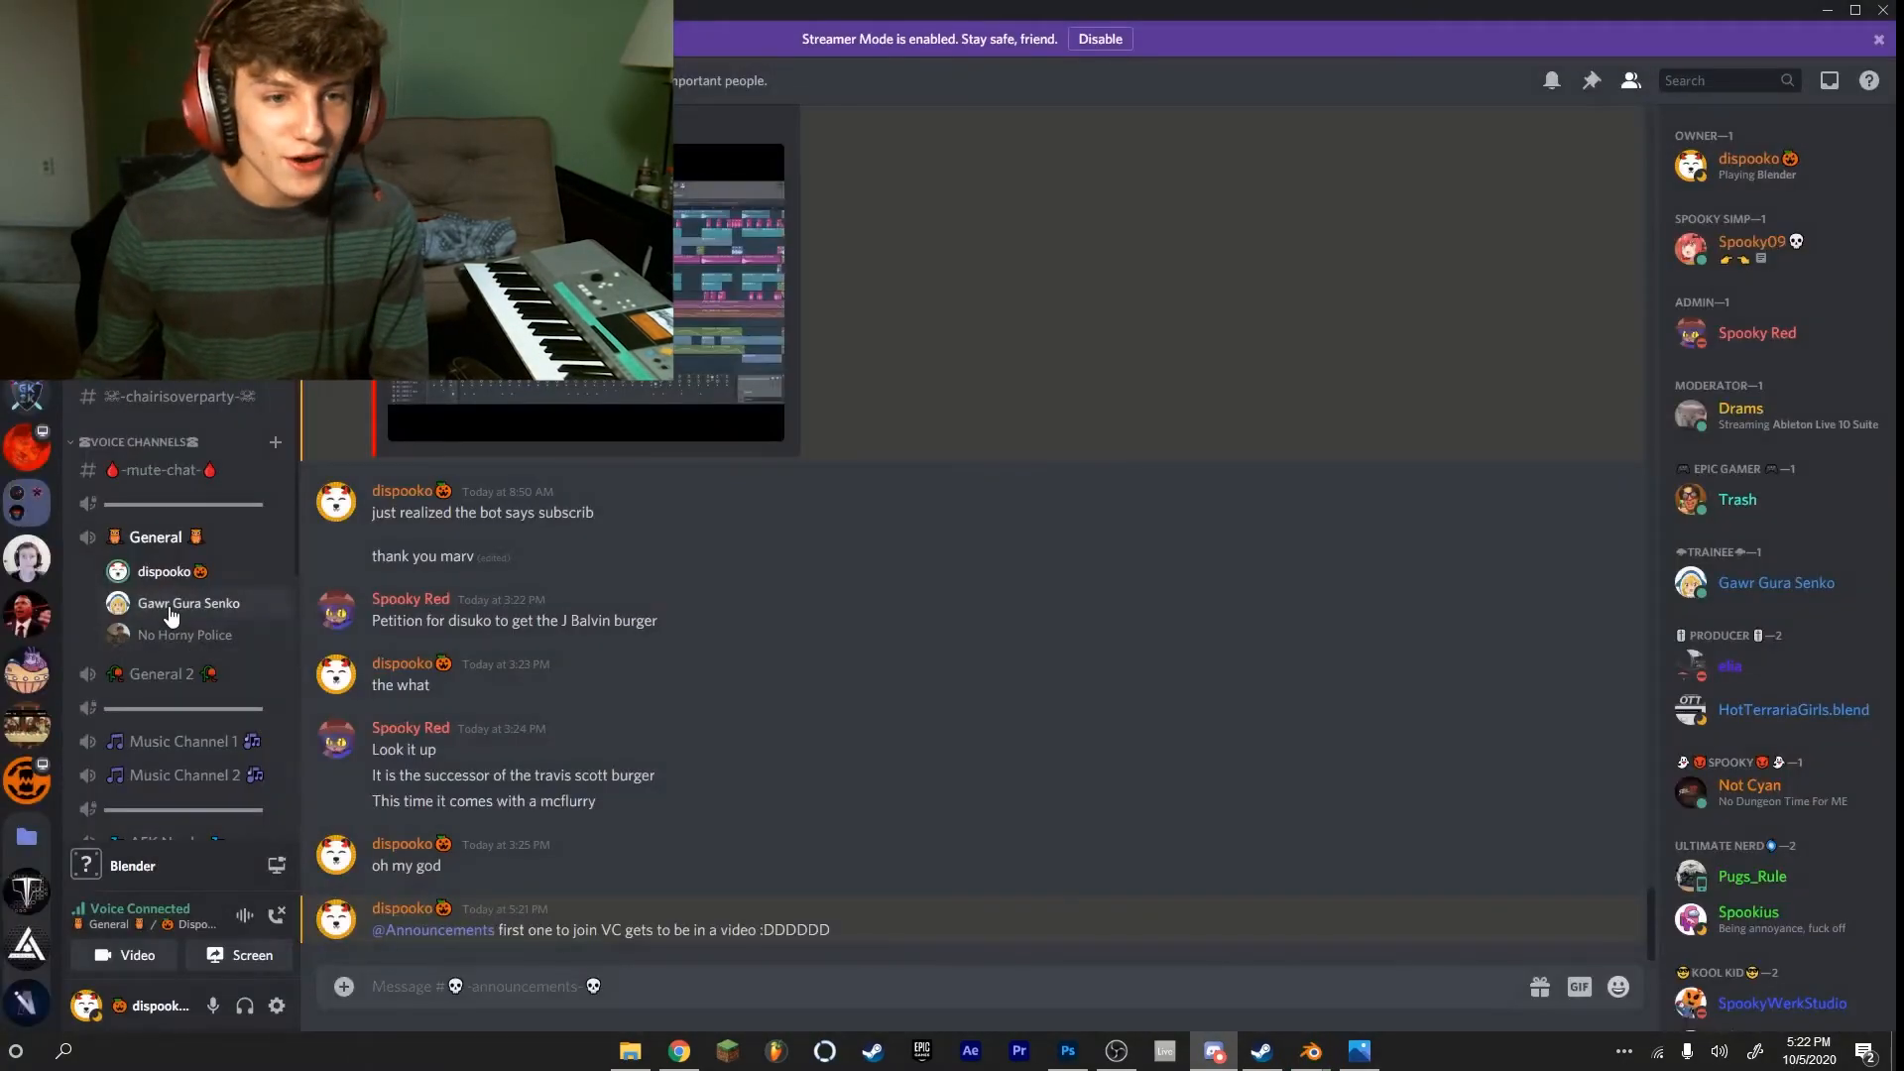
click(188, 603)
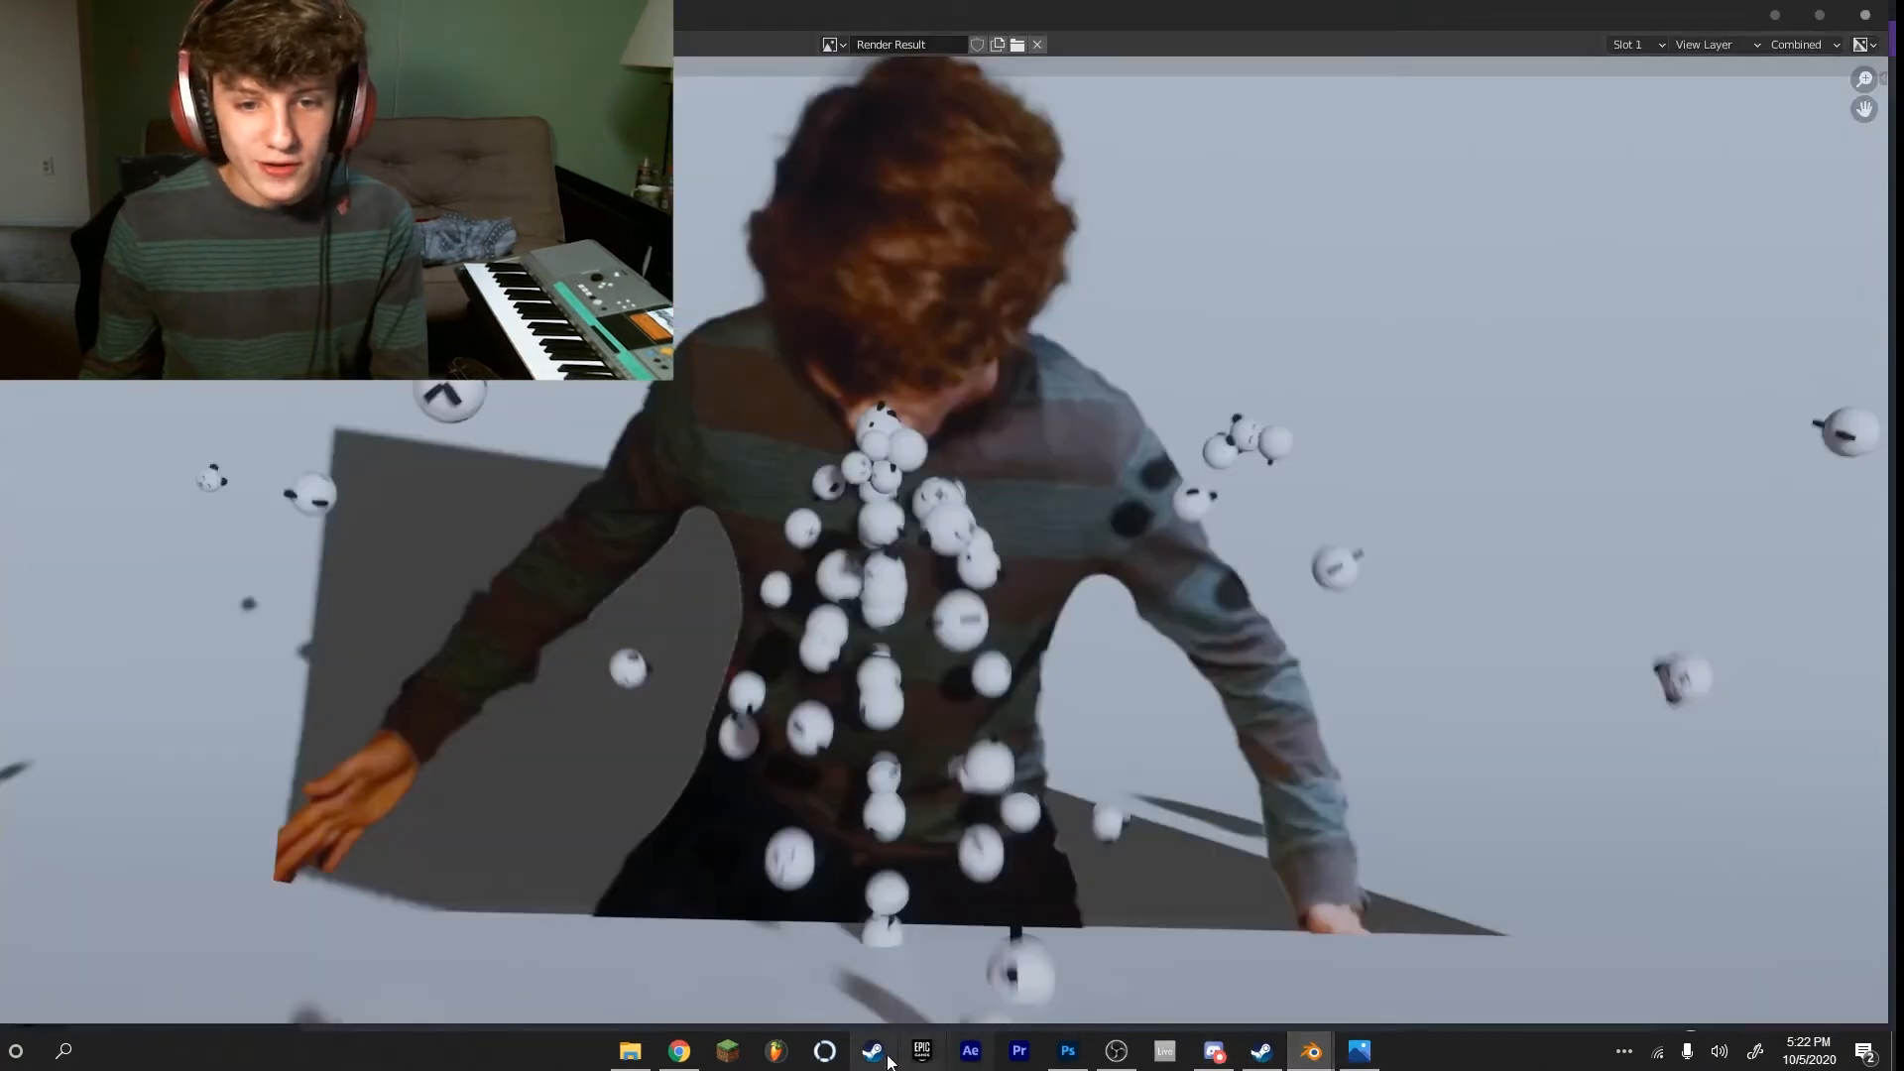
click(629, 1051)
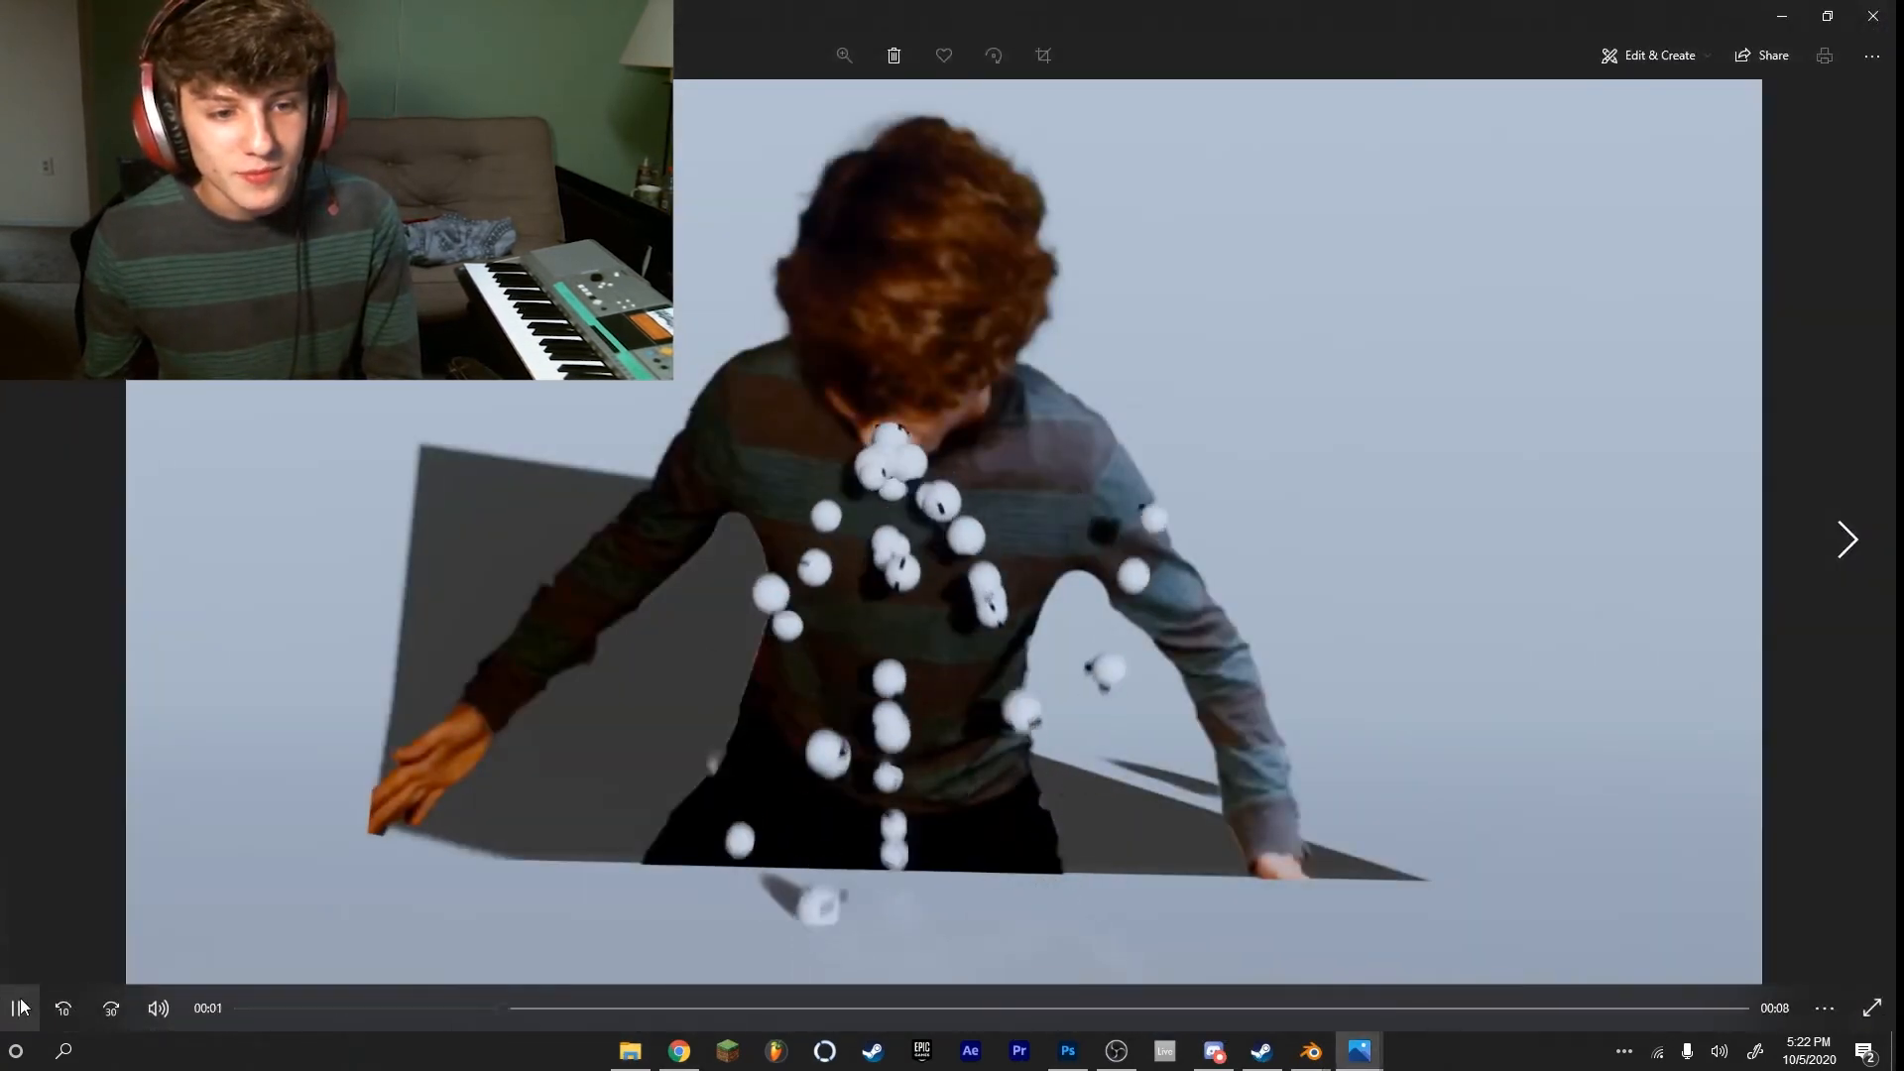
Step: Play the rendered particle animation in Photos
click(1210, 1051)
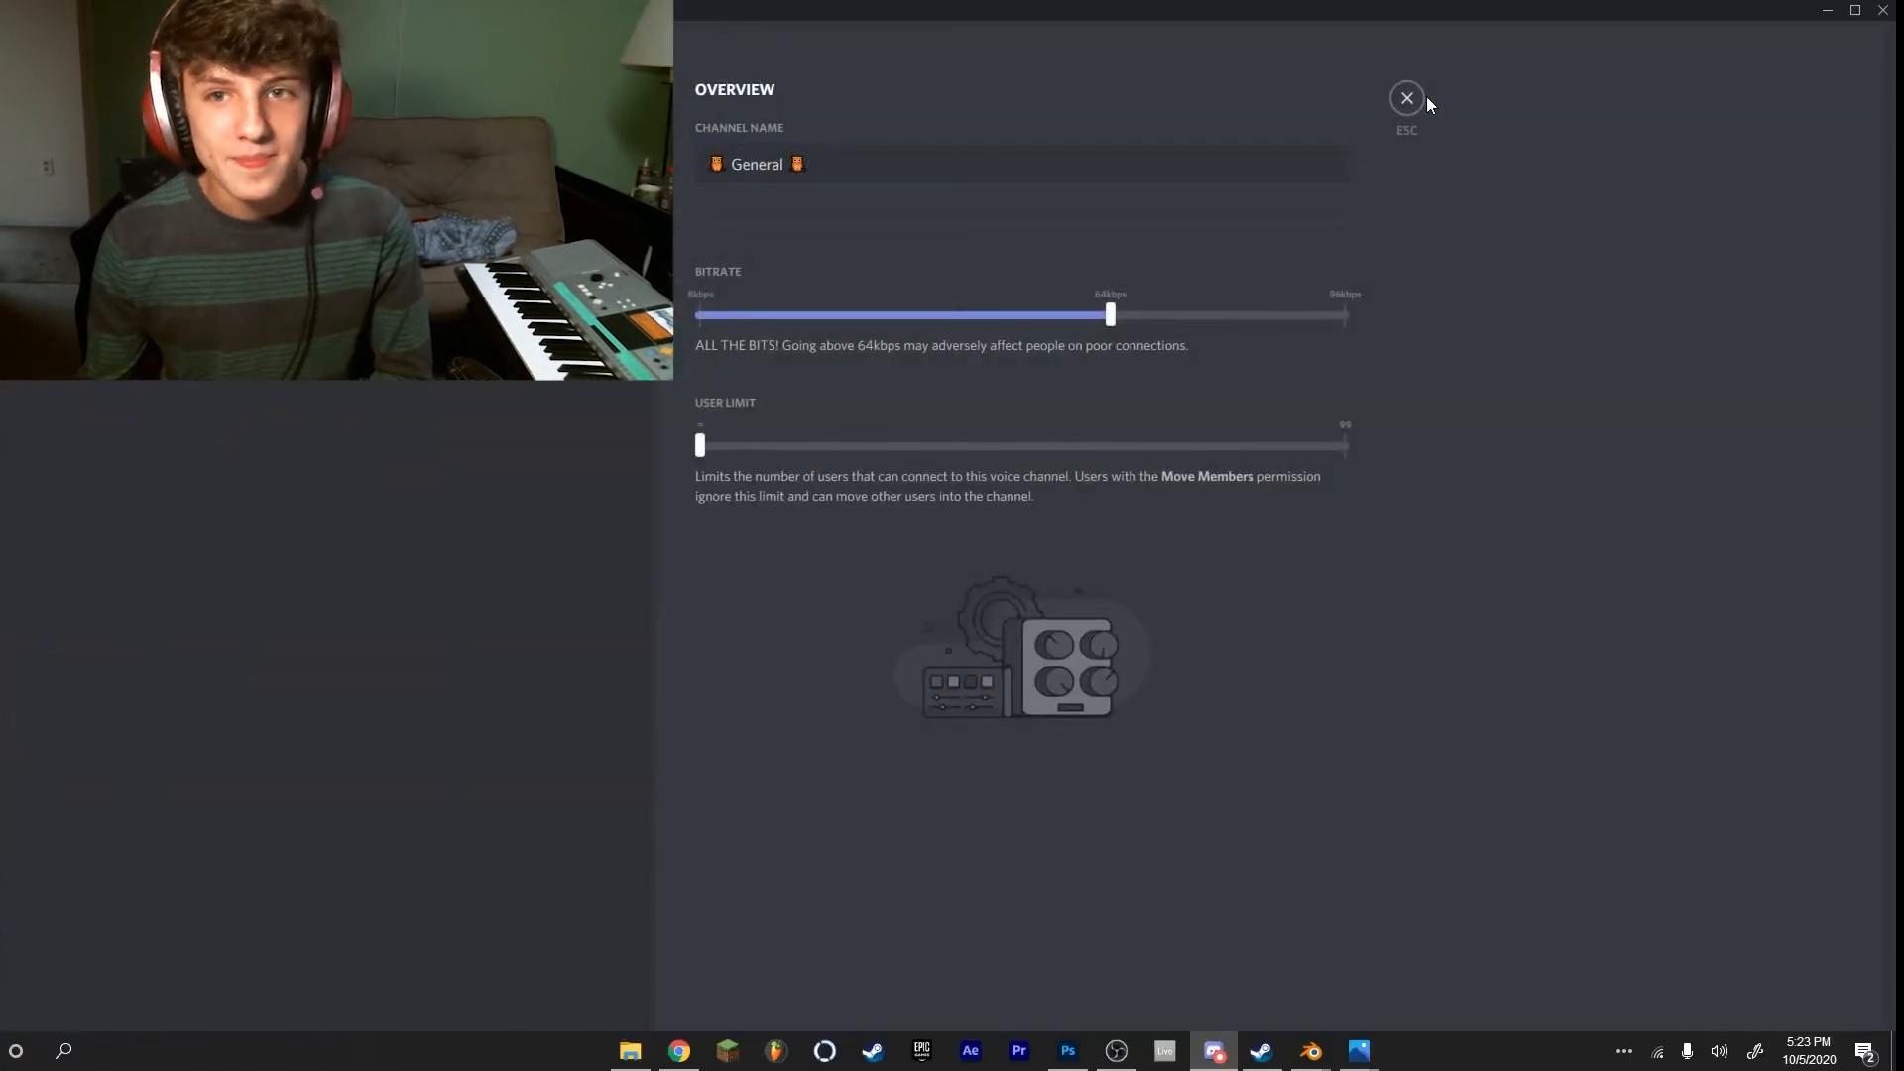
Step: Go Live streaming the Photos window to General voice at 720p, 30 fps
click(1406, 98)
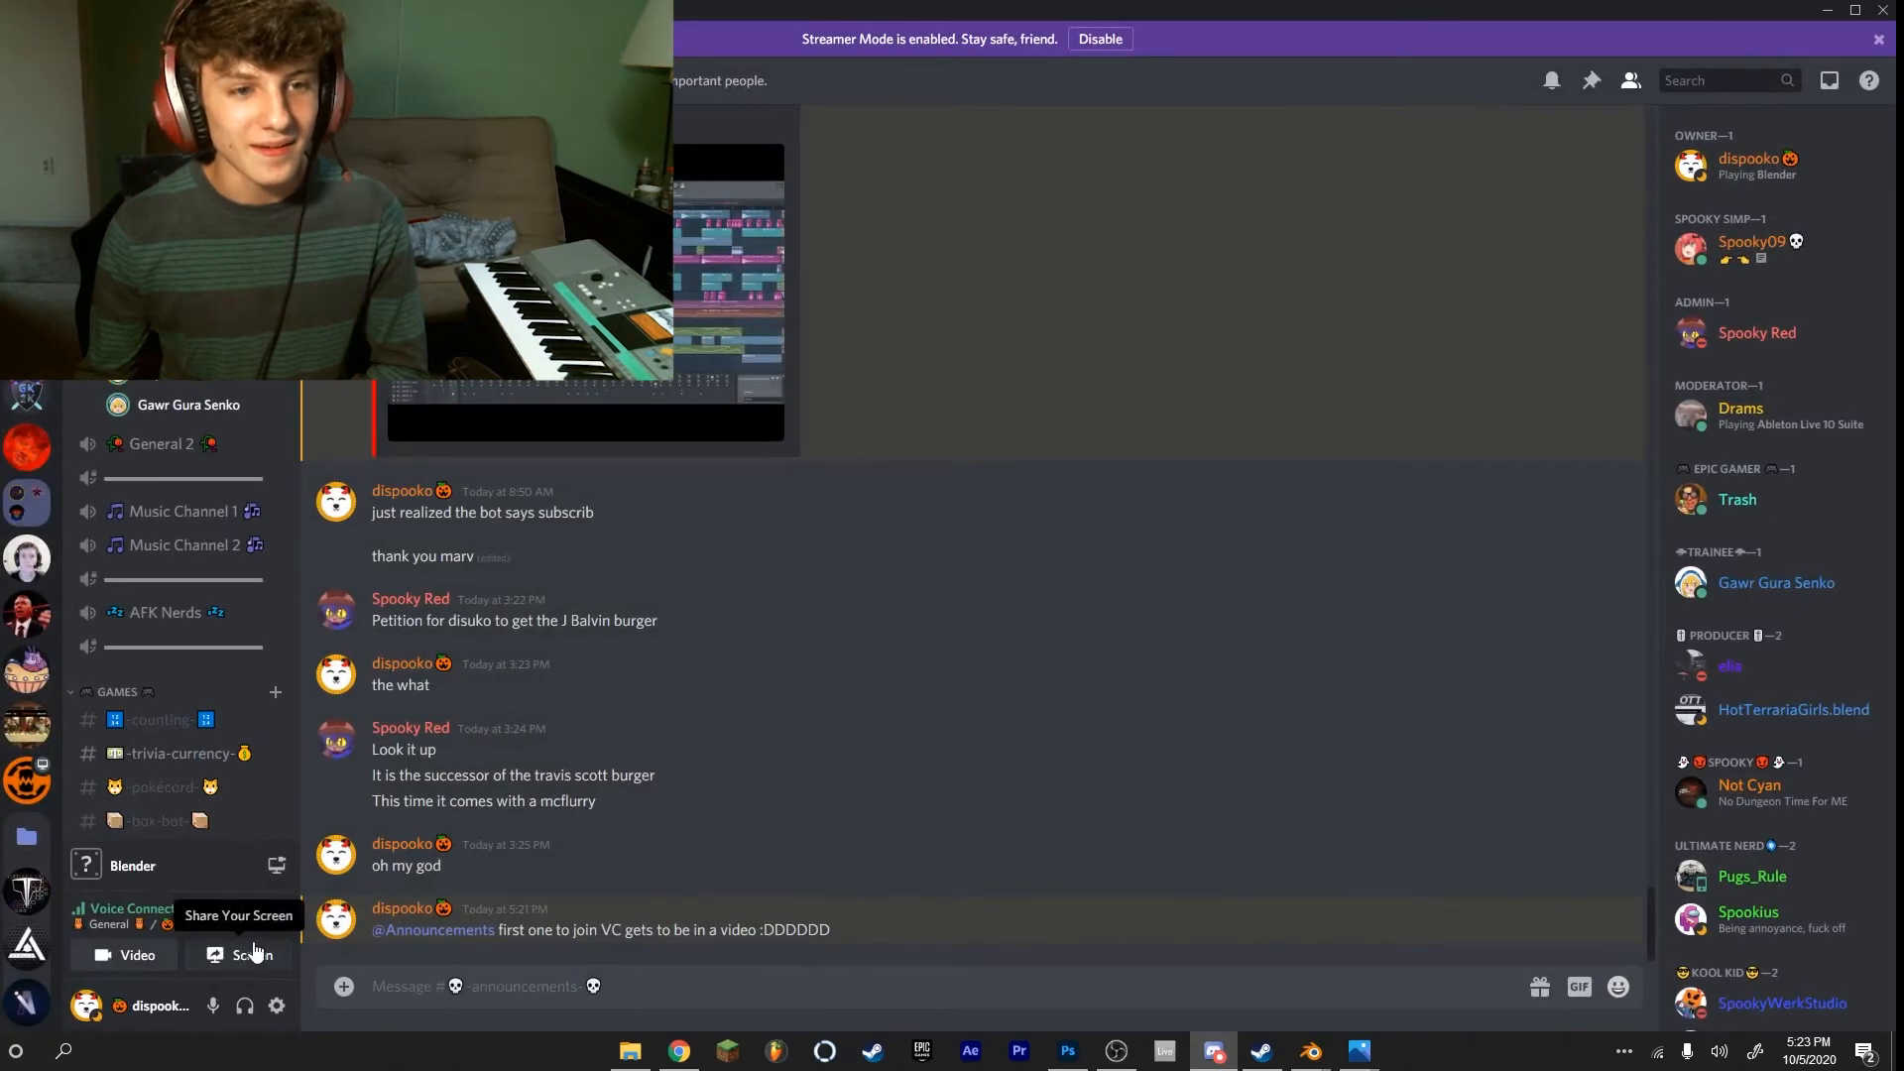
click(240, 953)
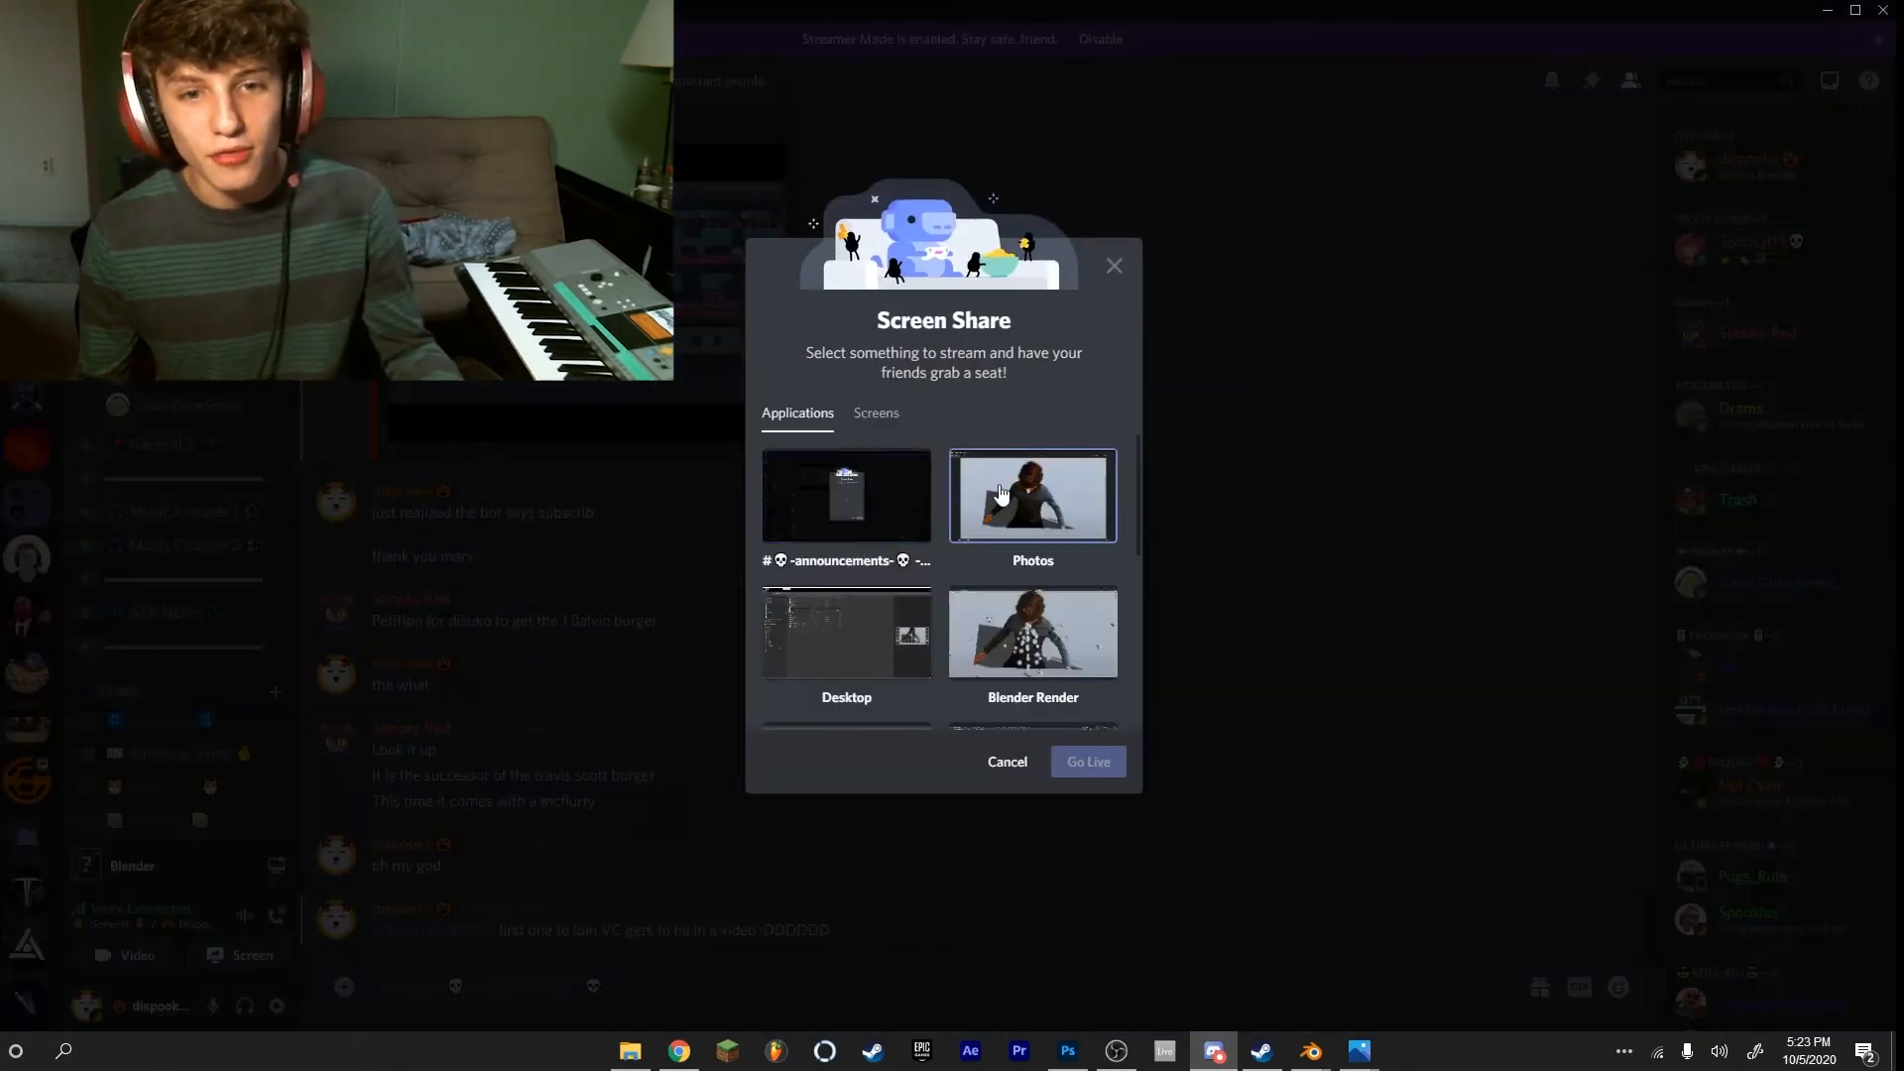
click(1032, 496)
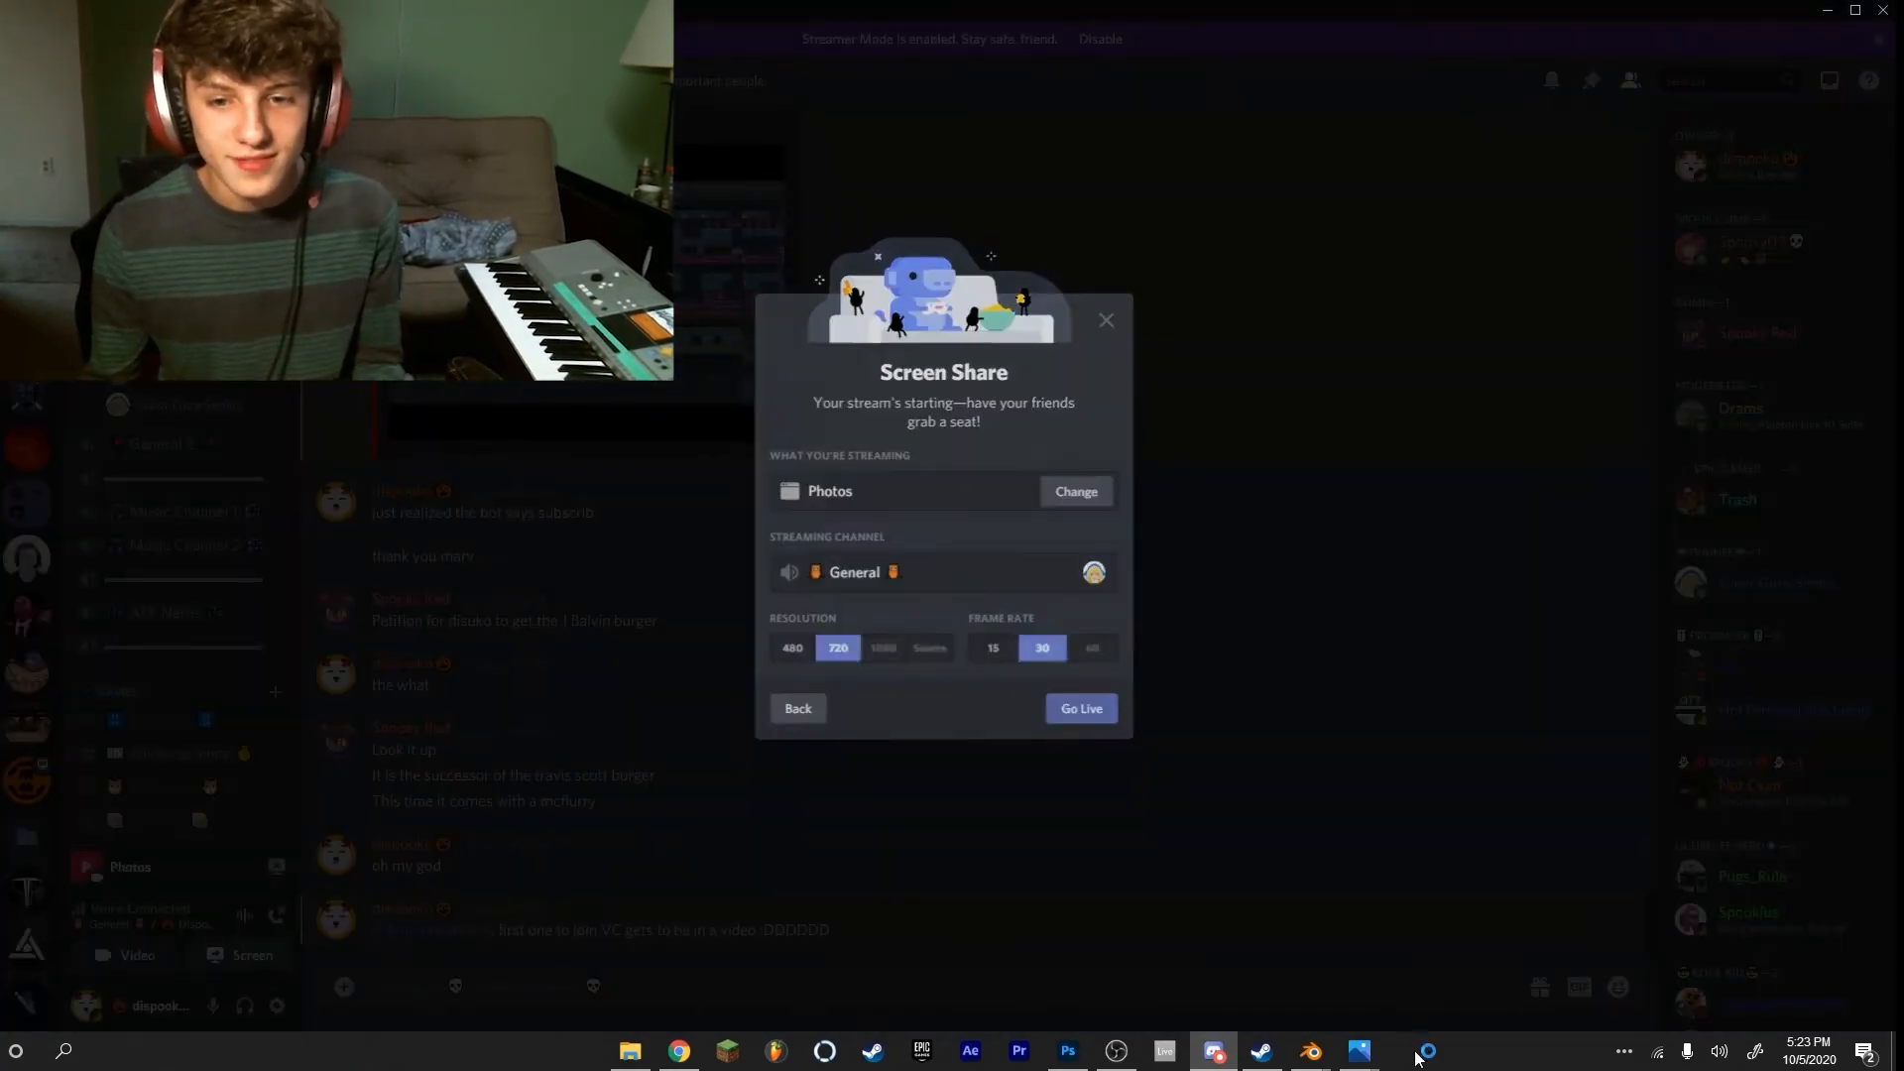
click(1356, 1052)
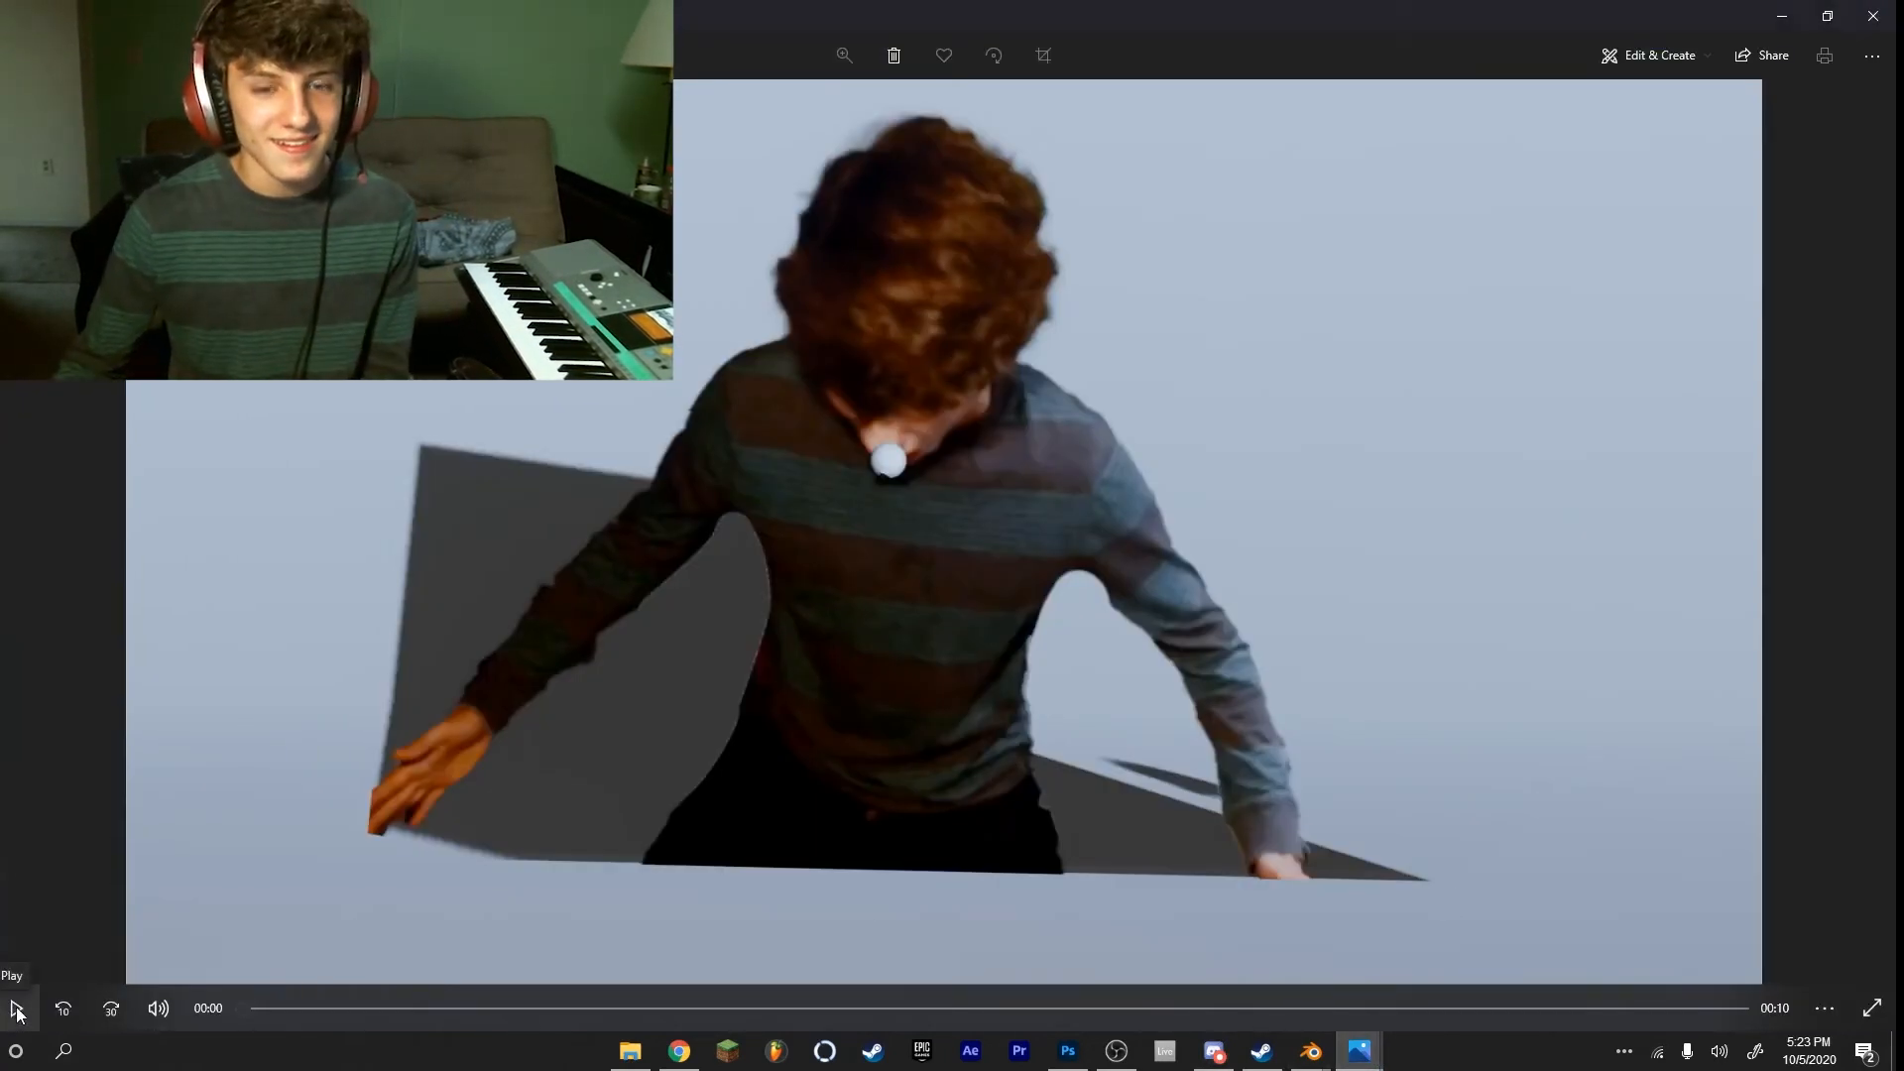
Step: Play the particle animation for the stream, pausing, resuming and replaying it
click(18, 1008)
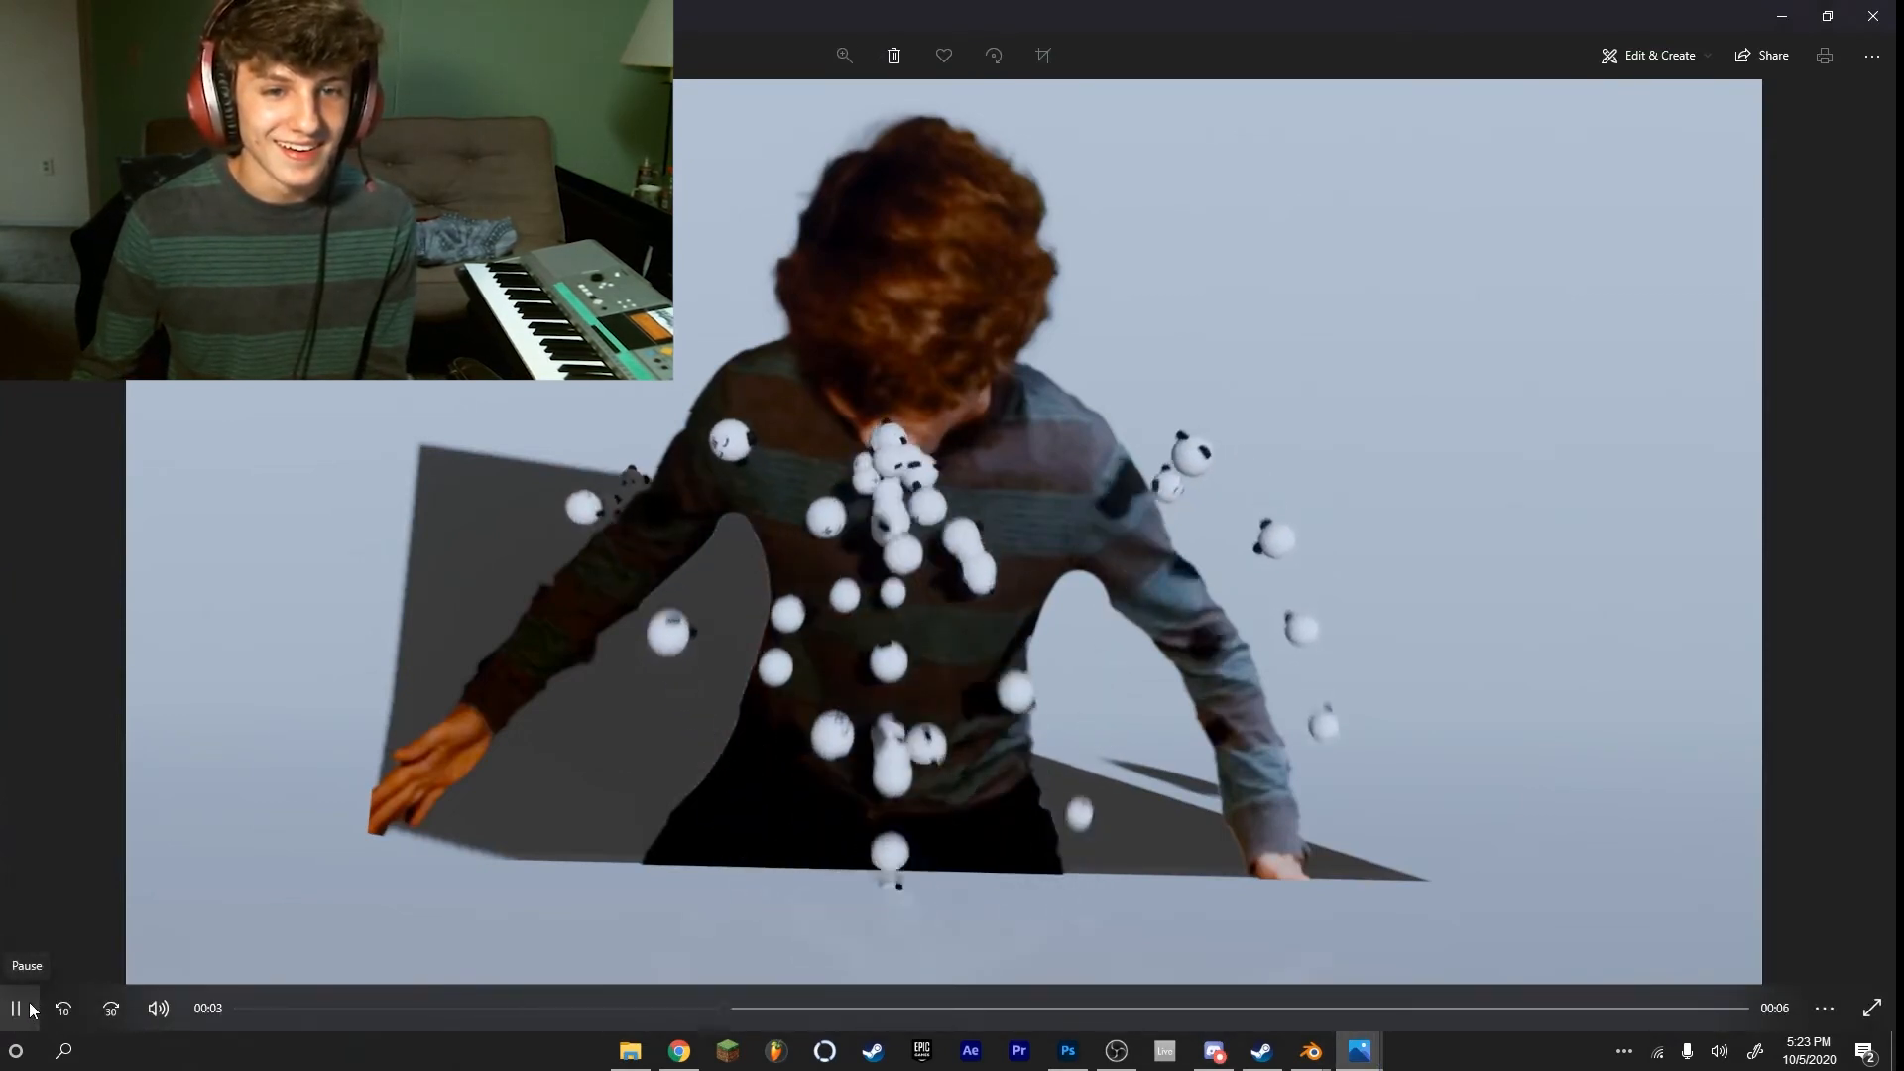
click(16, 1007)
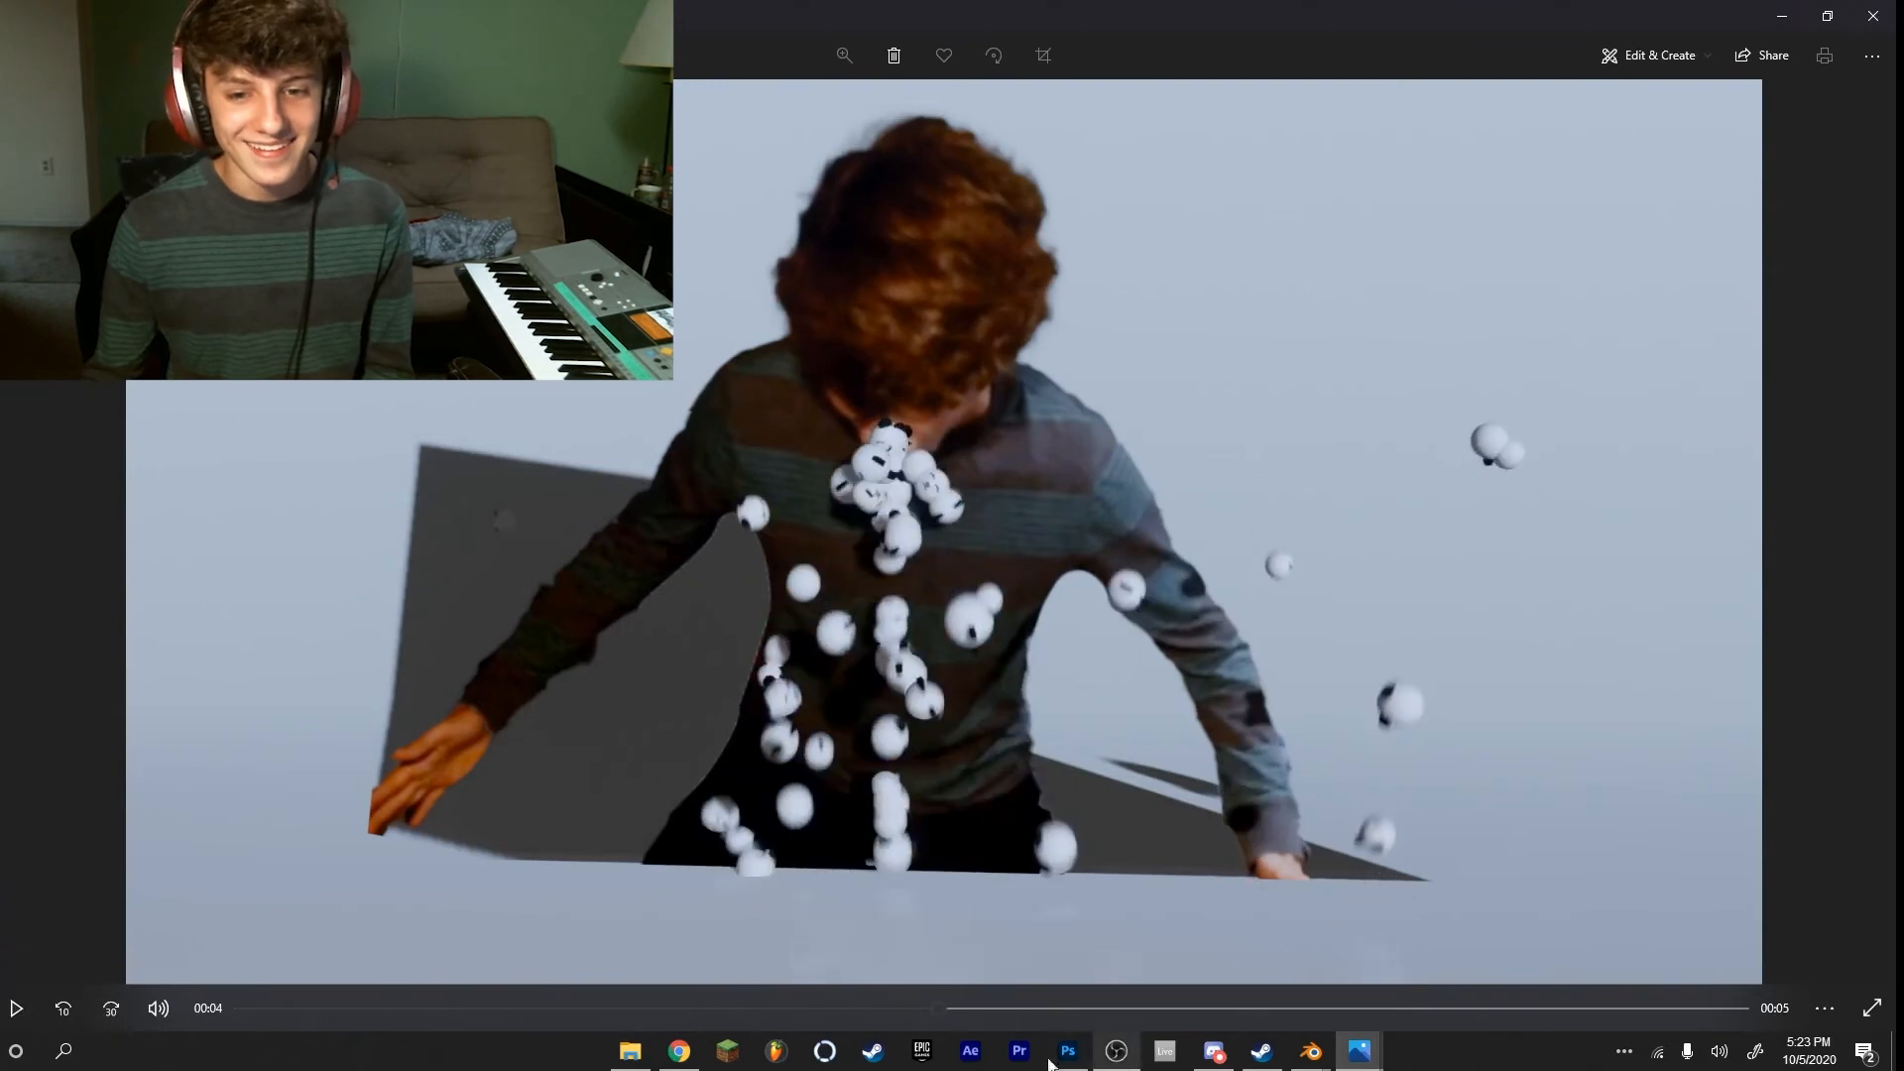
click(18, 1007)
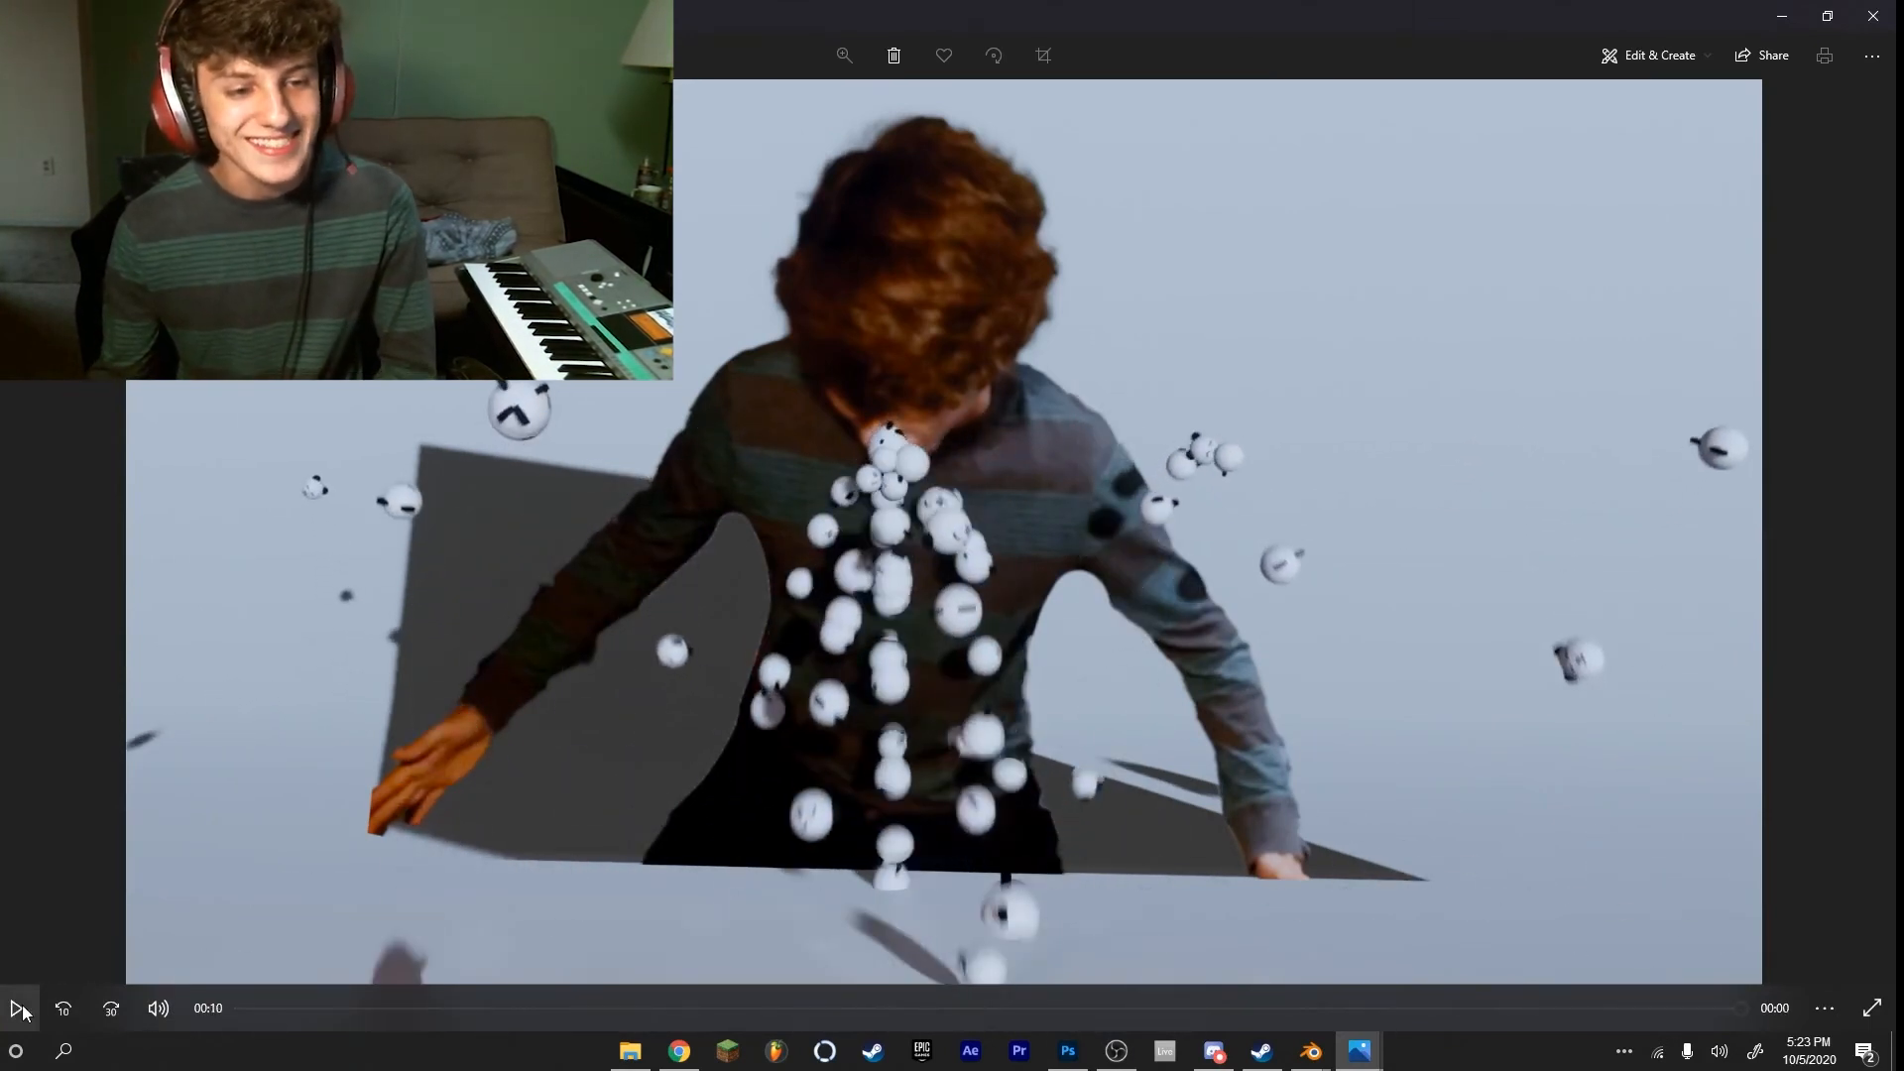
click(18, 1007)
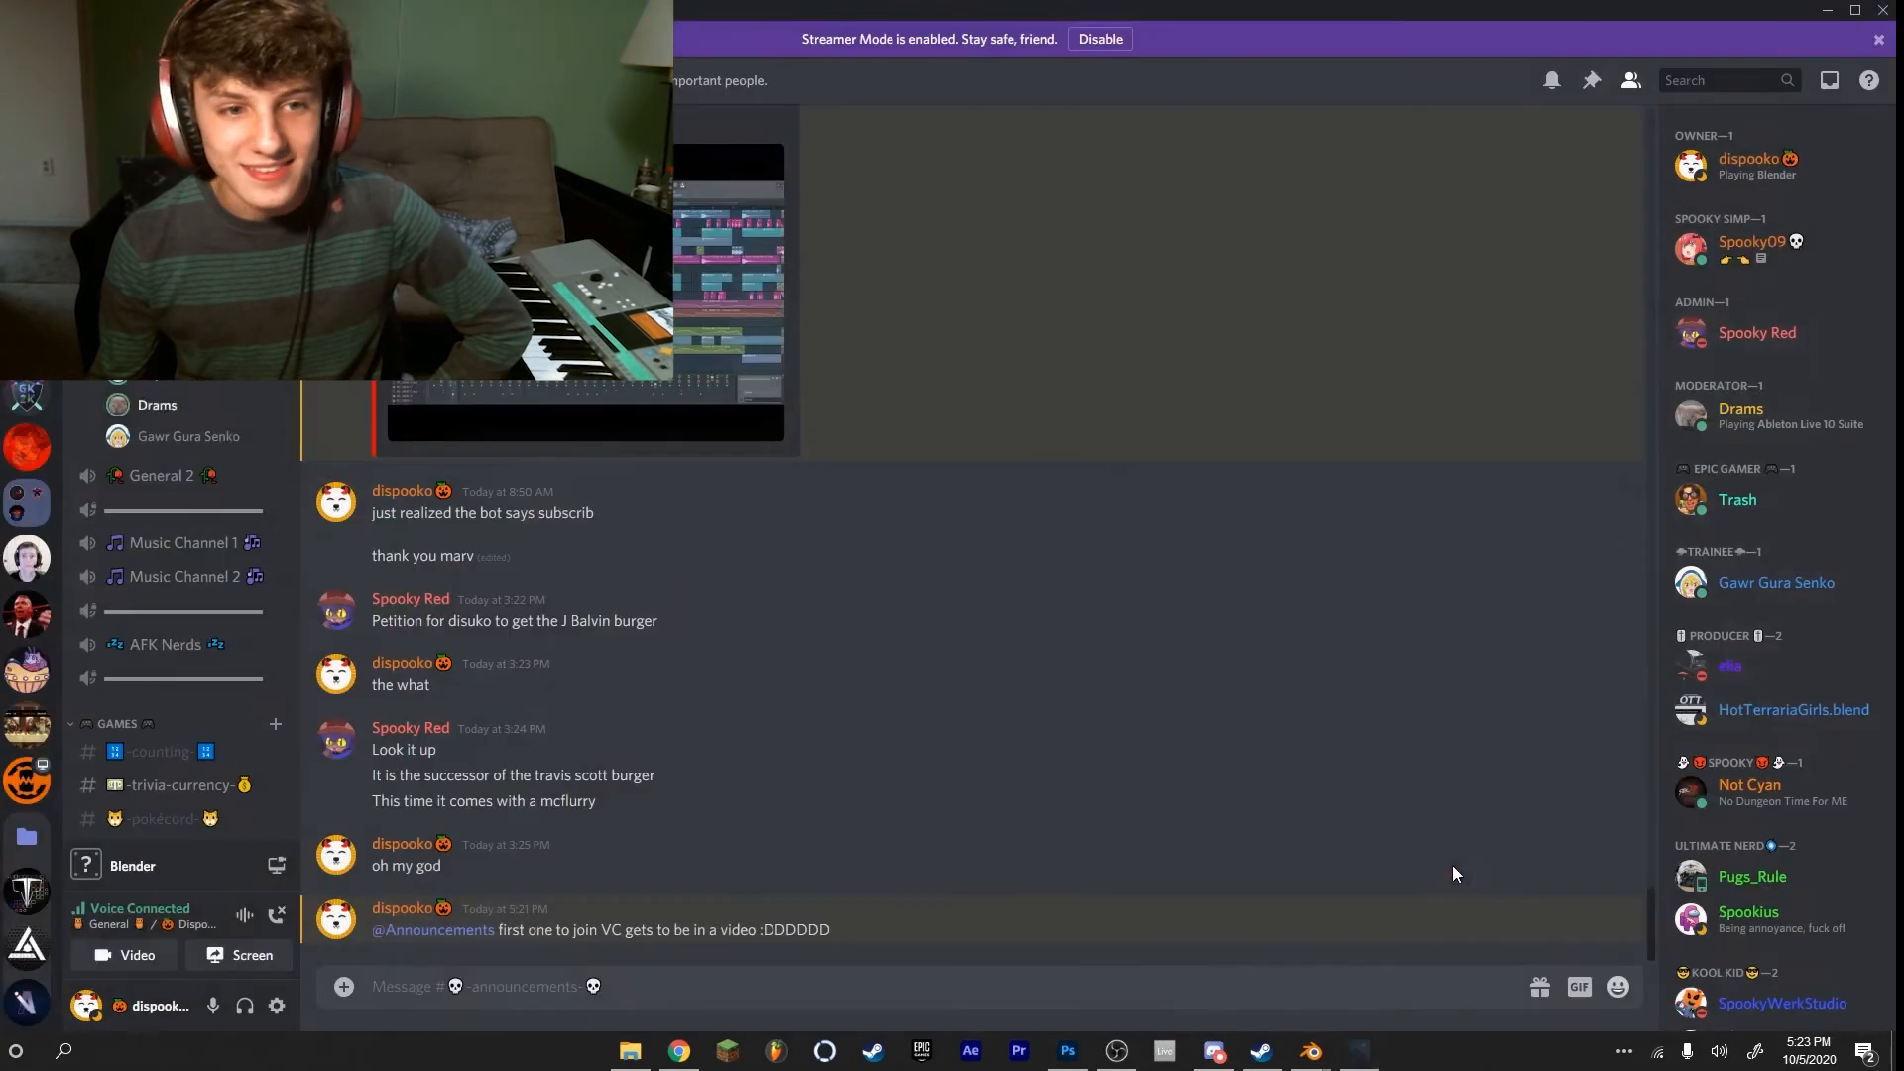
mouse_move(278, 919)
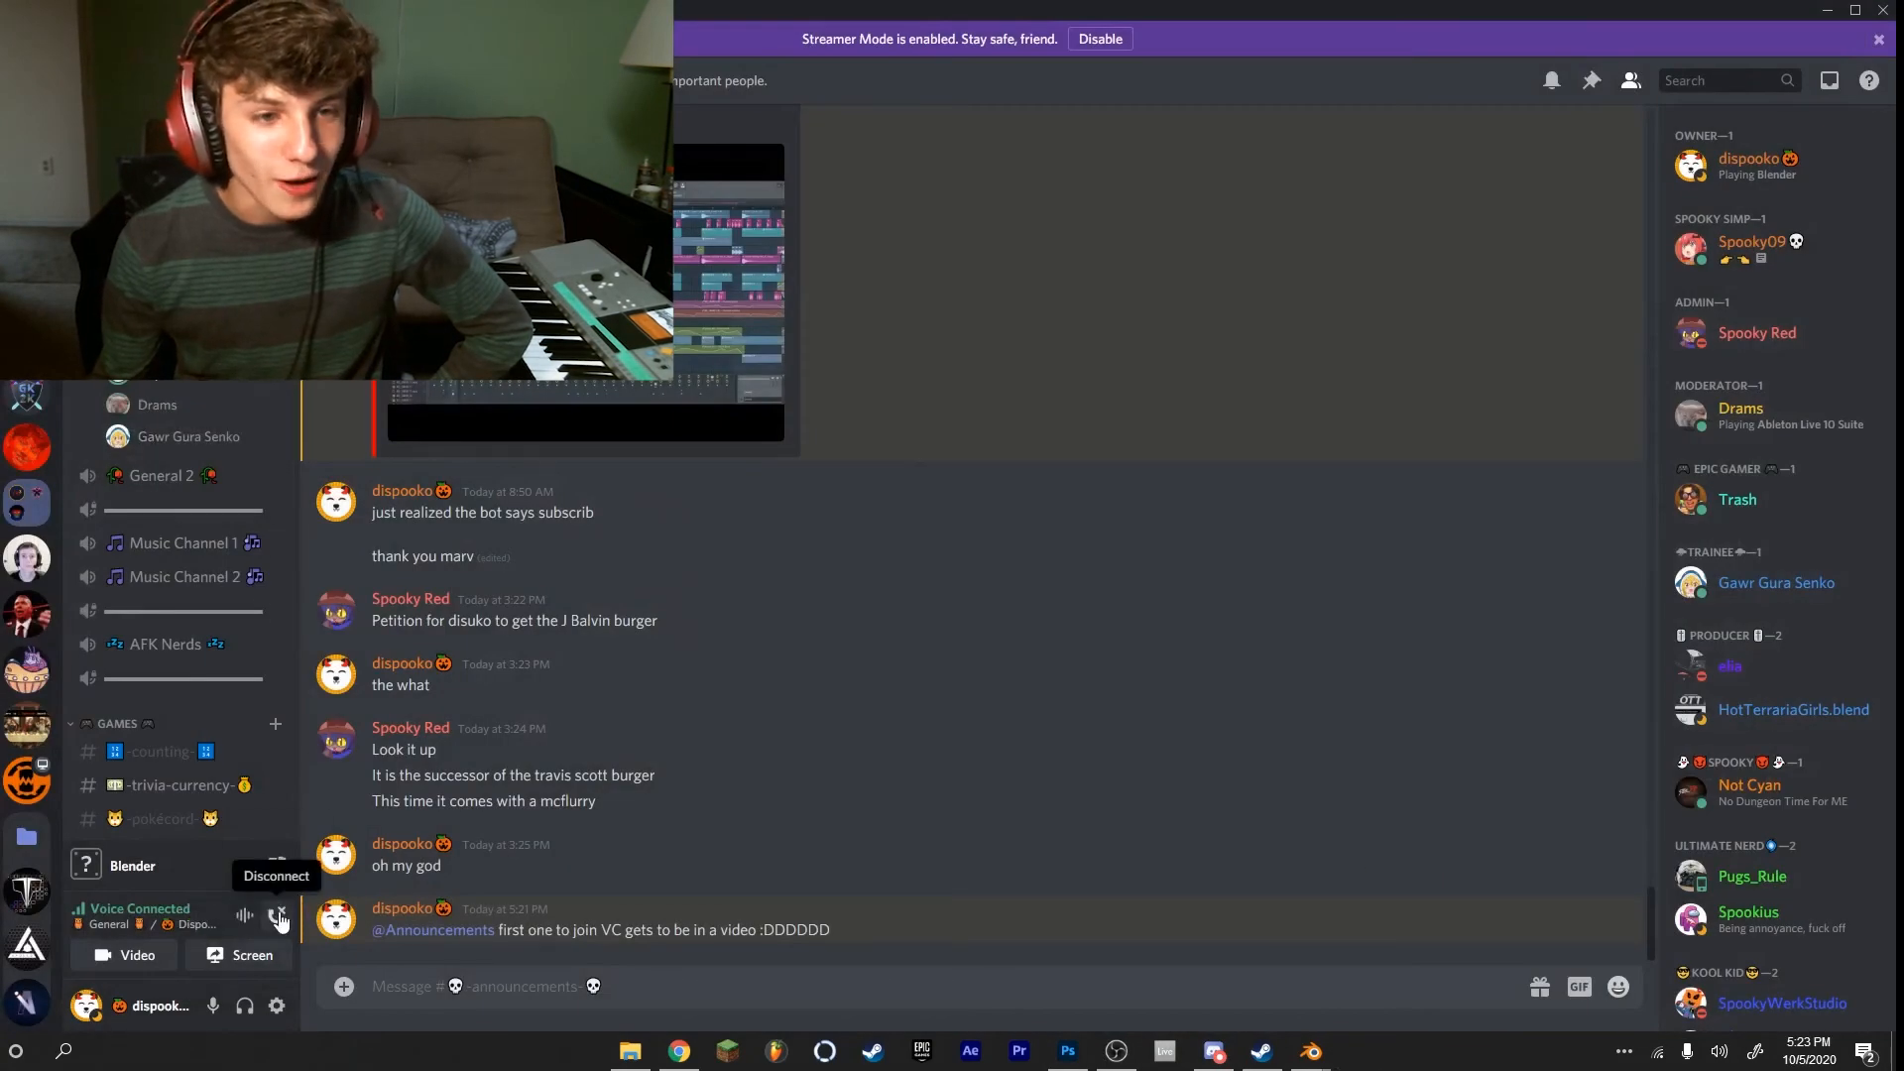